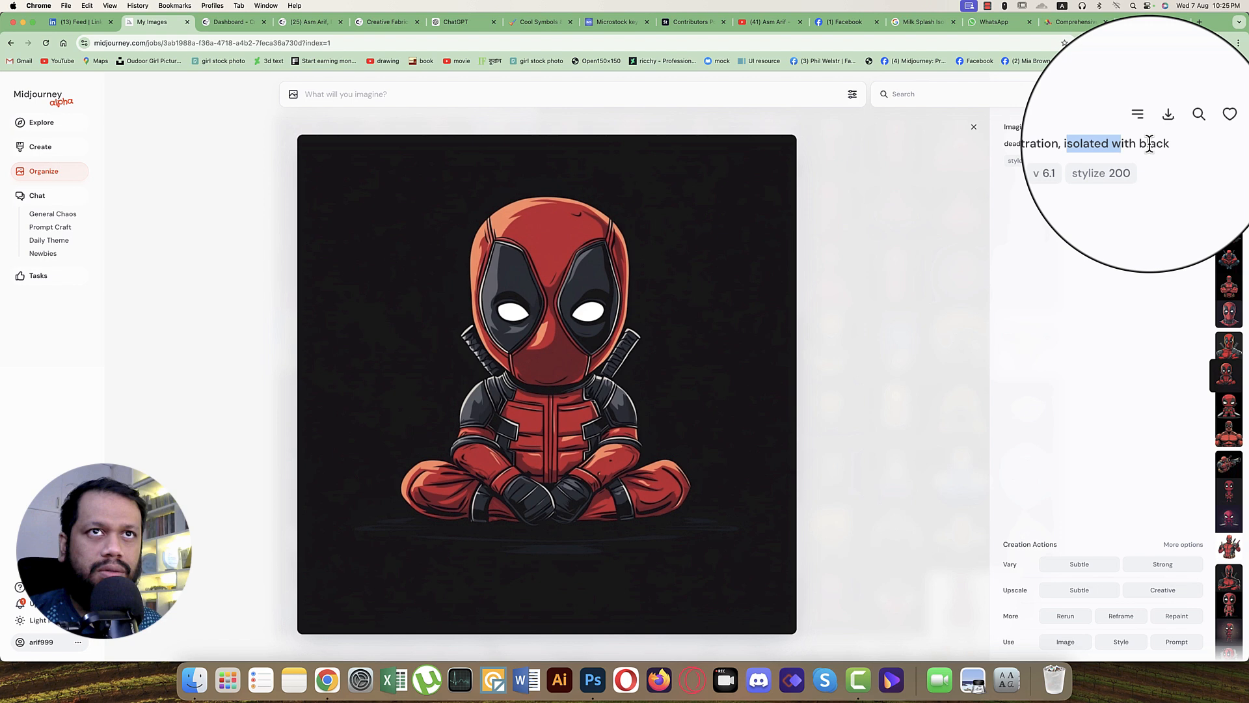
pyautogui.moveTo(748, 354)
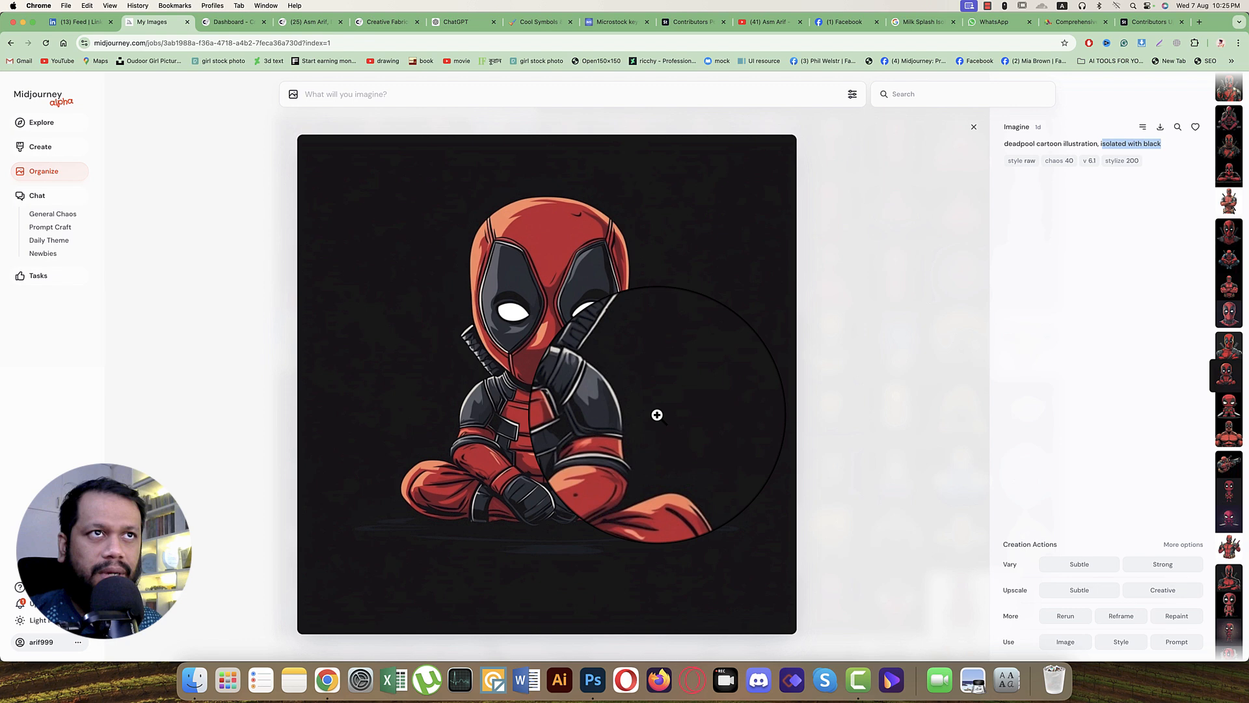
# Save the cross-legged Deadpool cartoon from Midjourney into the deadpool folder
pyautogui.click(852, 93)
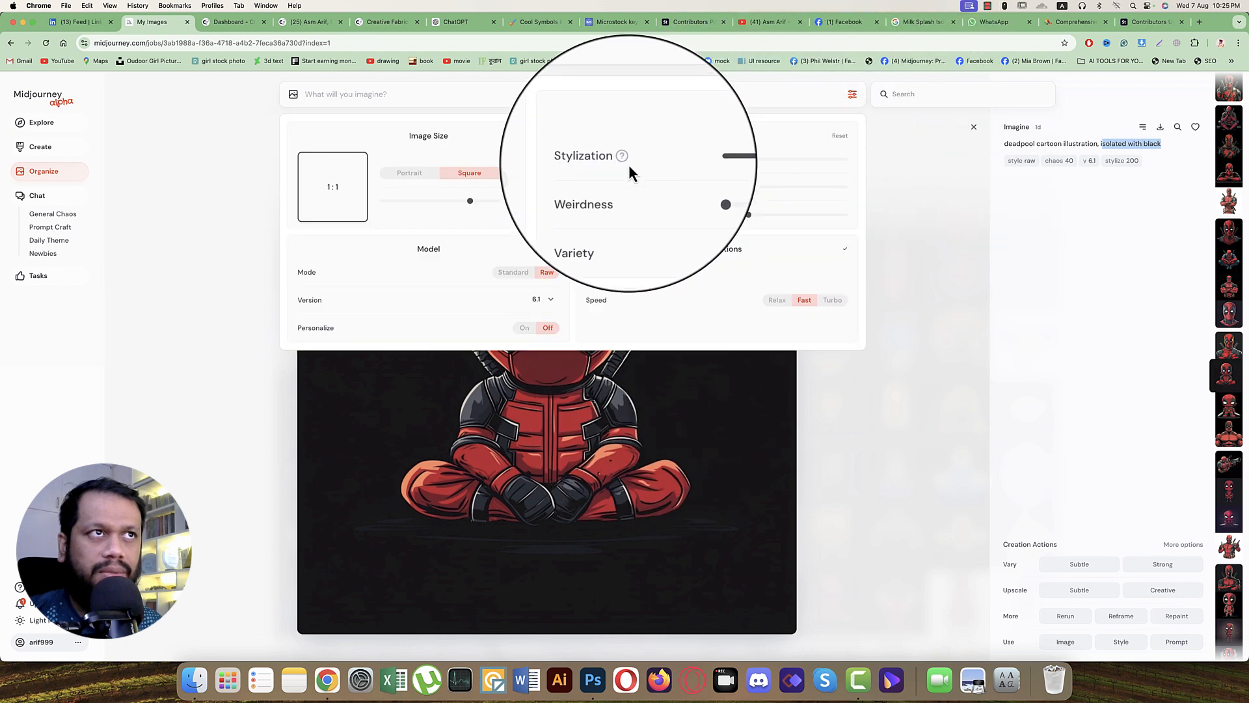
pyautogui.moveTo(724, 204); pyautogui.dragTo(747, 215)
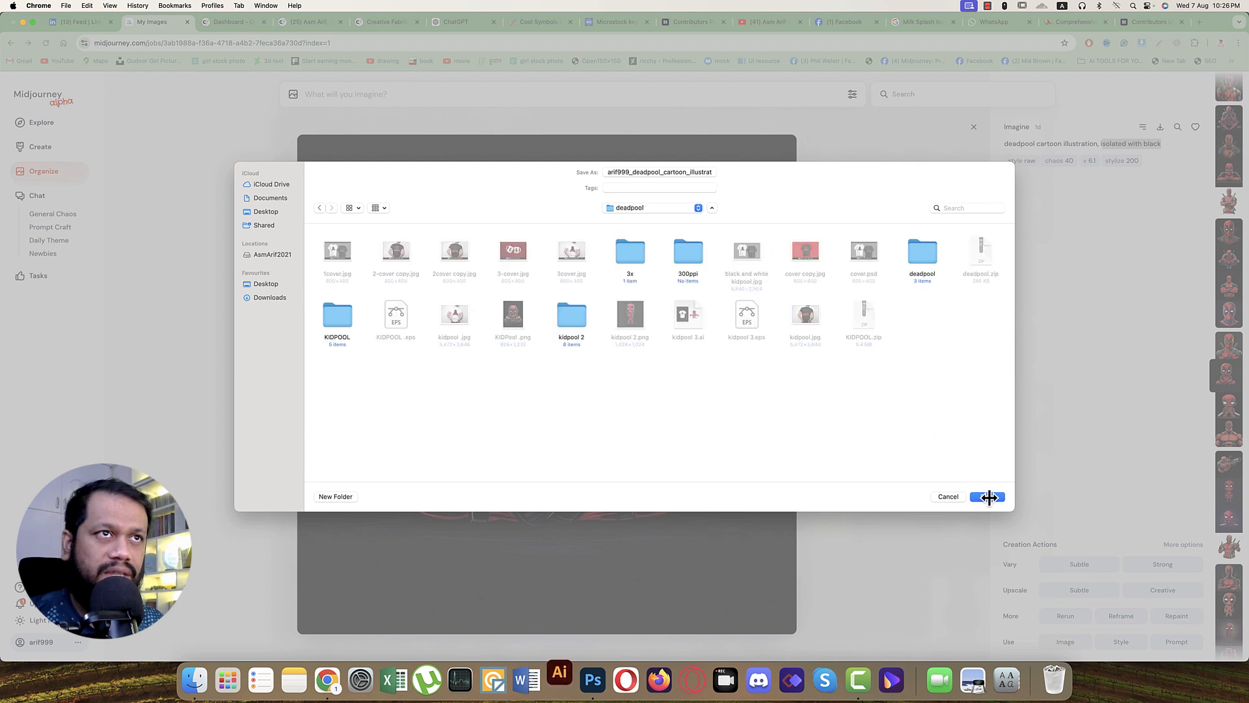
pyautogui.click(987, 496)
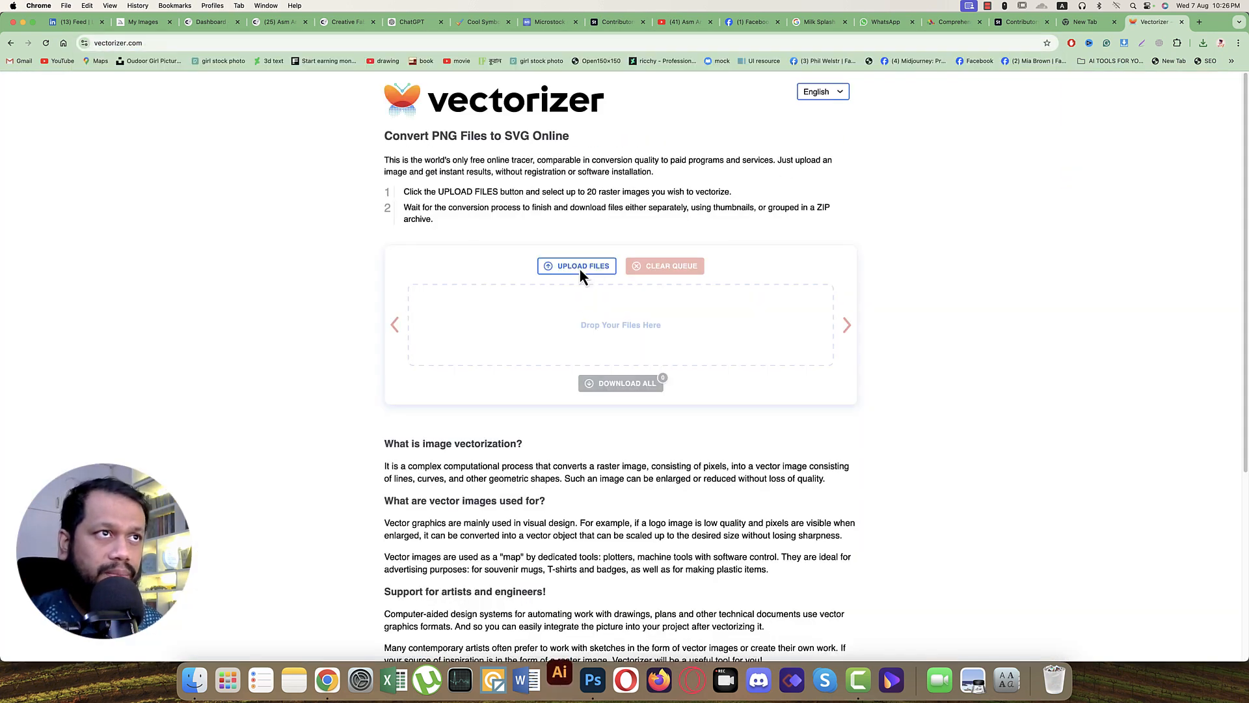
# Upload the Deadpool PNG from the deadpool folder to Vectorizer
pyautogui.click(577, 265)
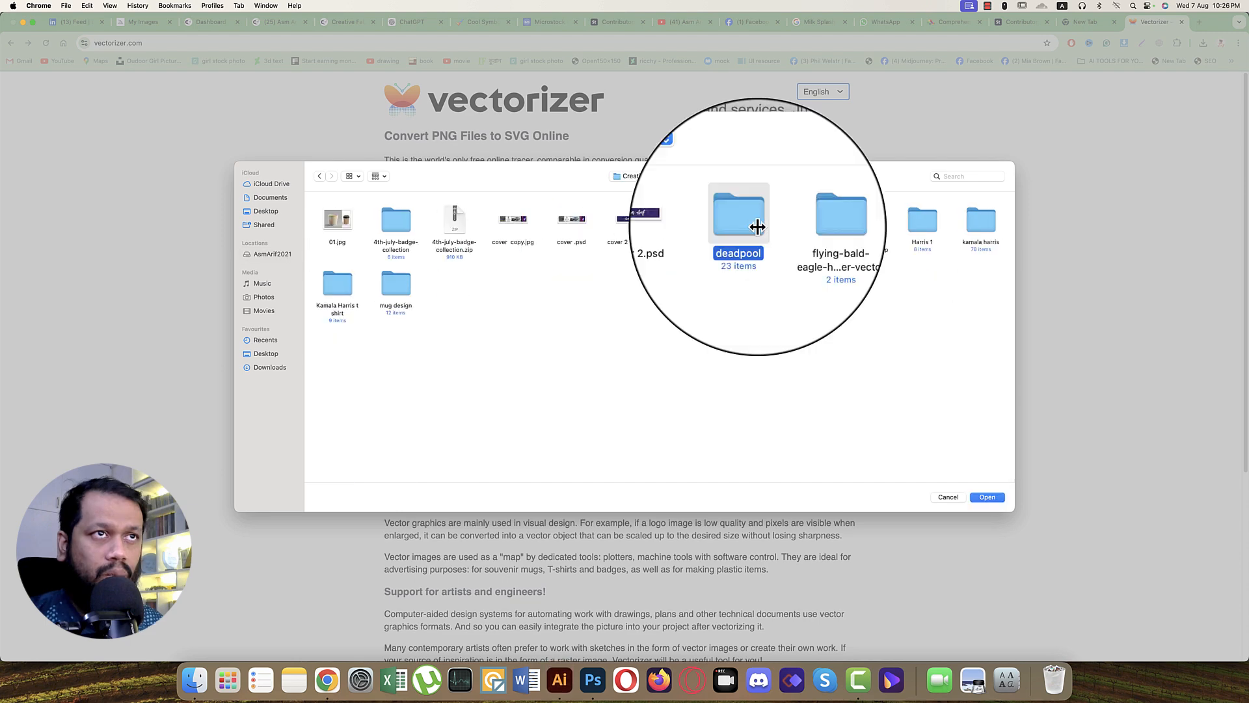
pyautogui.doubleClick(738, 213)
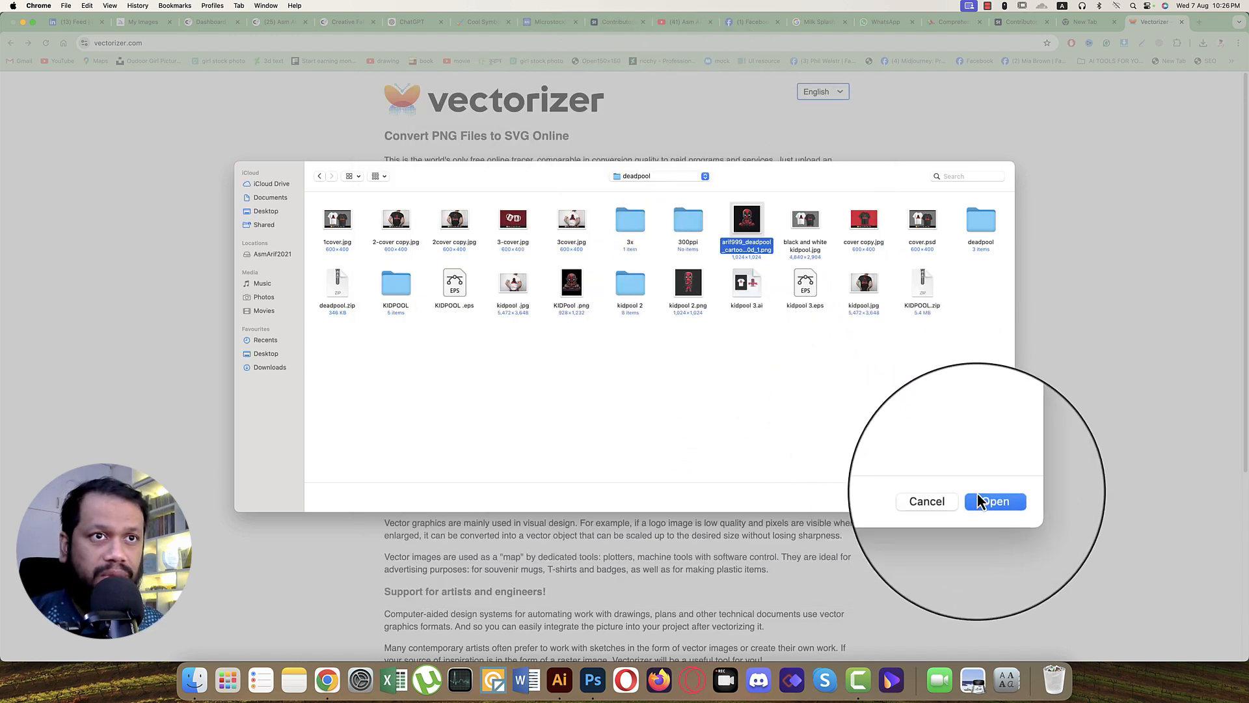
pyautogui.click(996, 501)
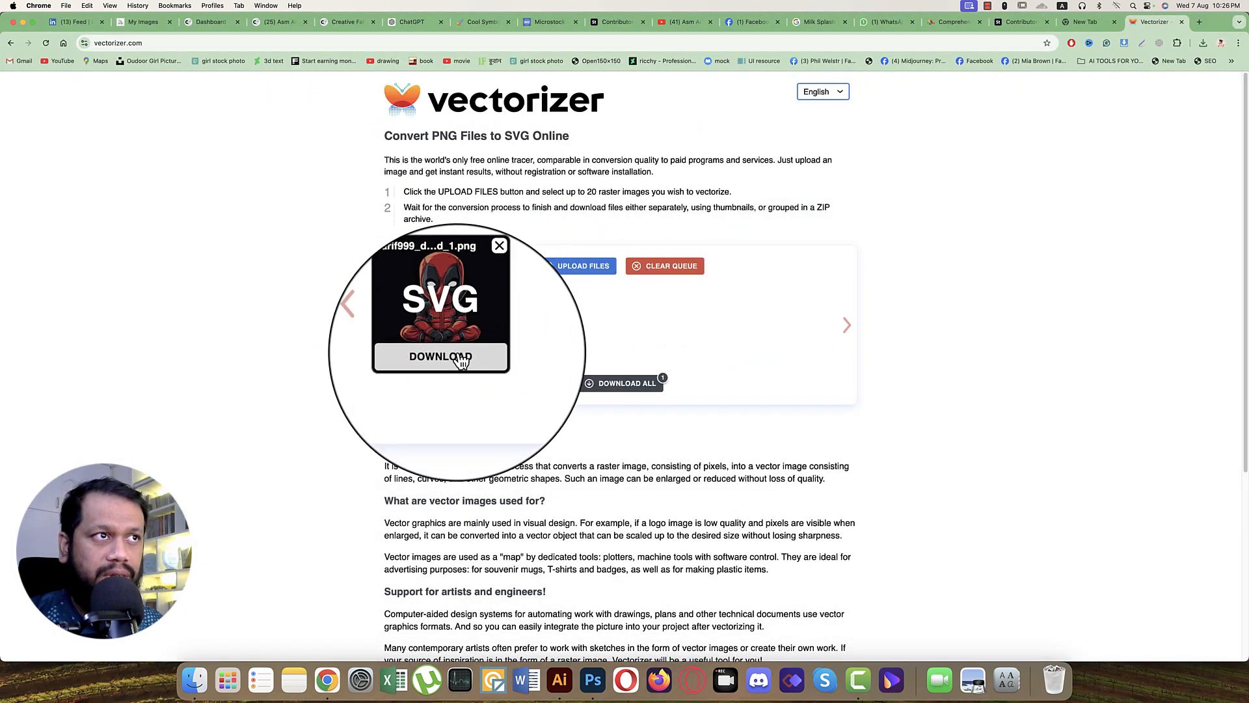
# Download the converted Deadpool SVG into the deadpool folder
pyautogui.click(441, 357)
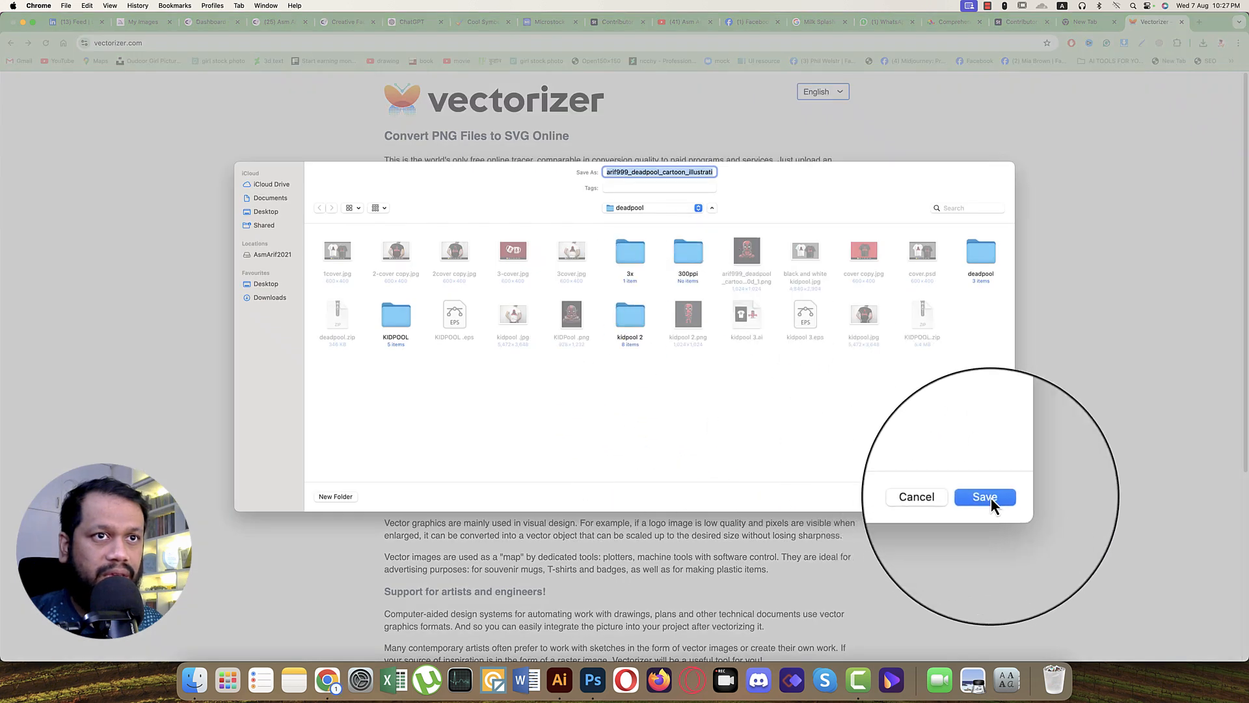
pyautogui.click(984, 496)
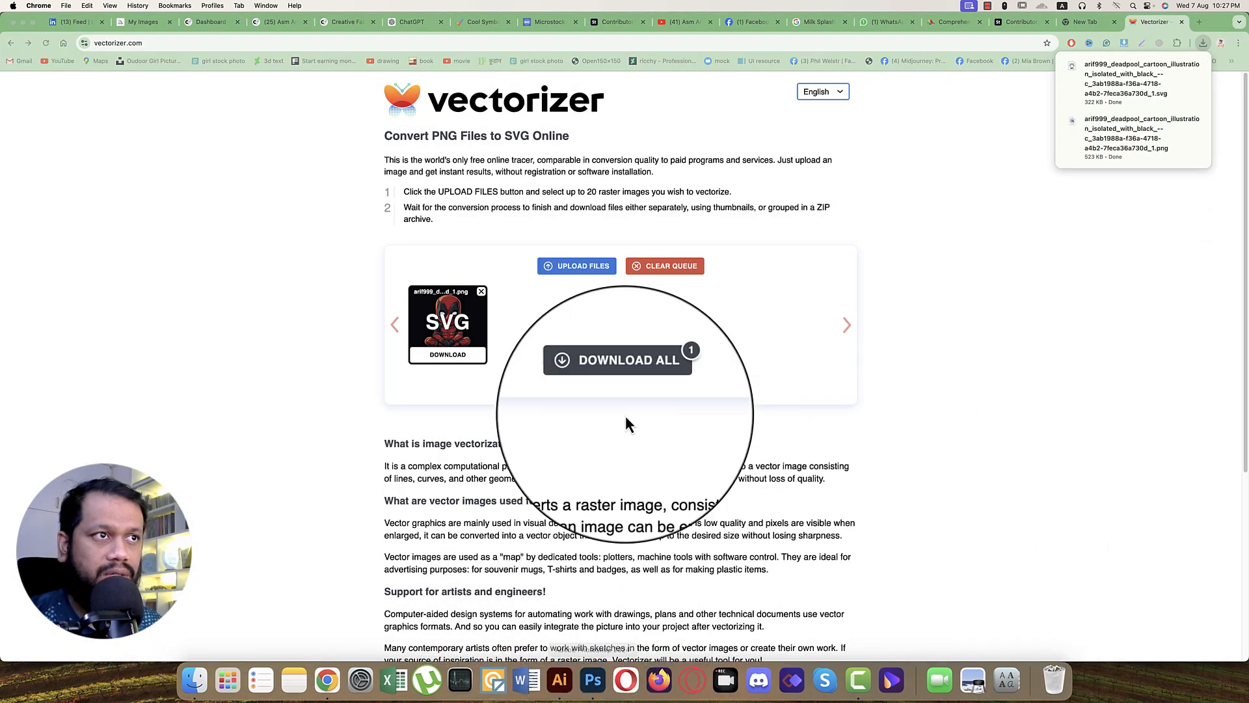
pyautogui.click(558, 680)
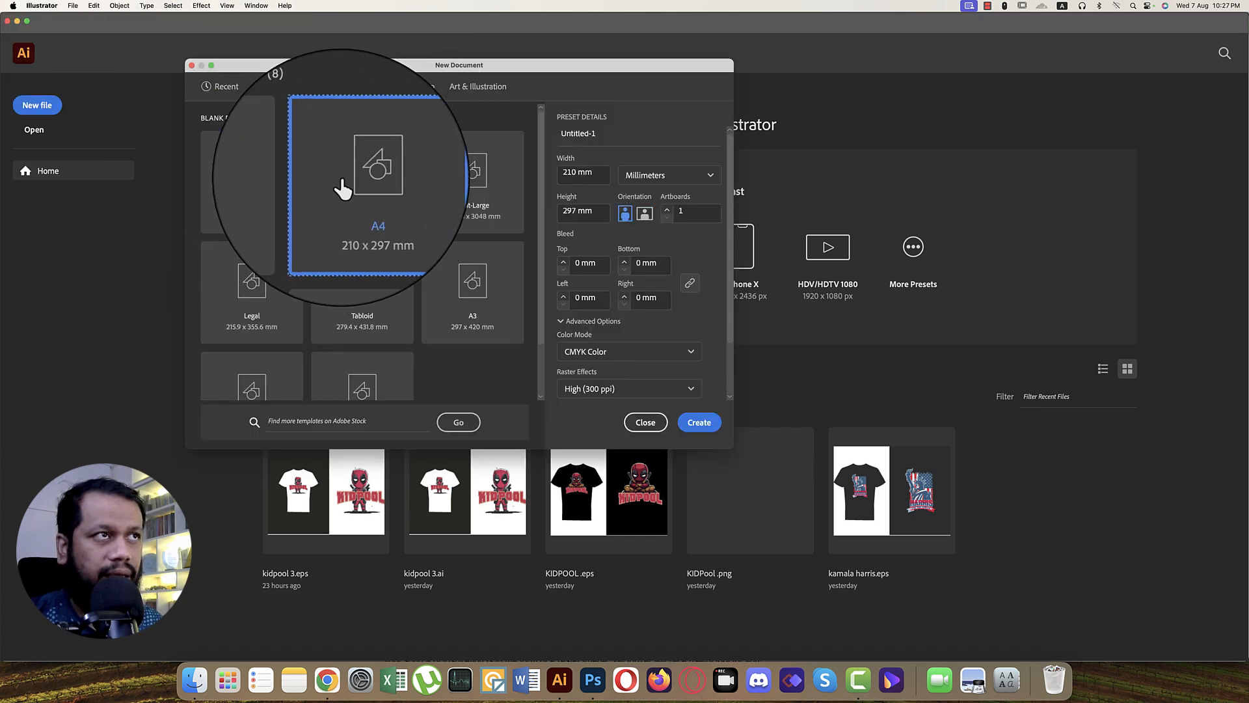
# Start a new A4 print document in landscape orientation
pyautogui.click(638, 211)
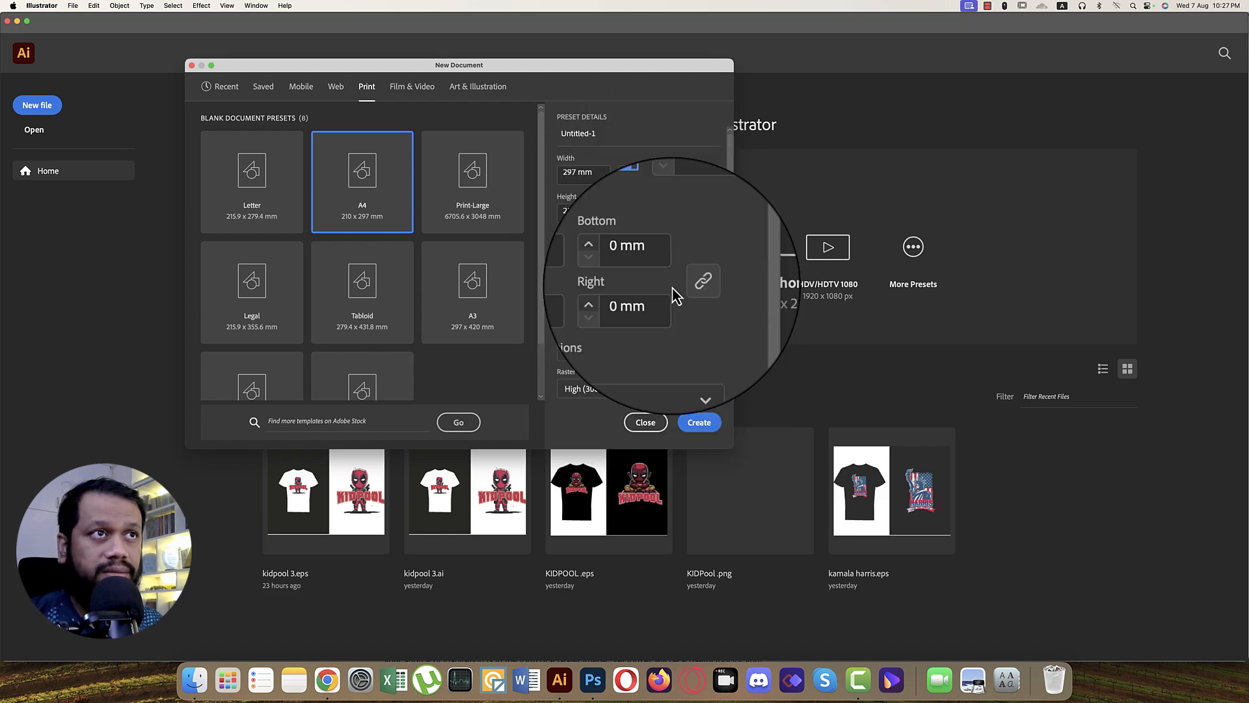
pyautogui.click(699, 422)
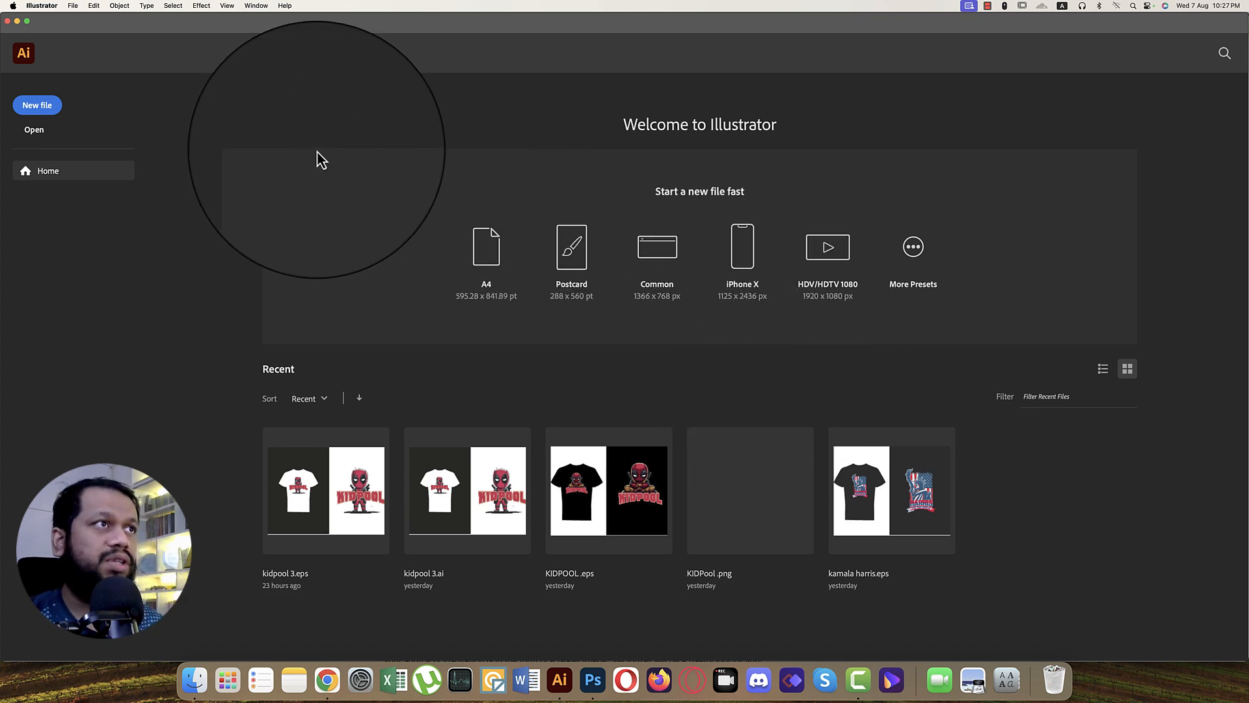
pyautogui.click(36, 104)
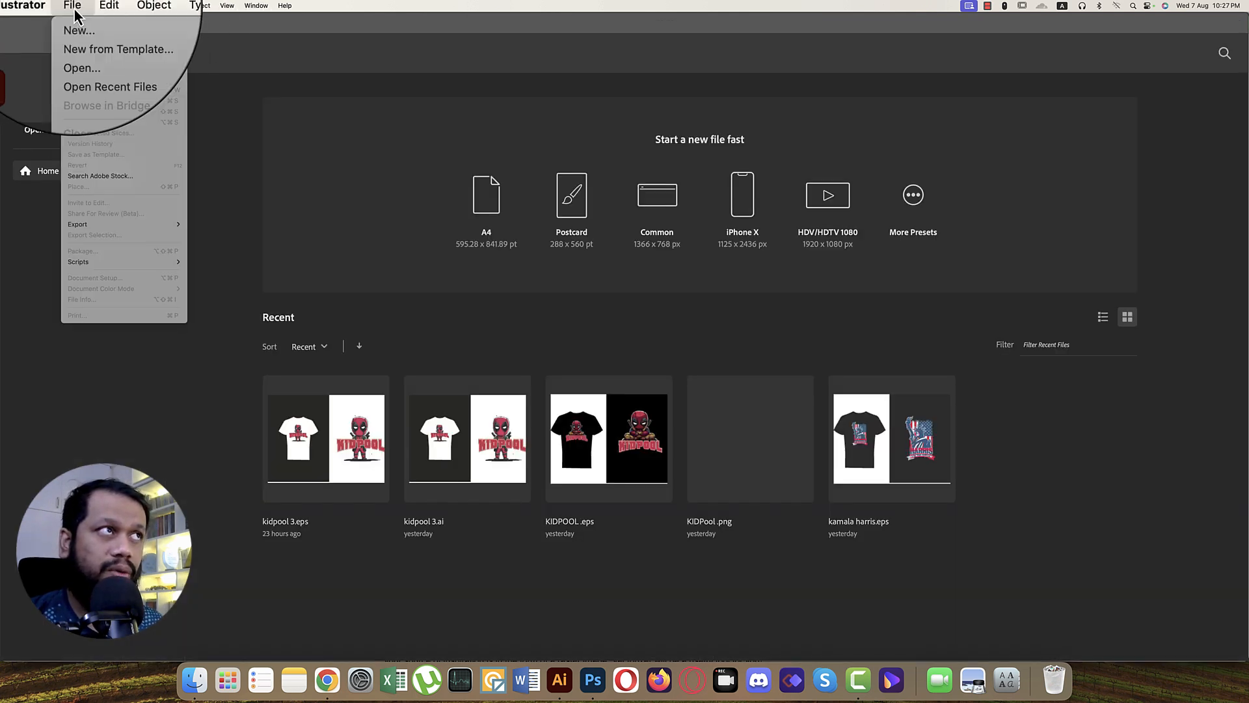
pyautogui.click(78, 31)
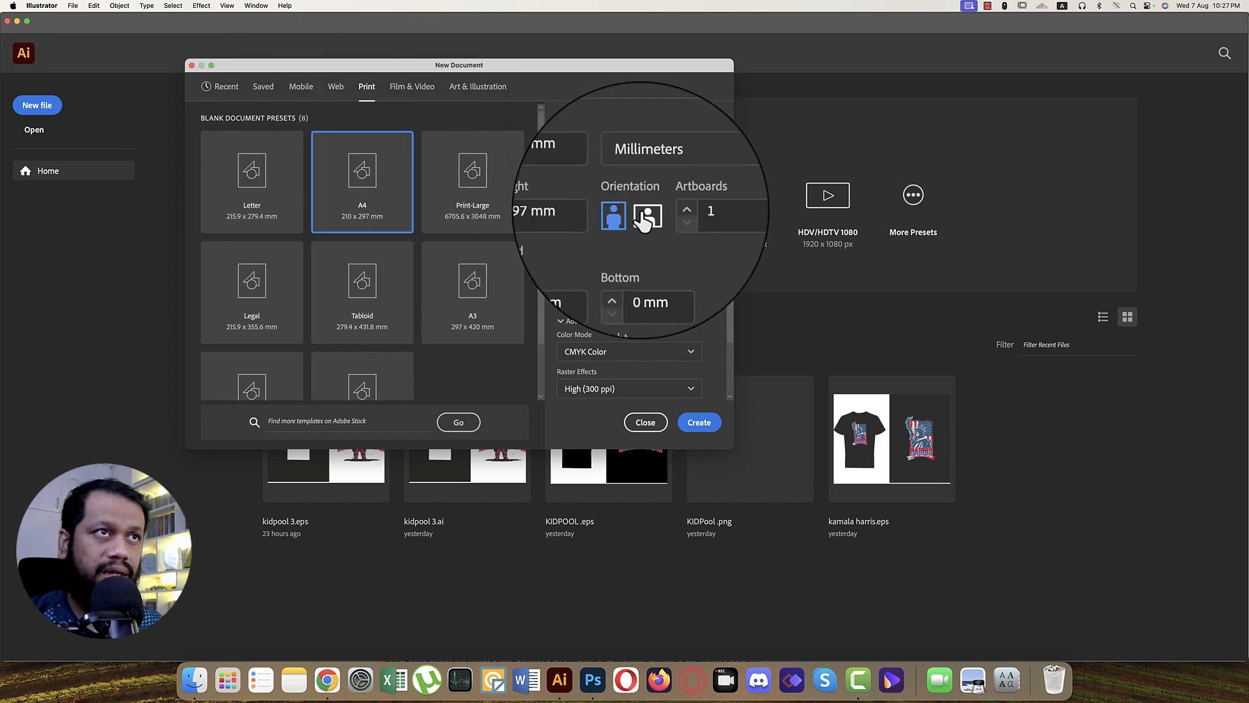
pyautogui.click(698, 422)
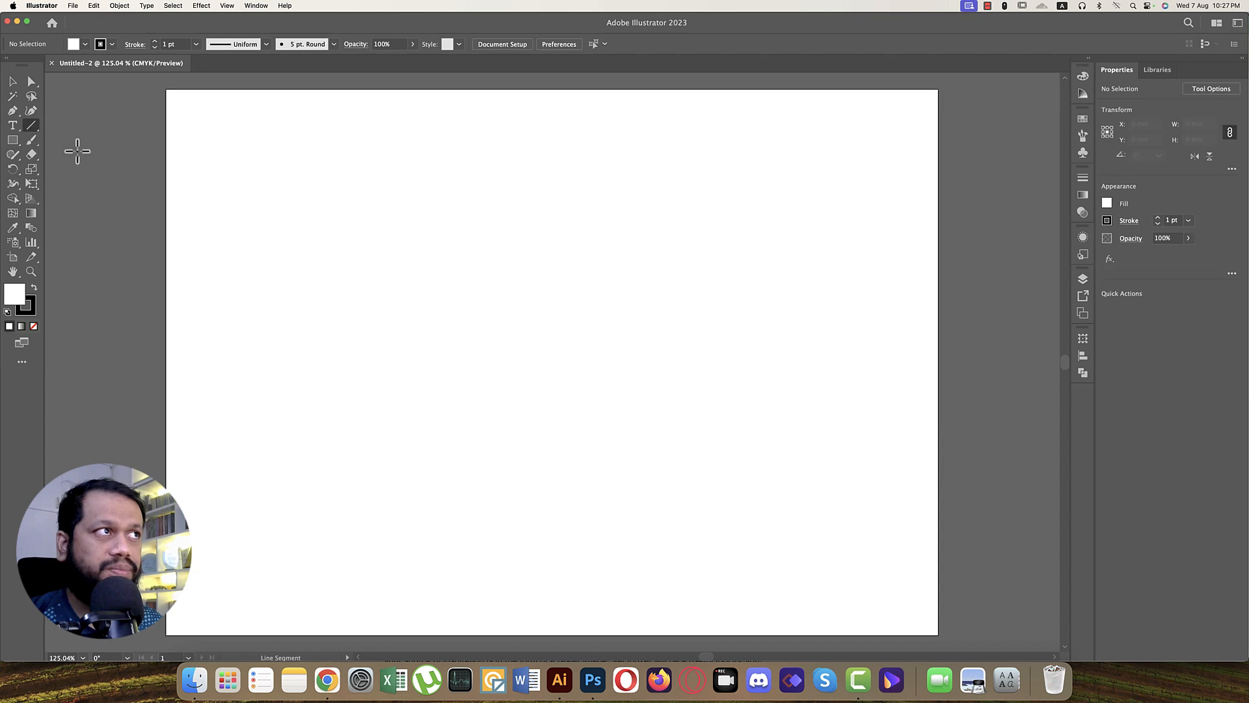
# Draw a black-filled rectangle spanning the artboard's right half
pyautogui.moveTo(468, 84); pyautogui.dragTo(469, 604)
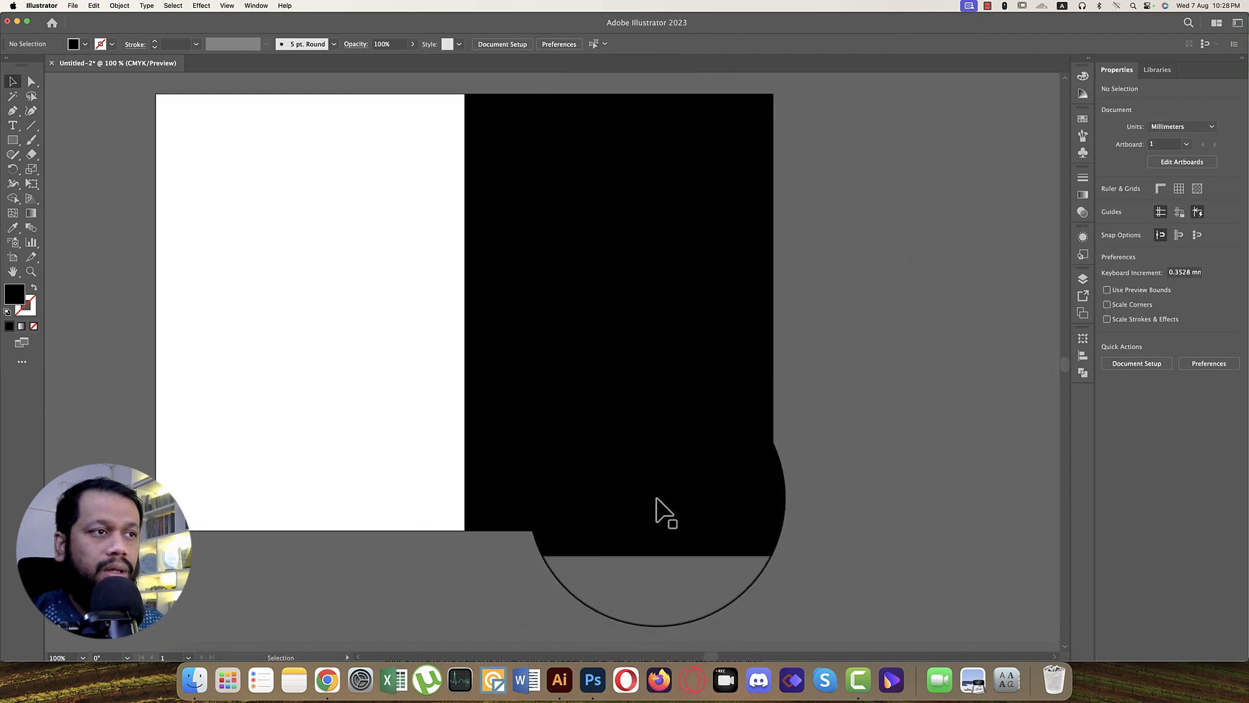
pyautogui.click(75, 6)
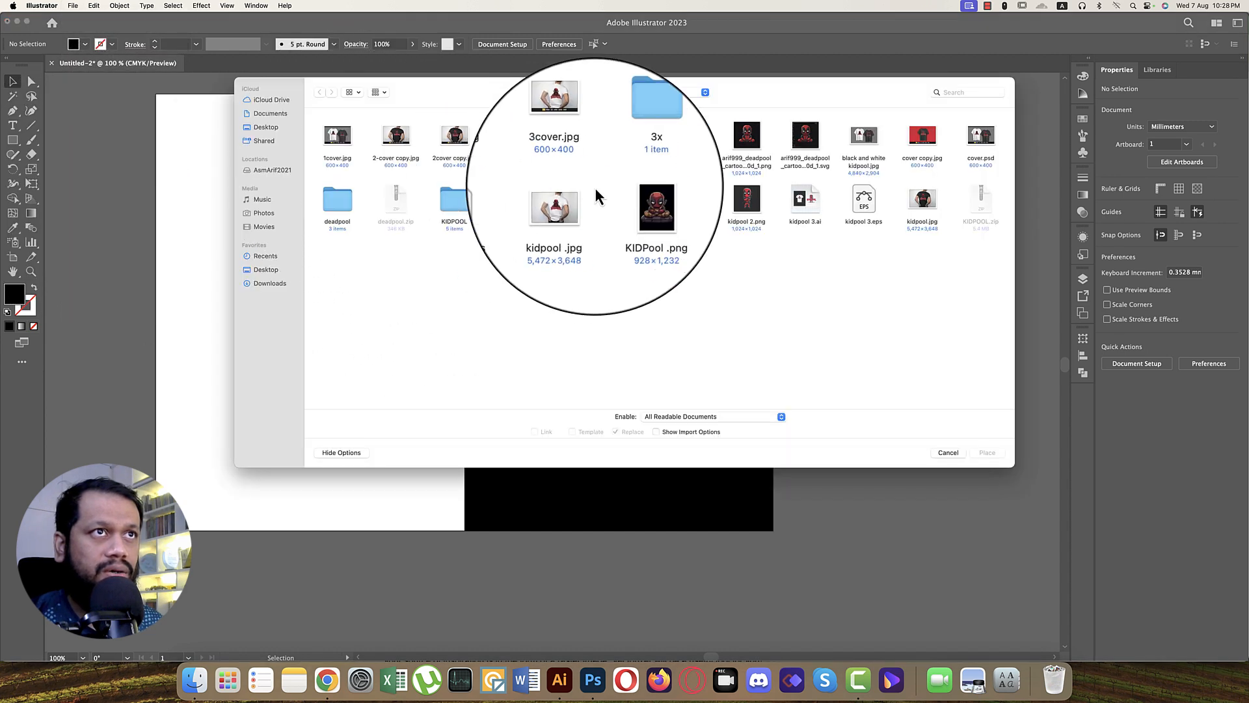
# Place the Deadpool SVG, ungroup it, delete its dark background, and move the character onto the black half
pyautogui.click(809, 137)
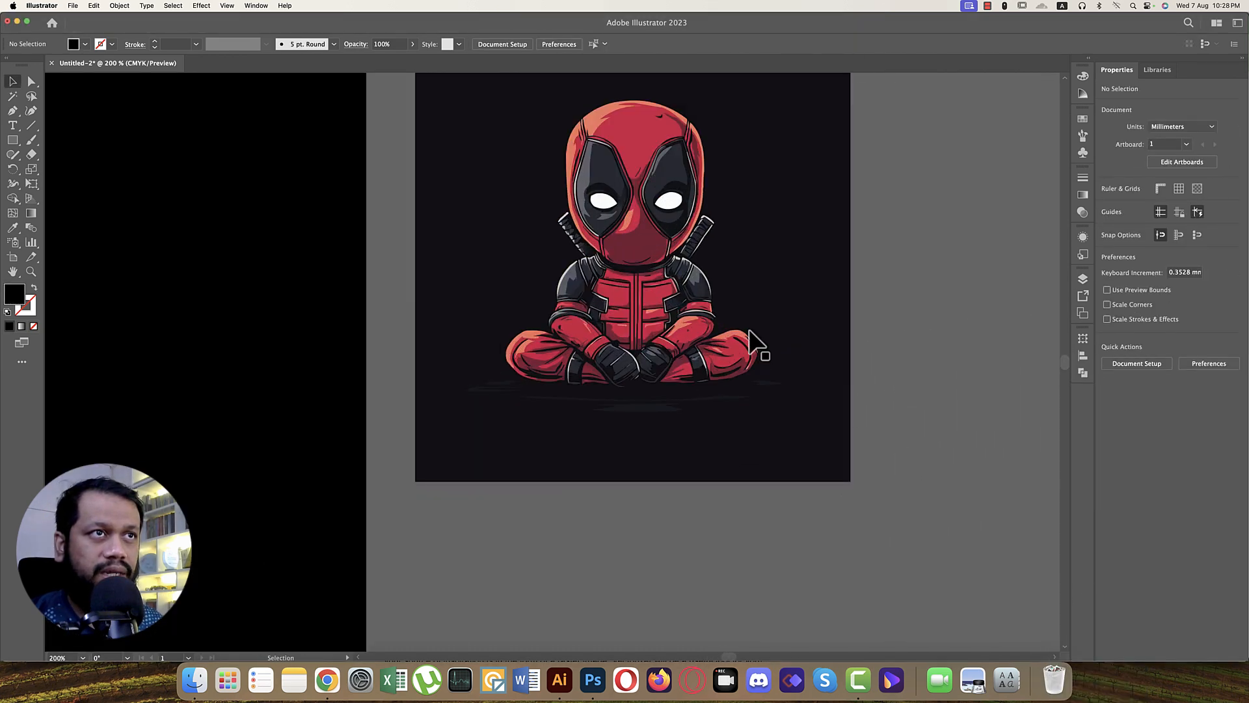
pyautogui.rightClick(757, 346)
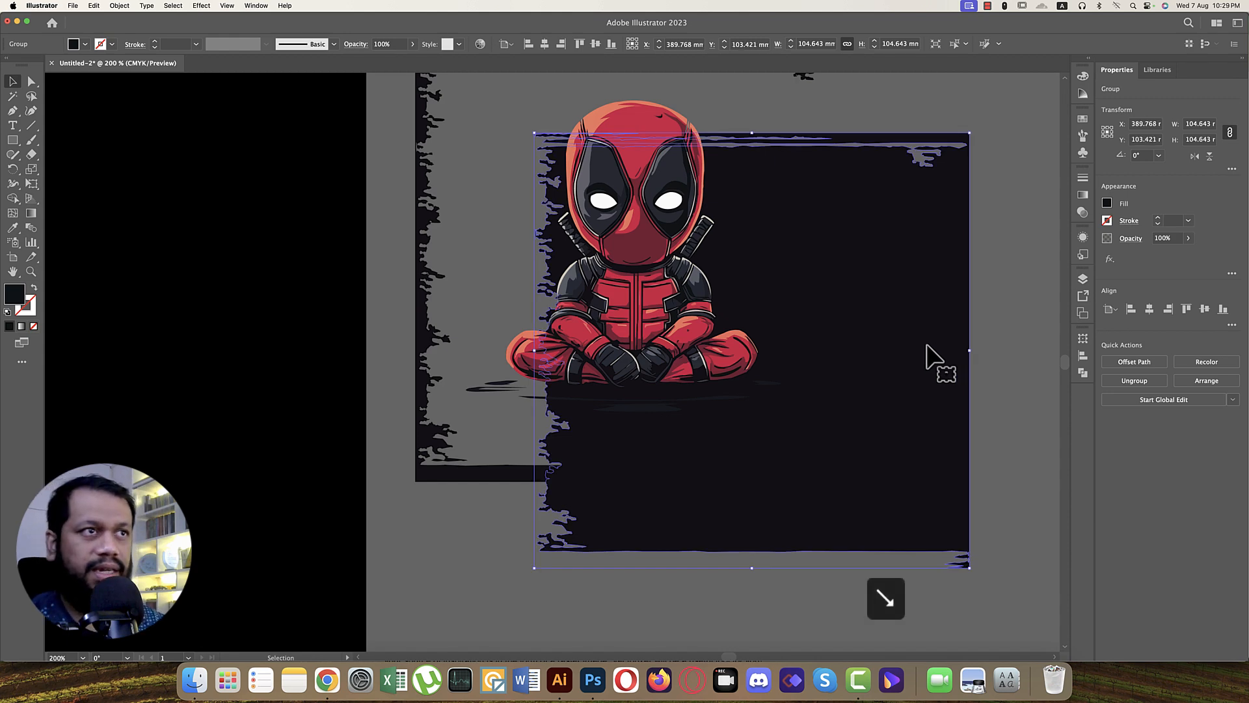
pyautogui.click(801, 447)
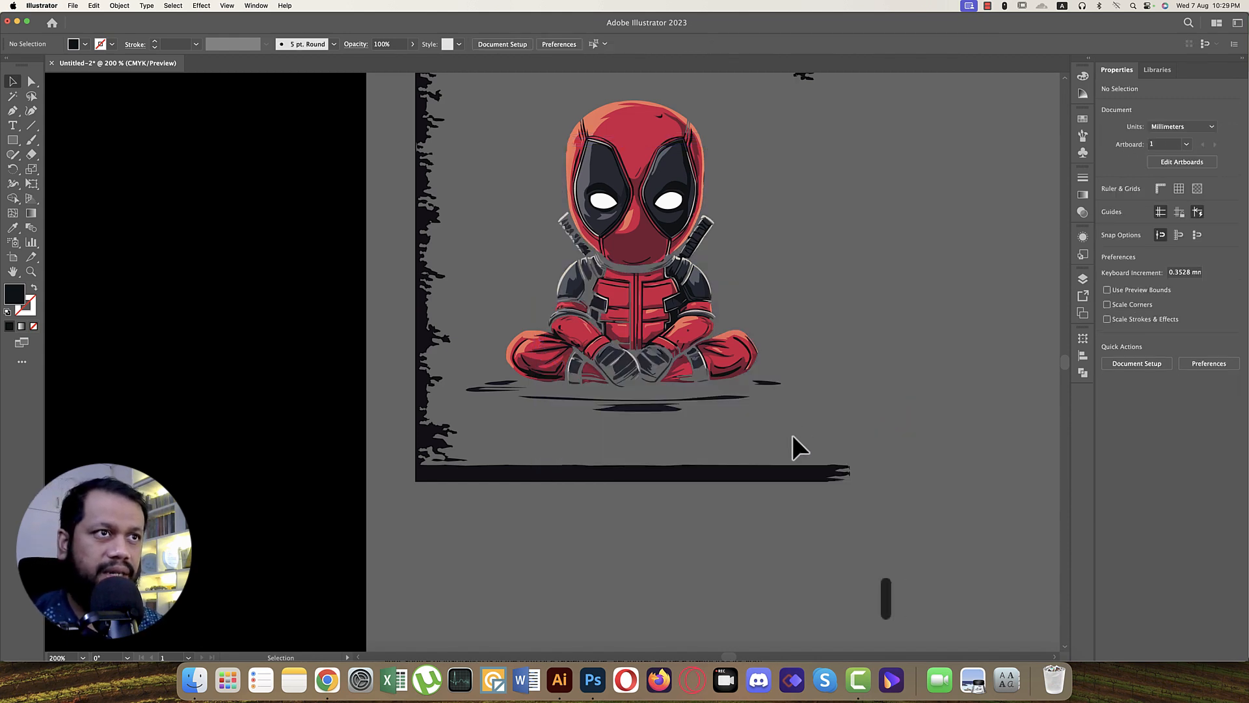
pyautogui.moveTo(452, 462)
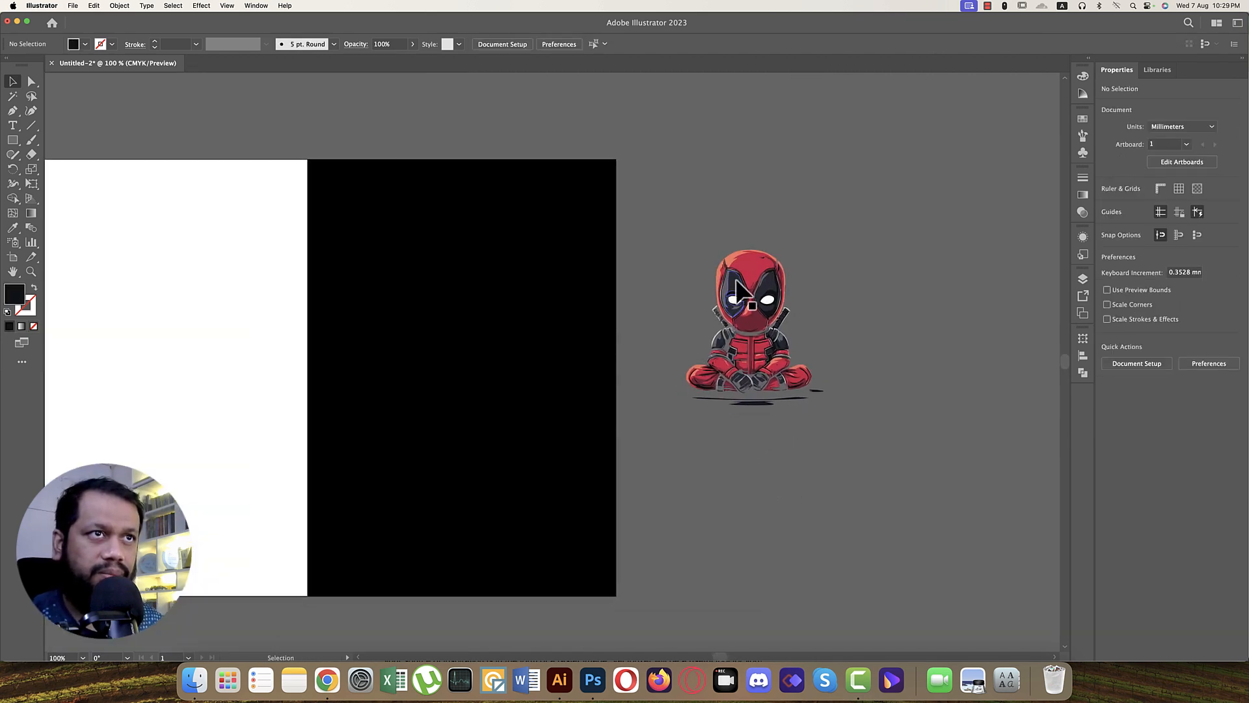
pyautogui.click(749, 318)
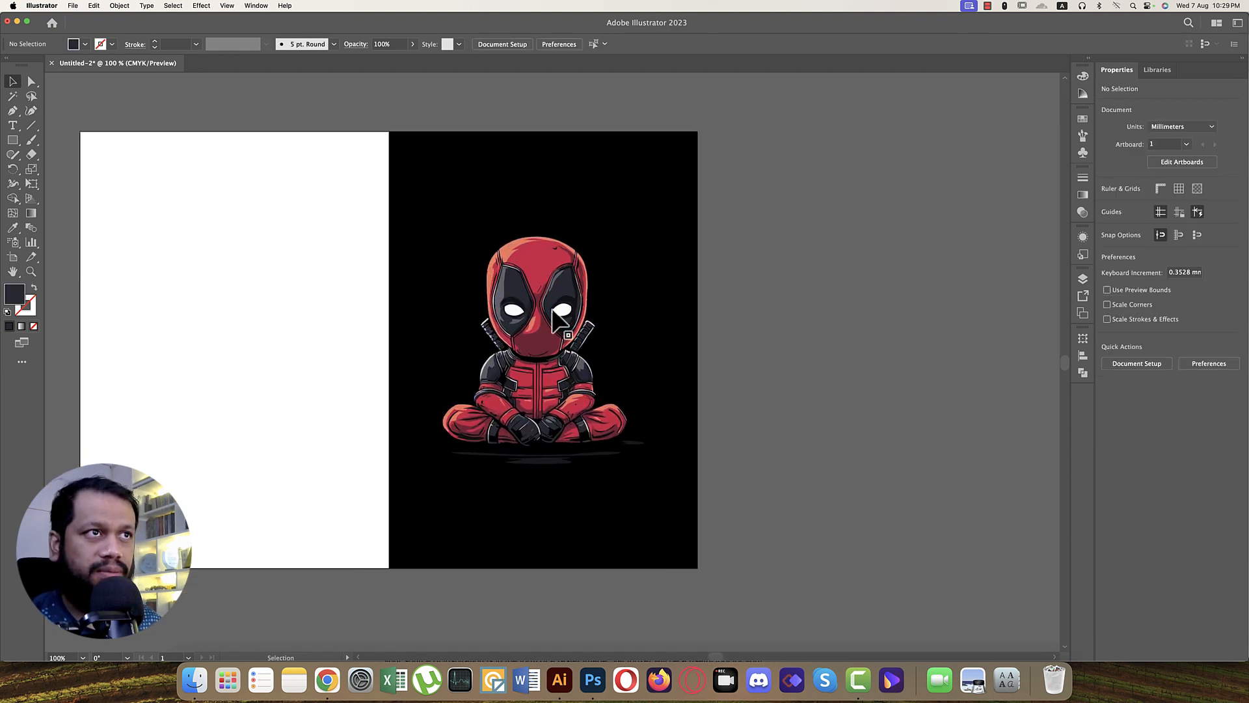
# Type KIDPOOL beside the artwork and set it in Rogue Hero Academy
pyautogui.moveTo(558, 343); pyautogui.dragTo(755, 317)
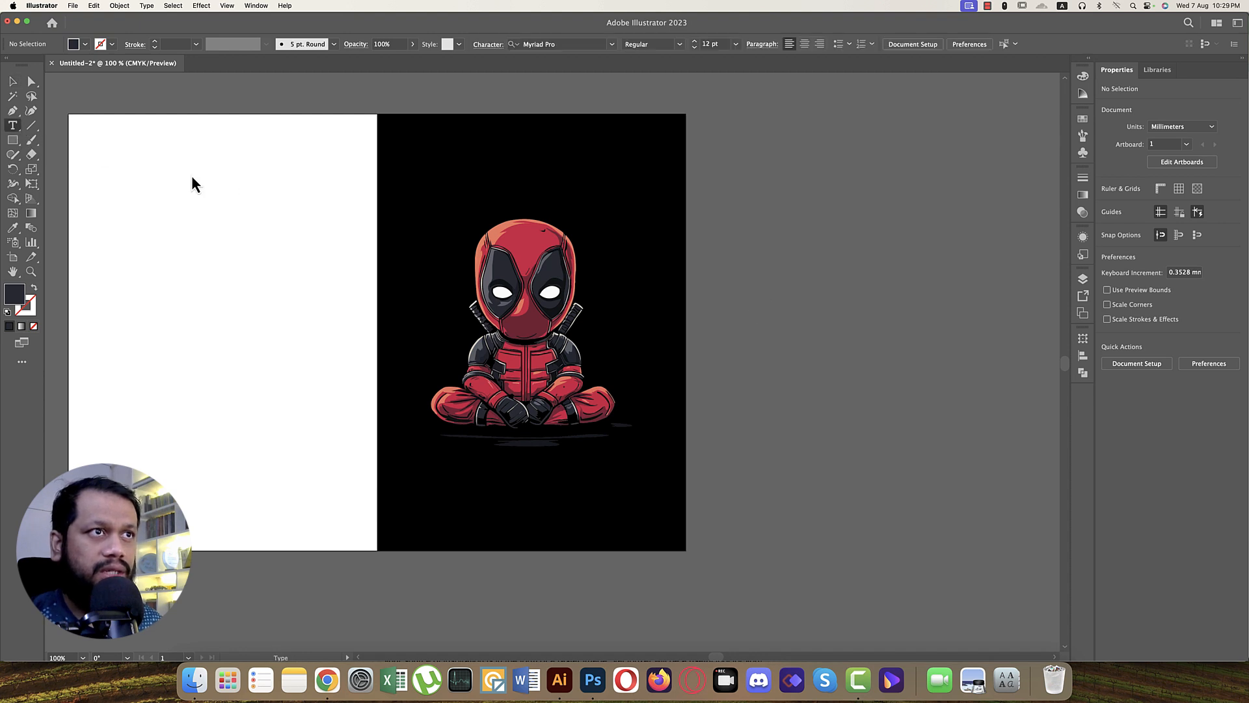
pyautogui.click(768, 244)
pyautogui.write('KIDPOOL')
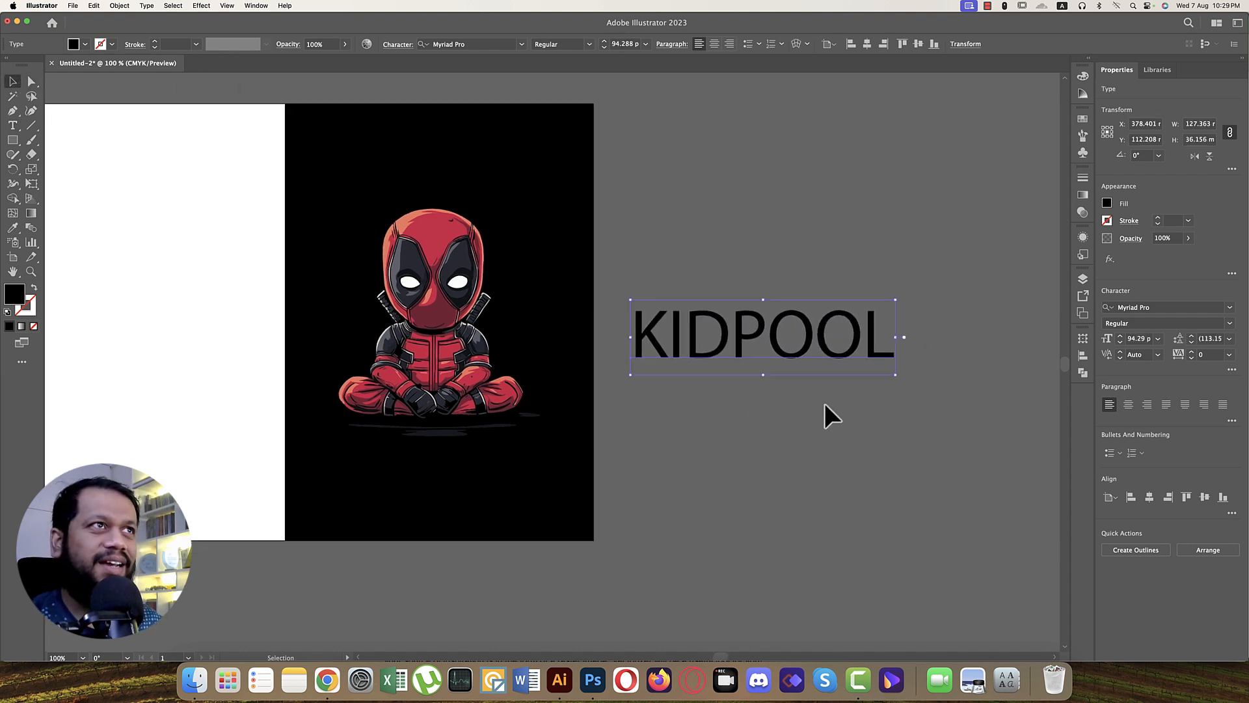
pyautogui.click(469, 45)
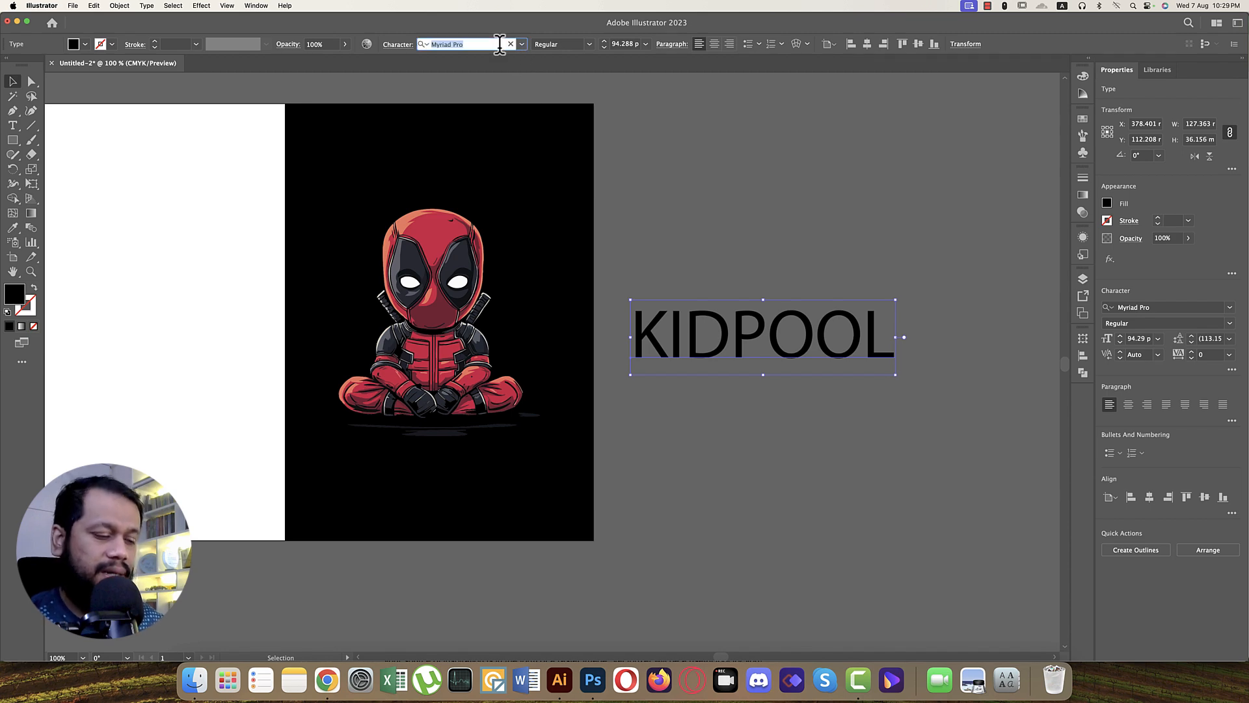
pyautogui.write('hero')
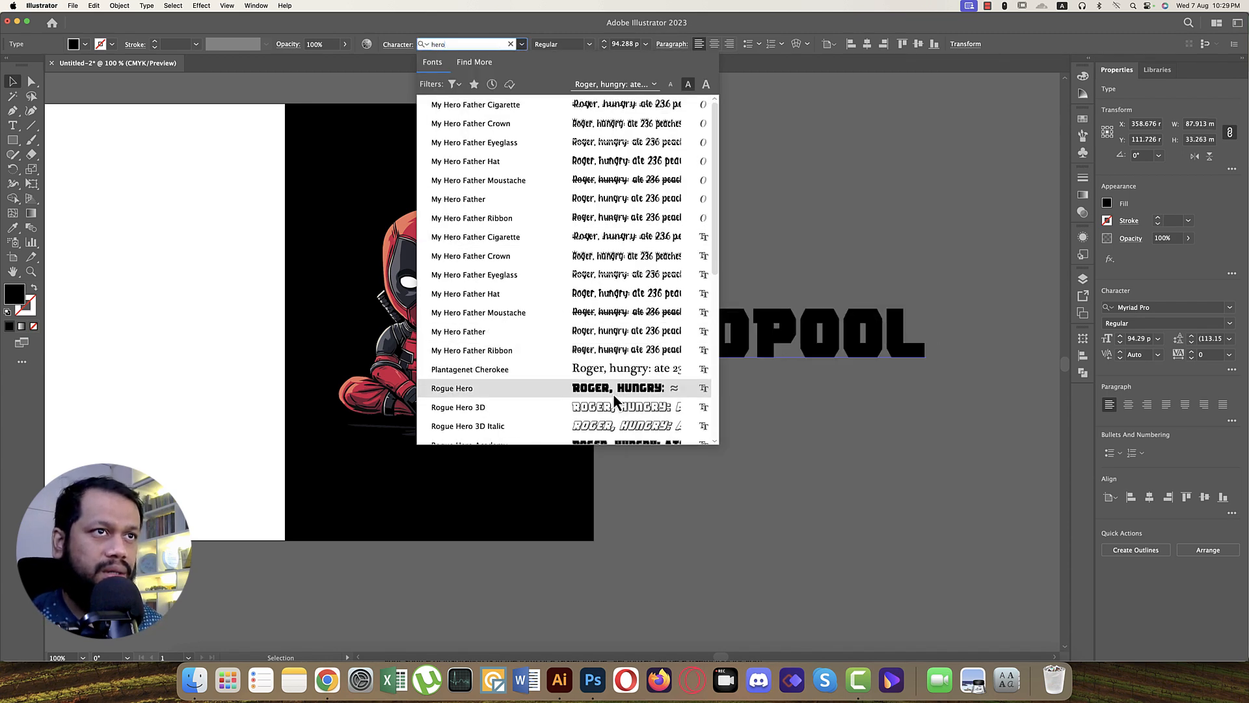
pyautogui.scroll(-3)
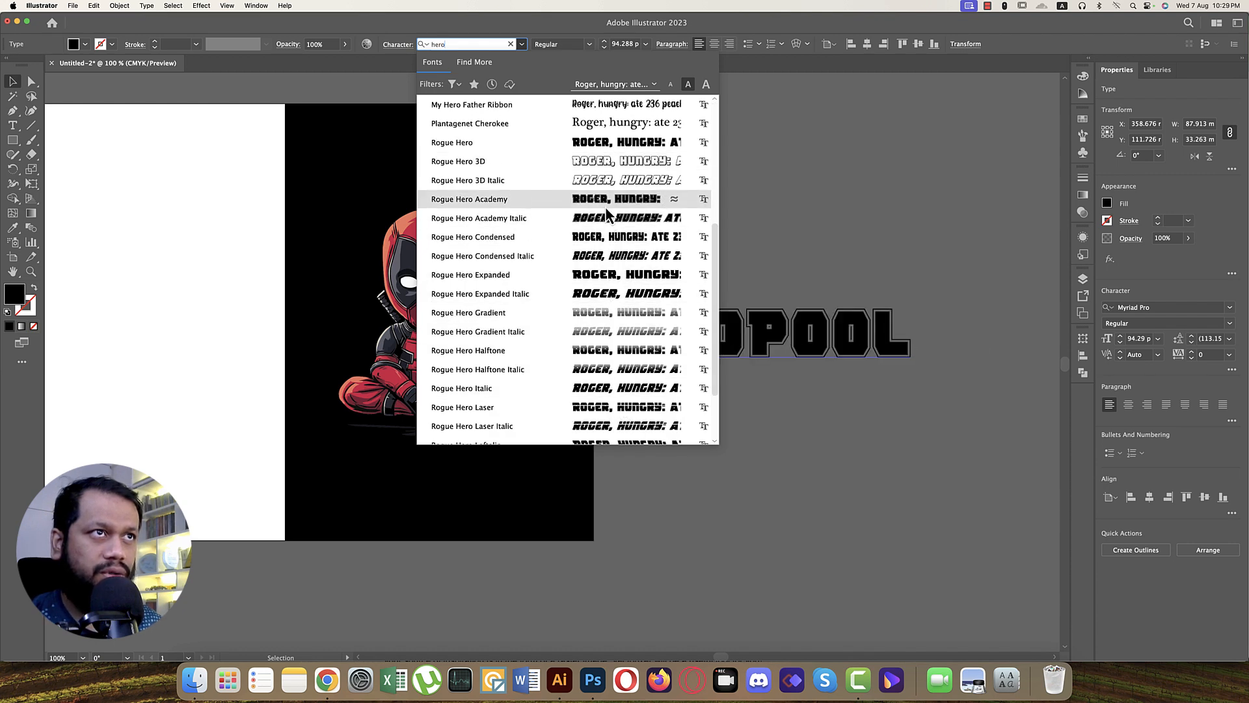
pyautogui.click(469, 199)
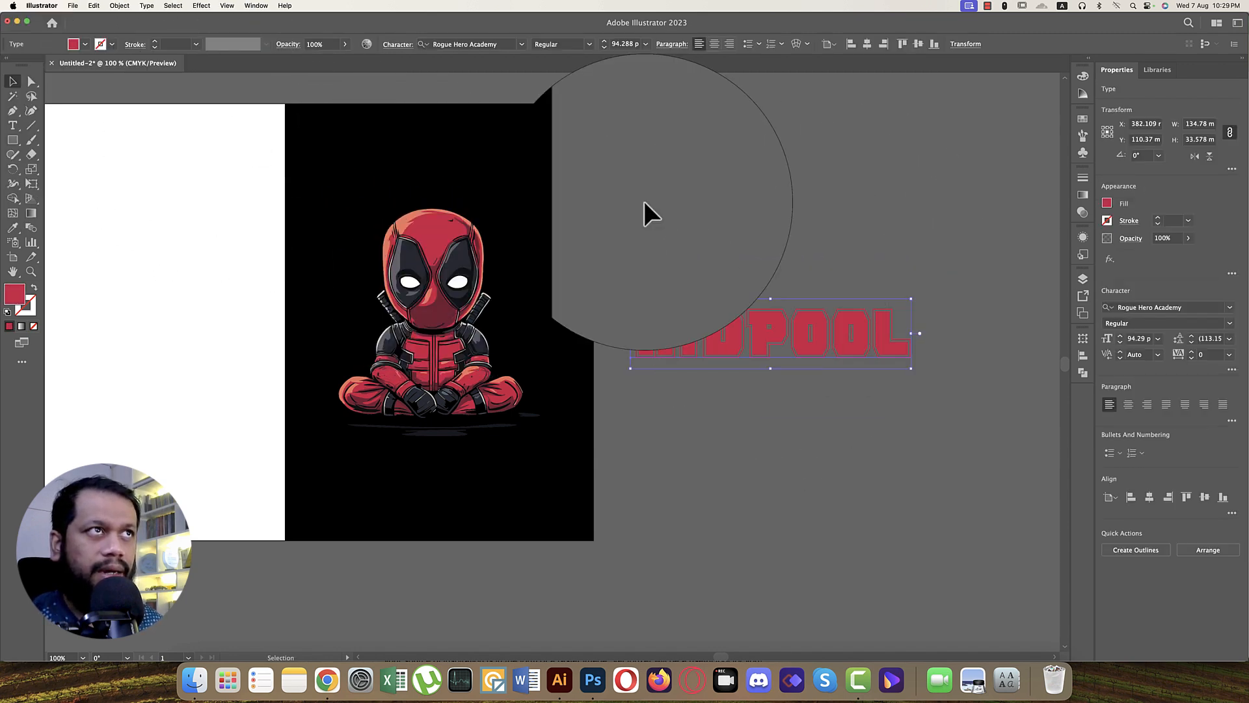
# Warp KIDPOOL with Arc Lower and a slight negative bend, then test it over the legs
pyautogui.click(122, 6)
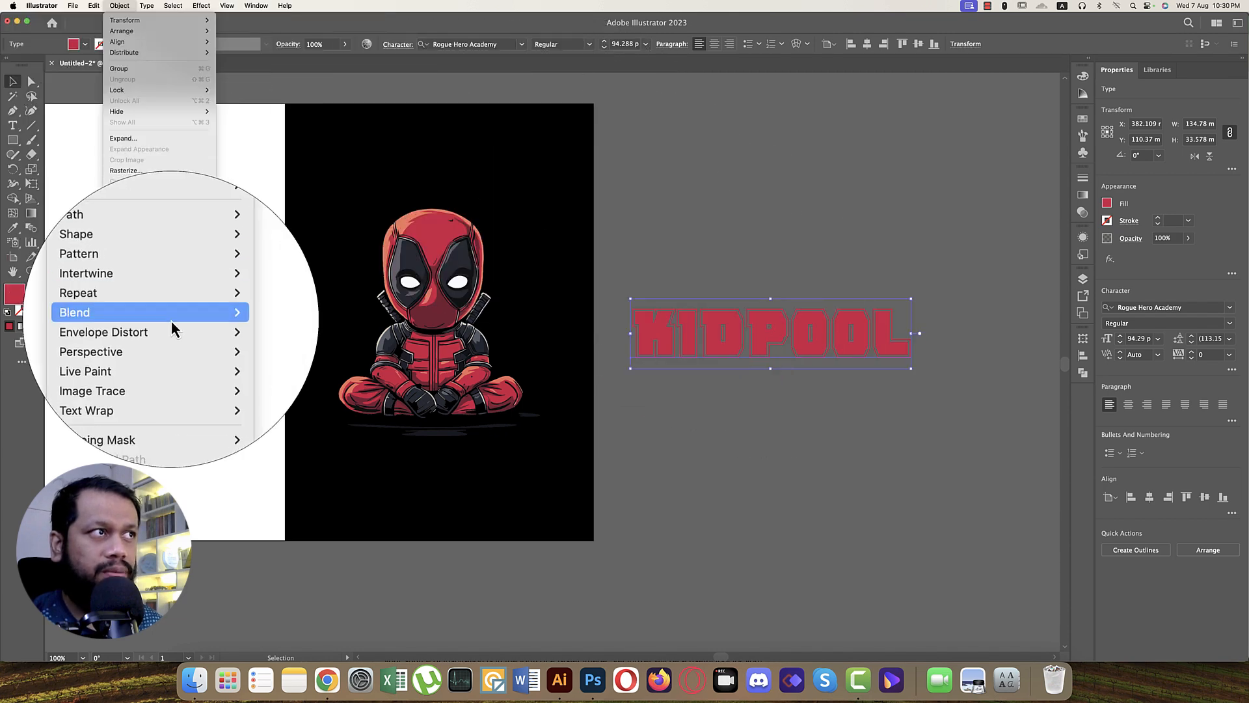
pyautogui.moveTo(159, 329)
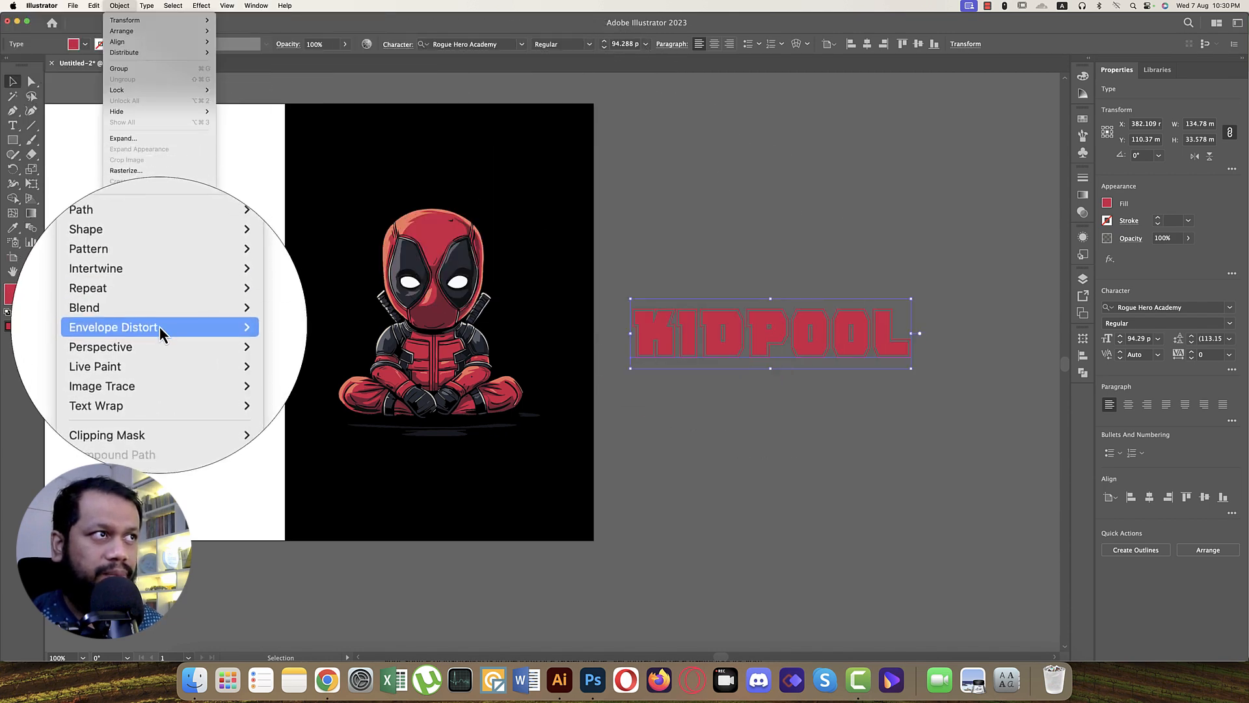
pyautogui.click(113, 327)
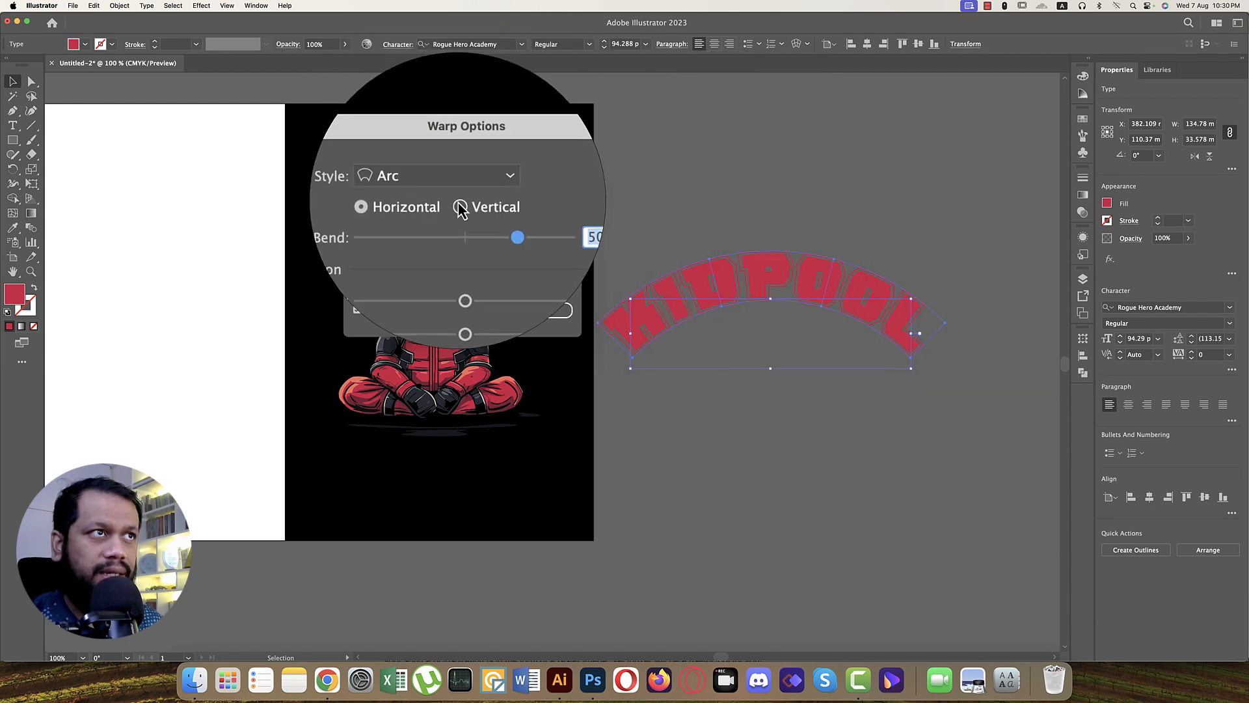
pyautogui.click(436, 176)
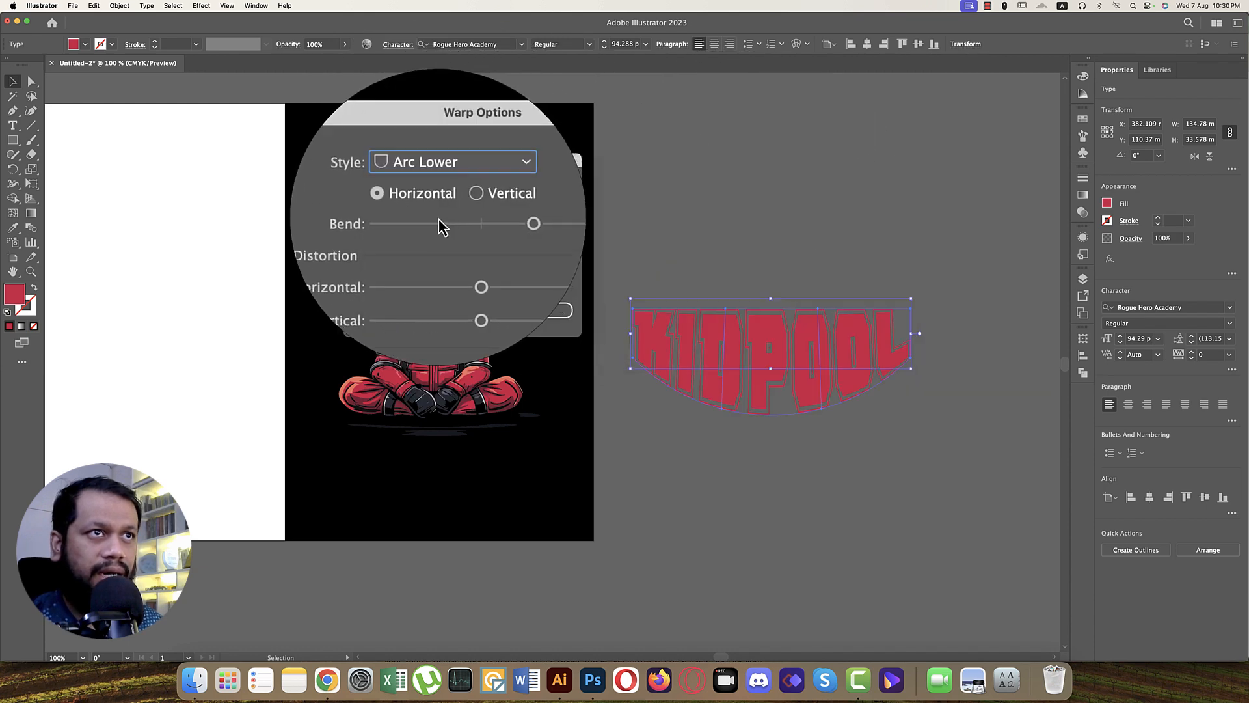
pyautogui.moveTo(534, 223); pyautogui.dragTo(454, 220)
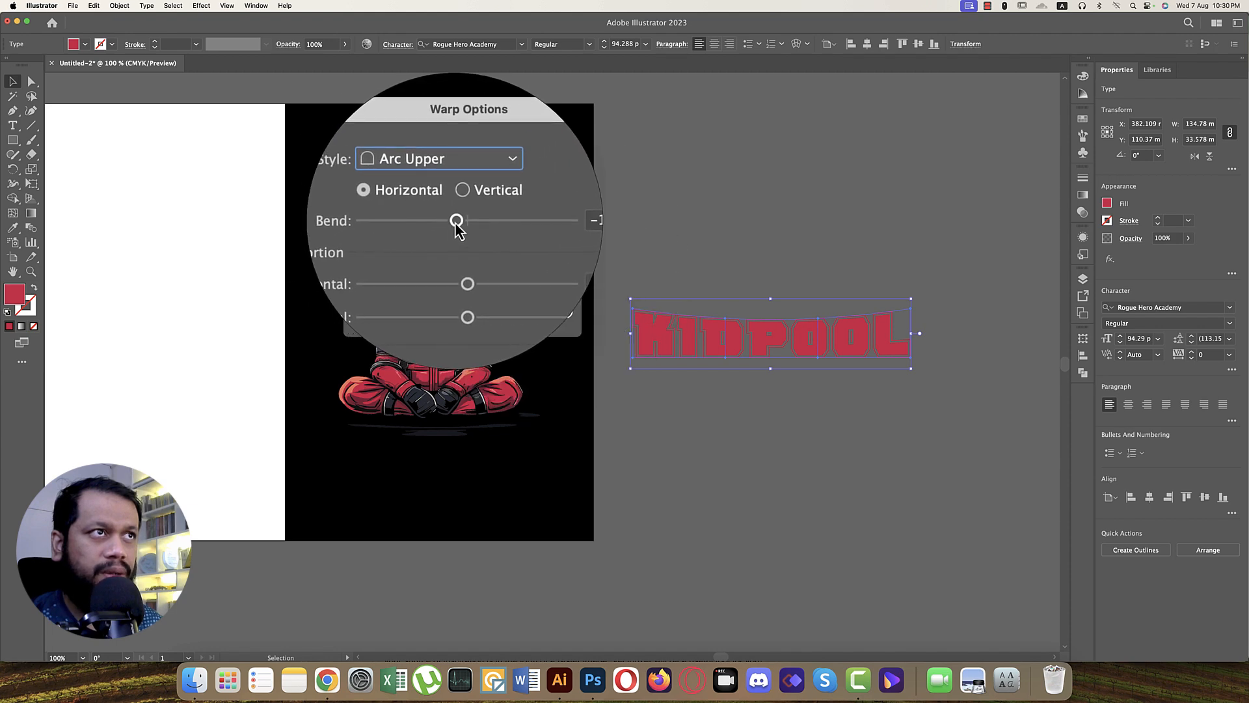
pyautogui.click(438, 158)
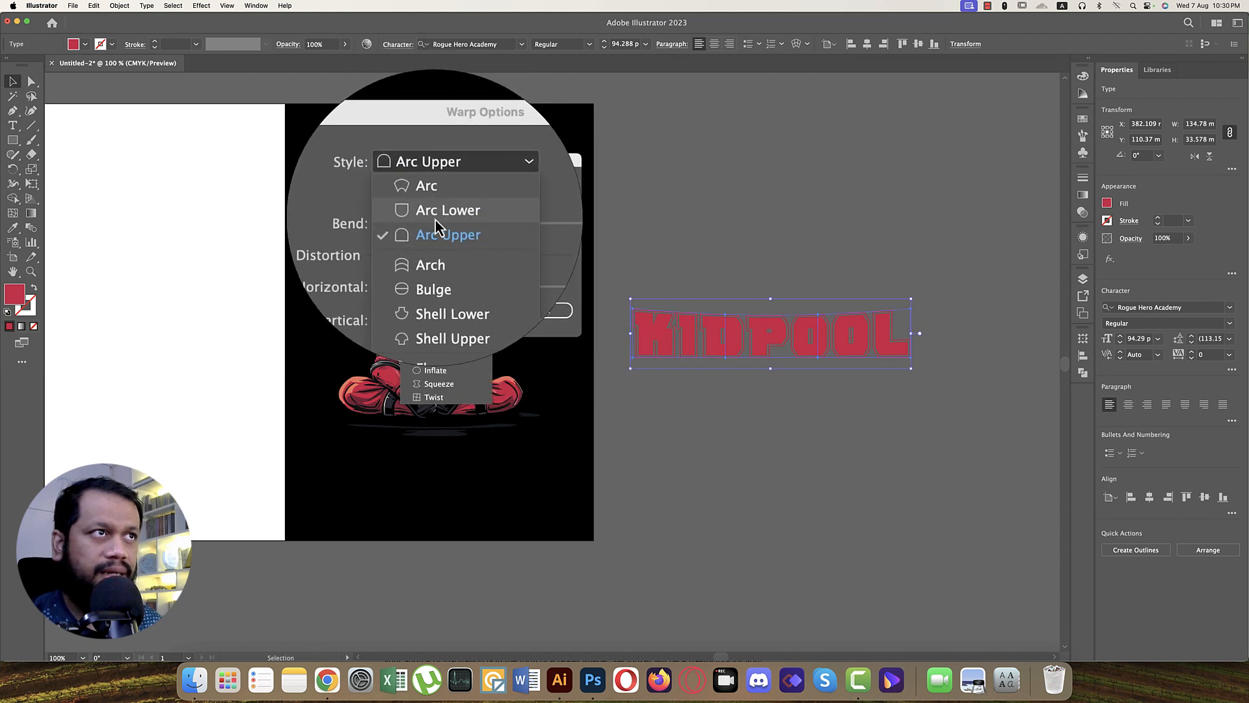
pyautogui.click(447, 209)
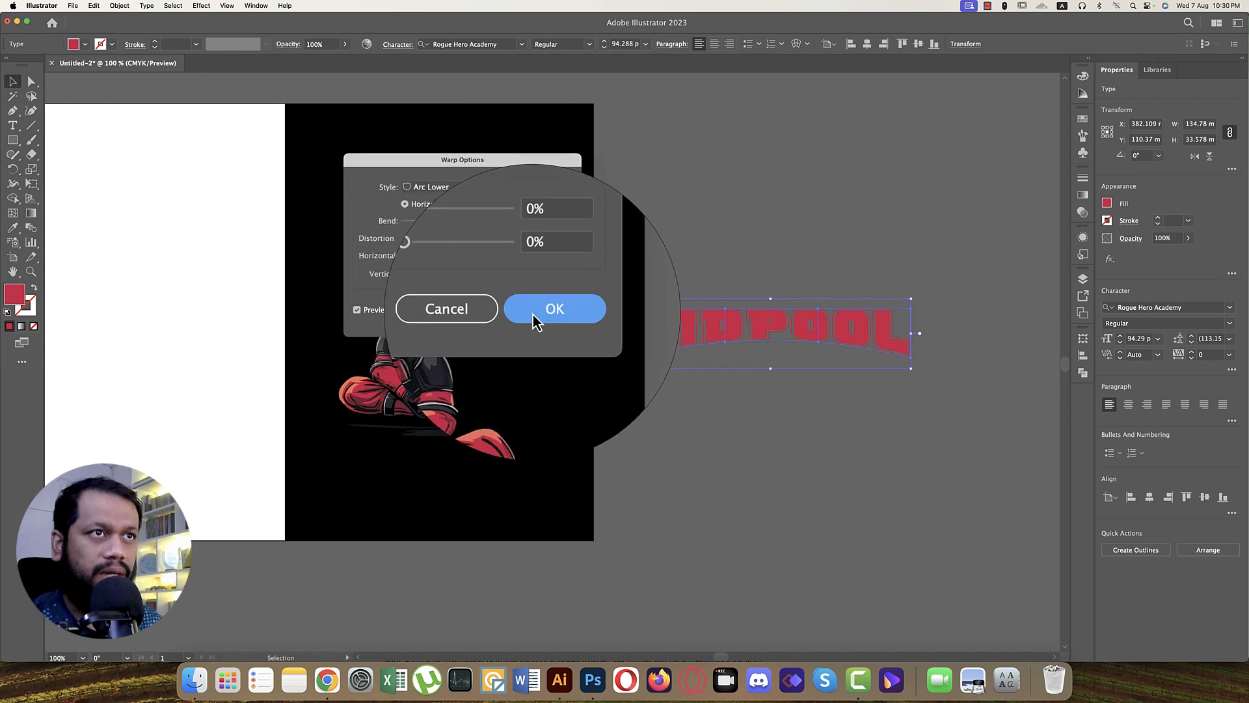
pyautogui.click(554, 308)
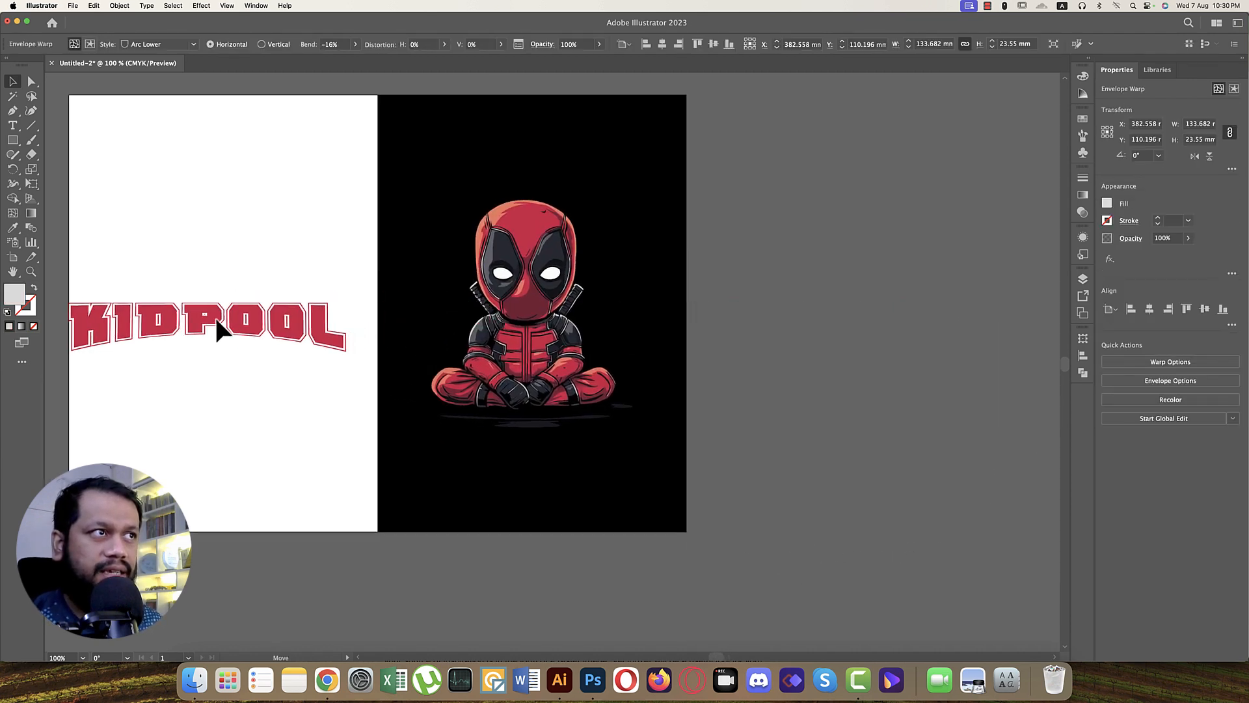
pyautogui.moveTo(224, 327); pyautogui.dragTo(534, 398)
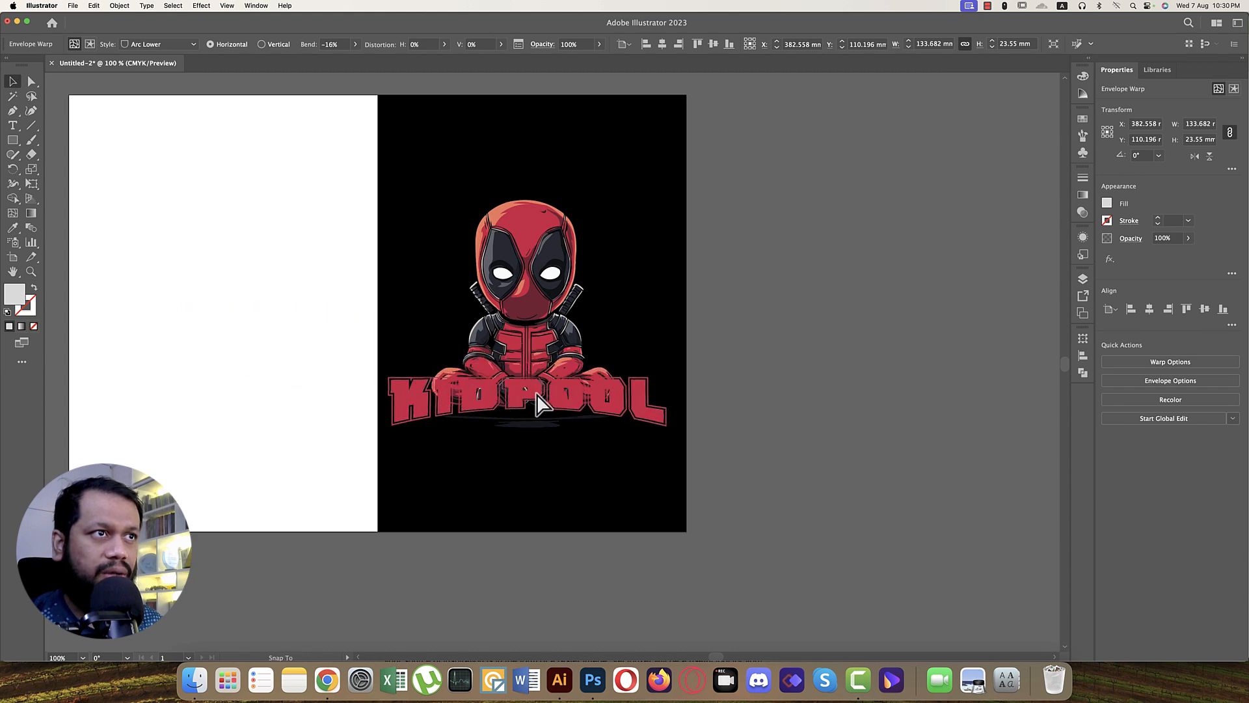
pyautogui.moveTo(525, 397); pyautogui.dragTo(812, 347)
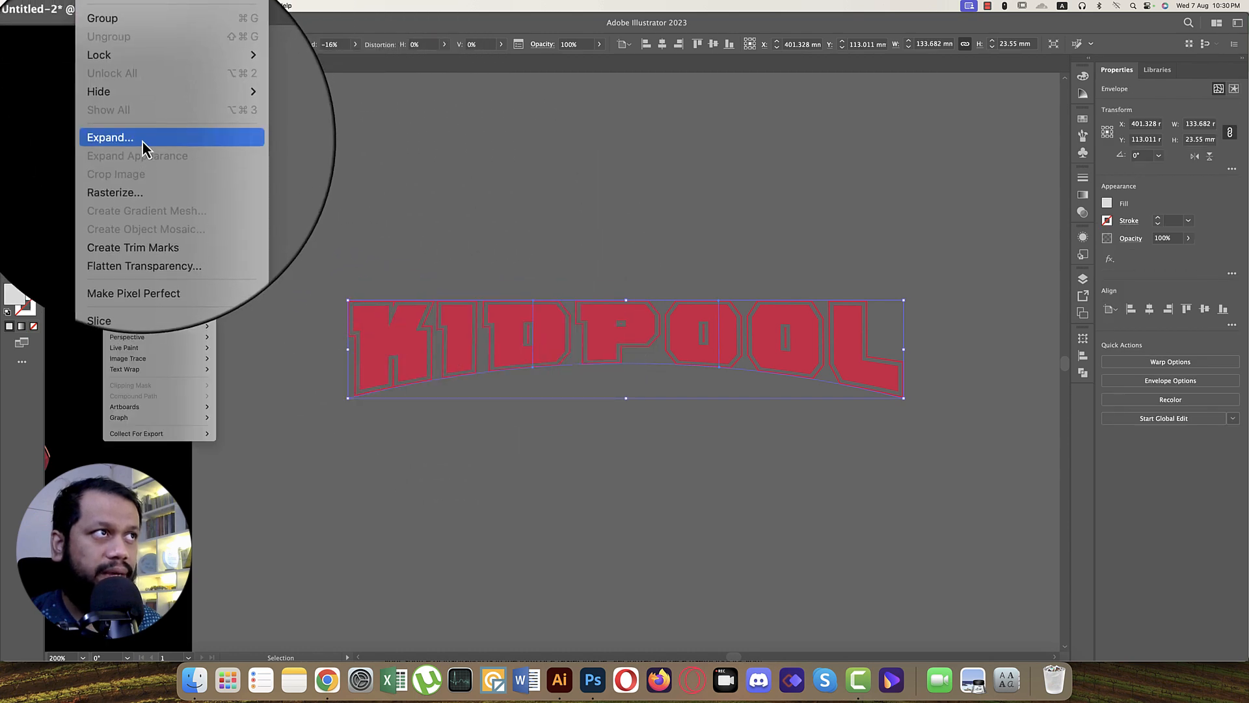
# Expand the warped KIDPOOL into shapes and send a white rectangle behind it
pyautogui.click(109, 137)
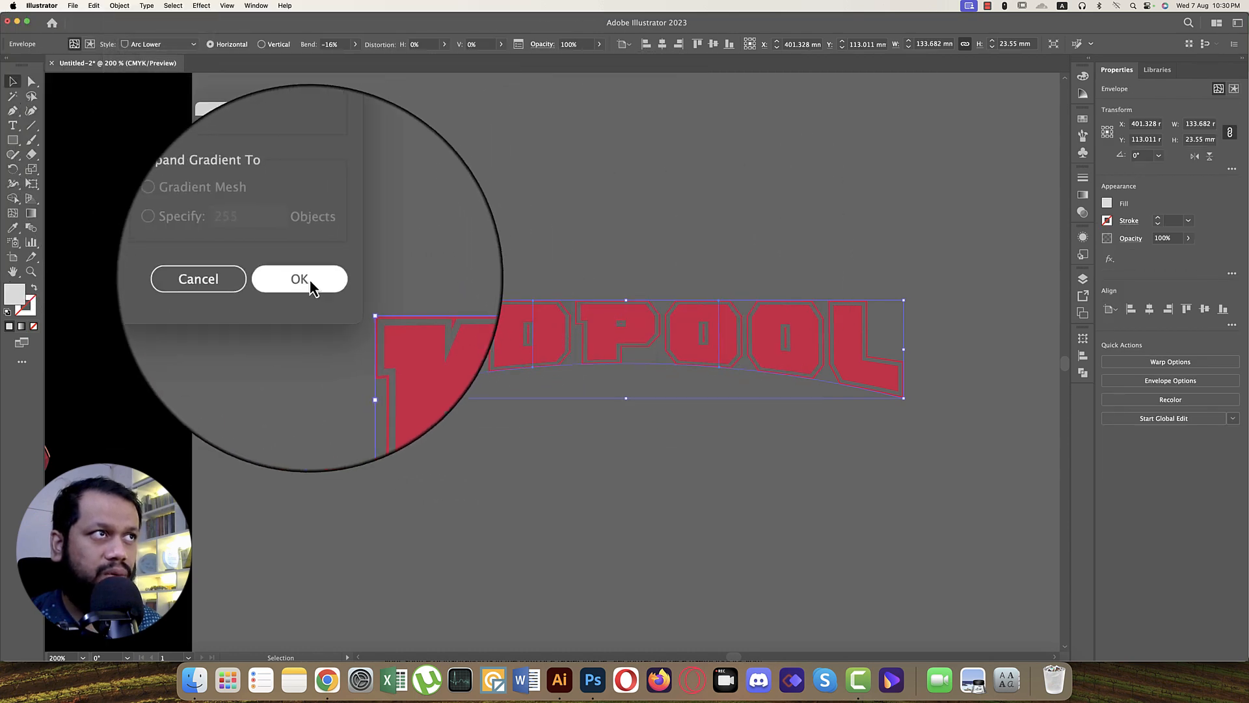
pyautogui.click(299, 279)
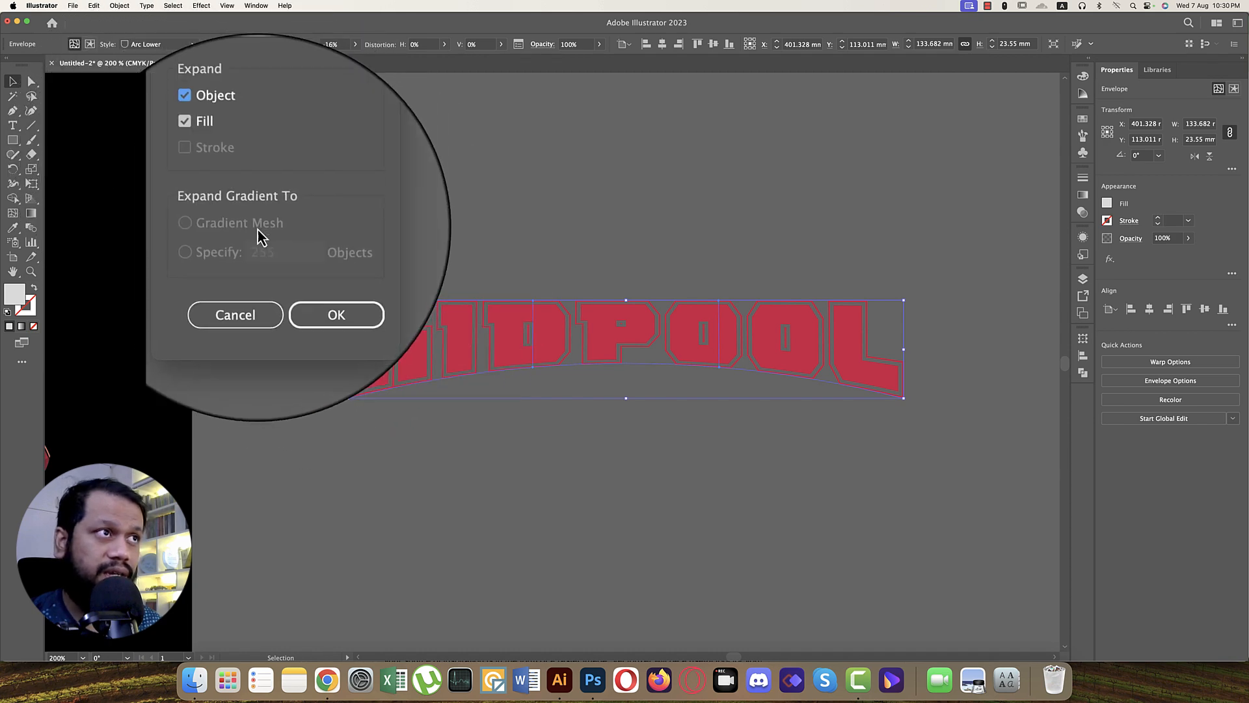
pyautogui.click(336, 315)
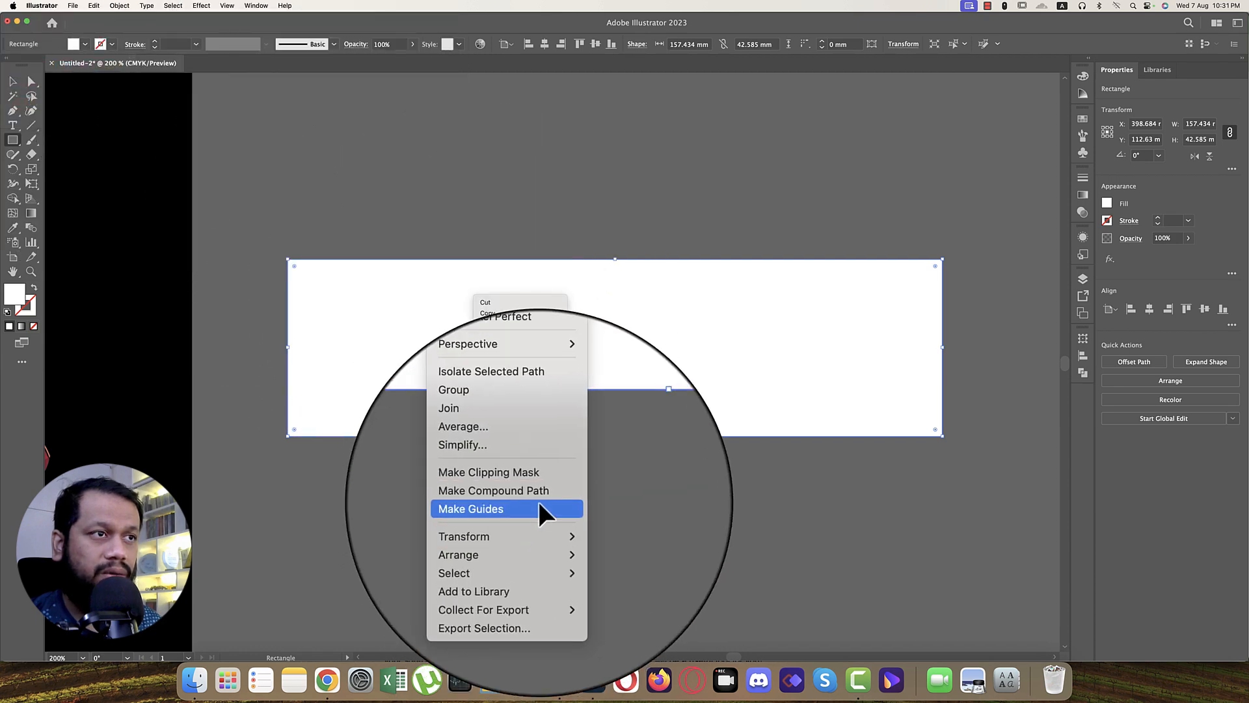
pyautogui.moveTo(423, 511)
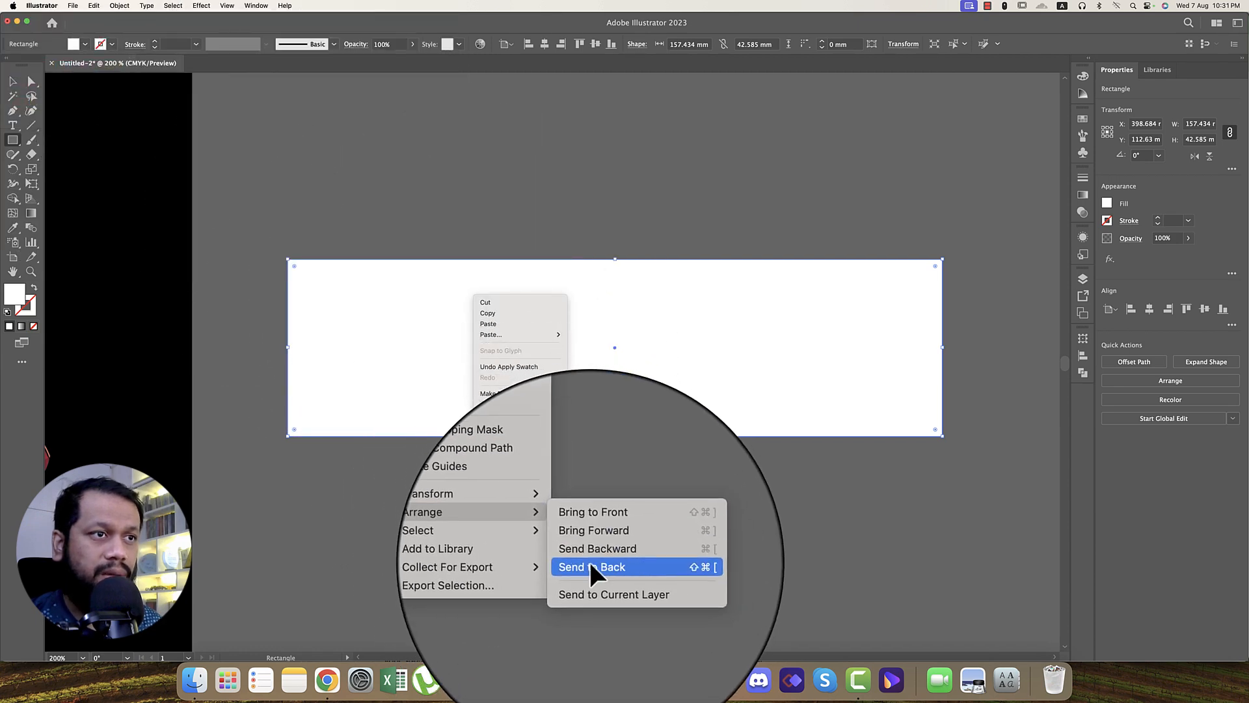
pyautogui.click(591, 566)
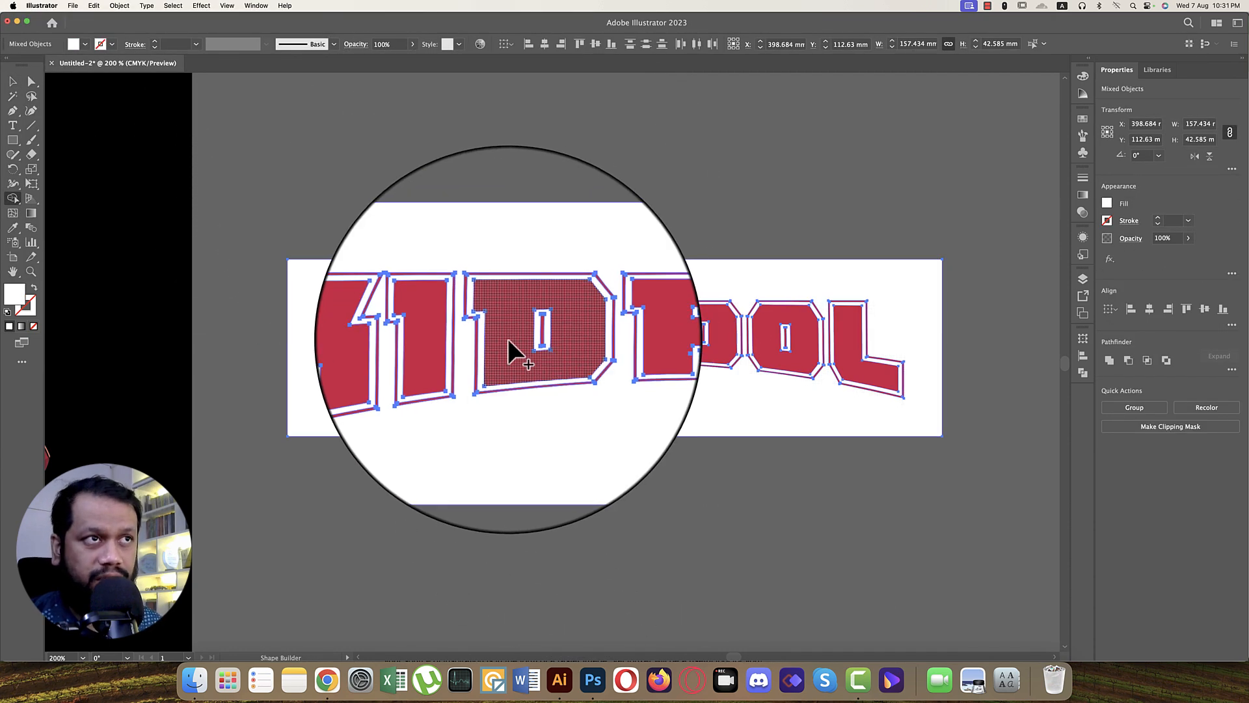
# Merge the letters with the white backing using the Shape Builder, leaving a white outline
pyautogui.click(12, 197)
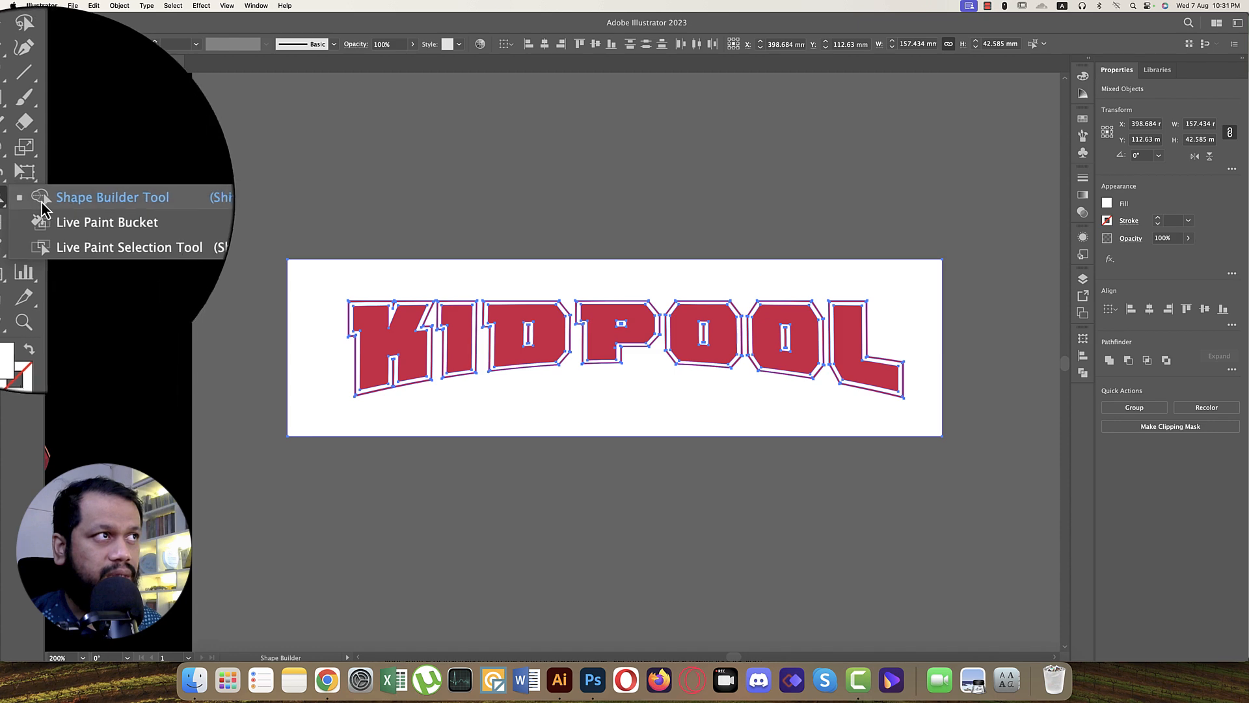
pyautogui.click(117, 197)
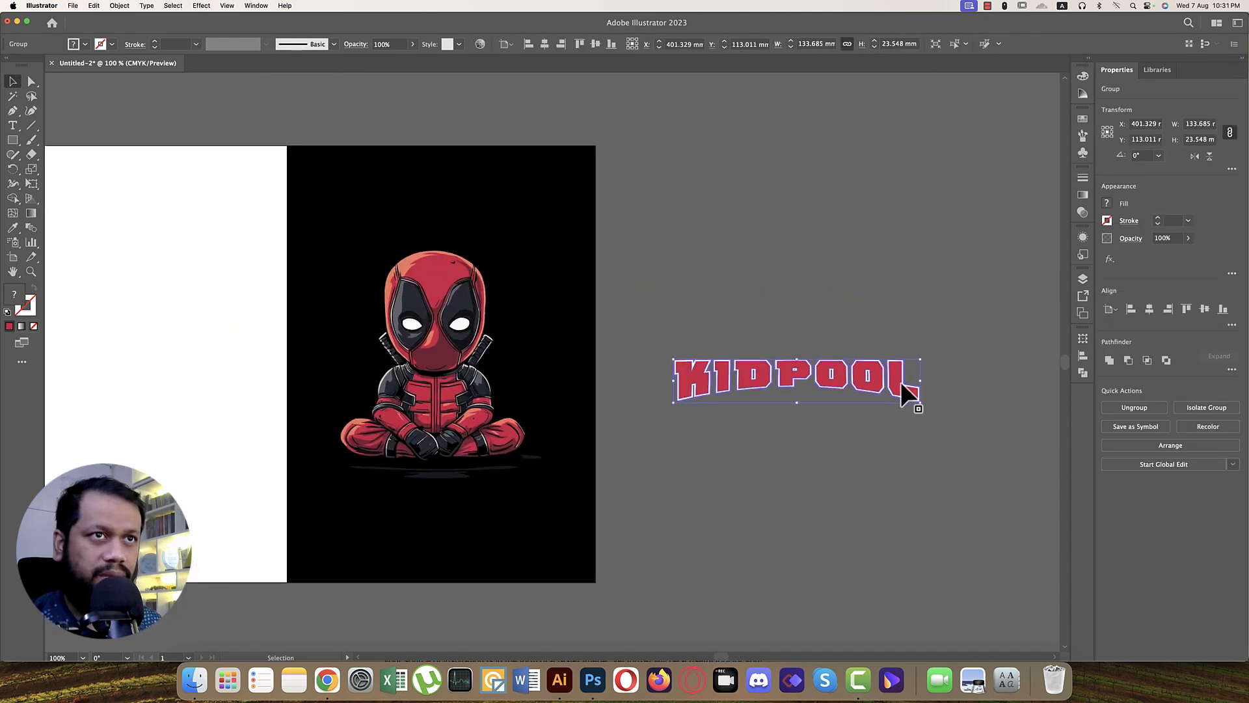
# Move KIDPOOL across Deadpool's lap, sample the suit red, and group it with the character
pyautogui.moveTo(796, 379); pyautogui.dragTo(438, 450)
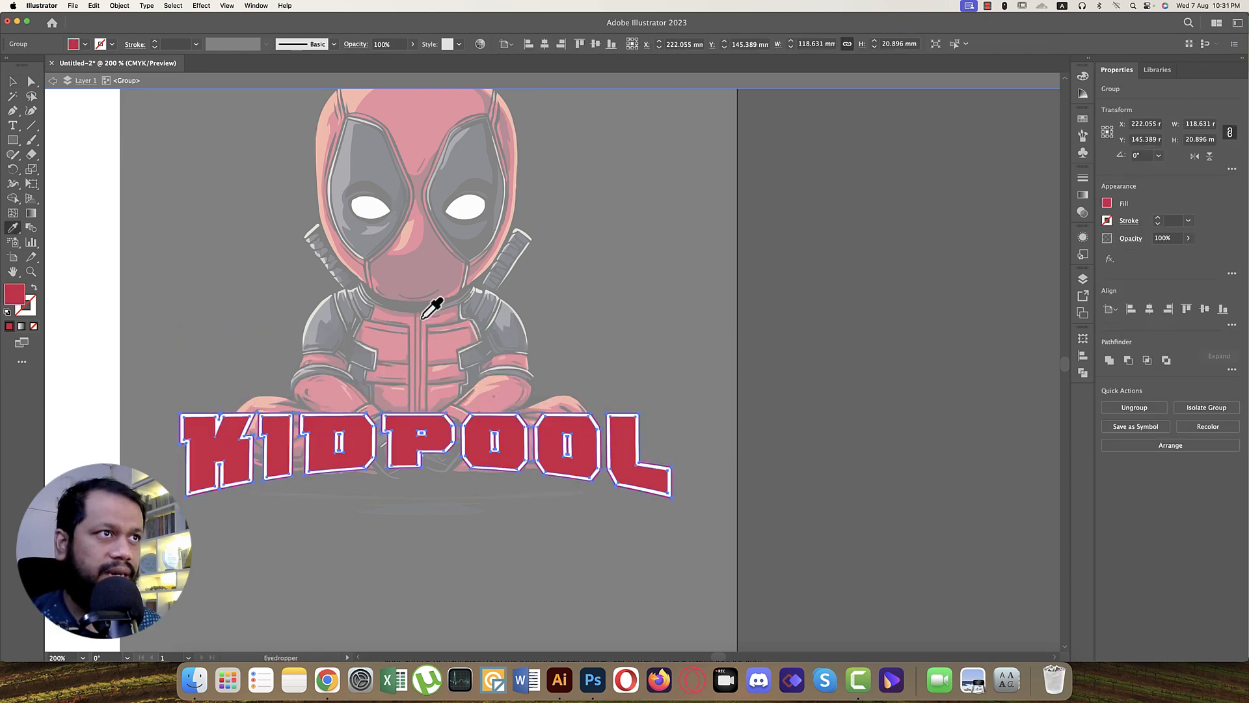
pyautogui.click(824, 395)
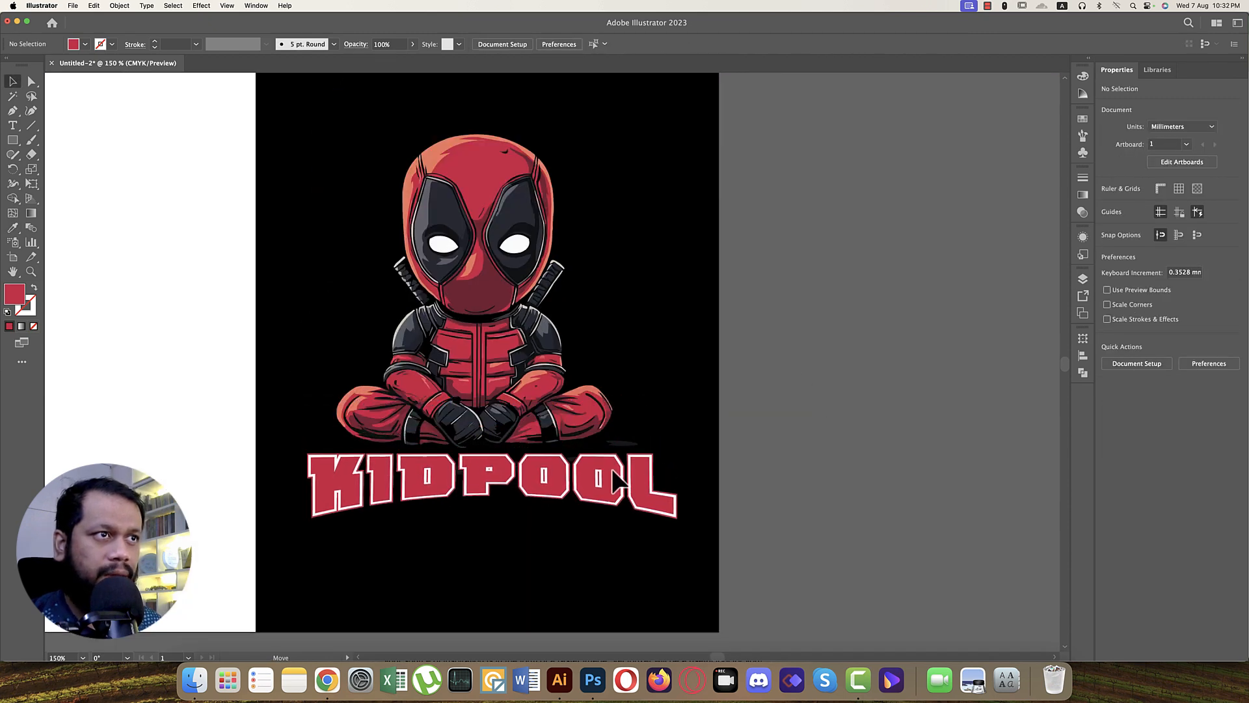
pyautogui.click(490, 487)
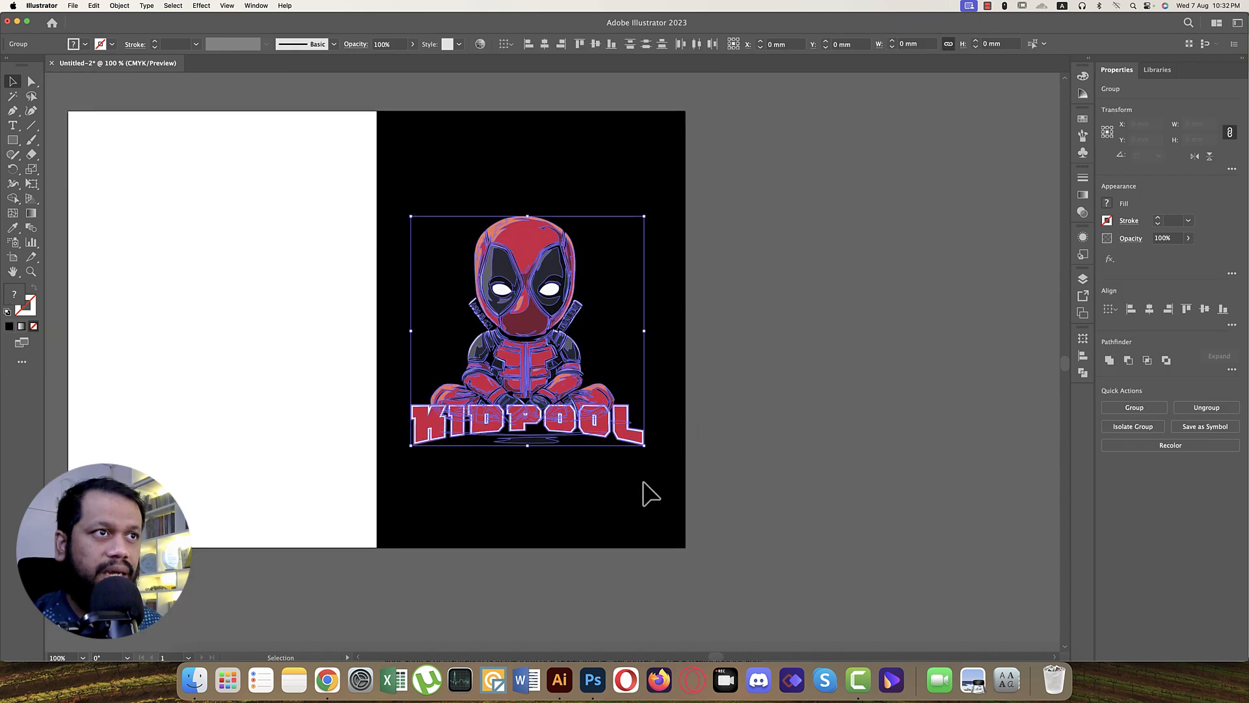
pyautogui.press('cmd+g')
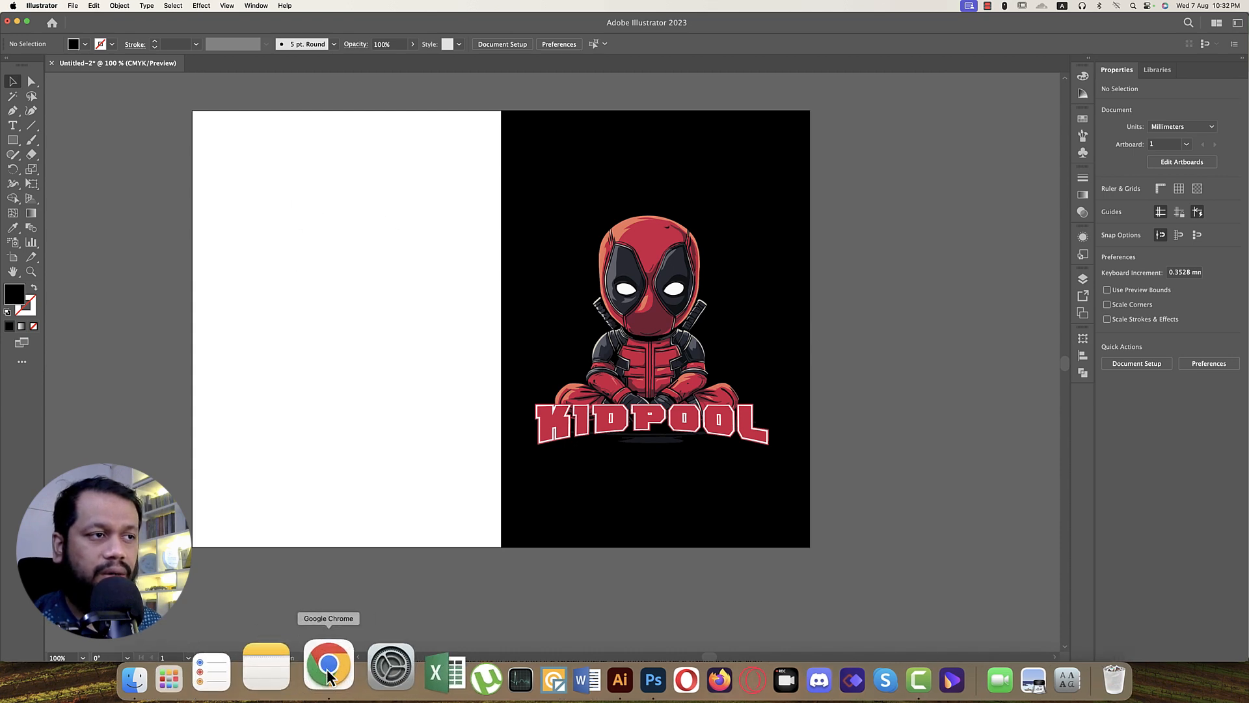
# Search Google Images for T-shirt clip art and download the black T-shirt PNG
pyautogui.click(328, 663)
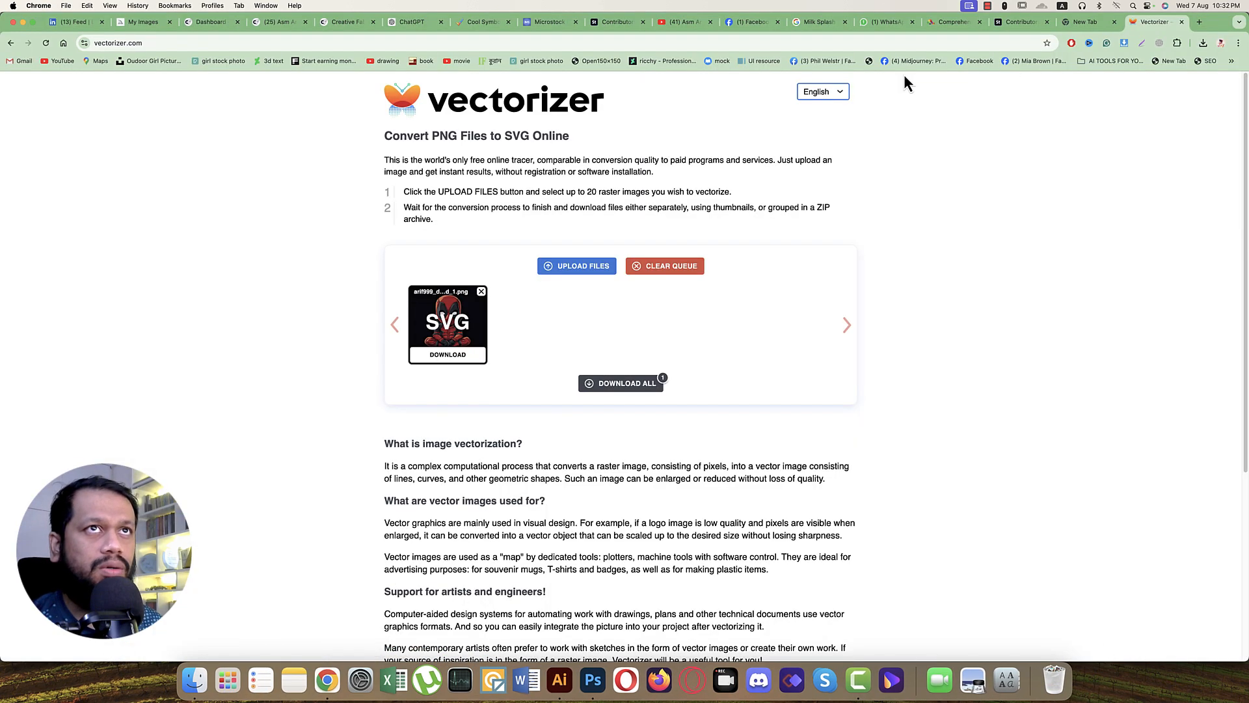
pyautogui.click(1198, 24)
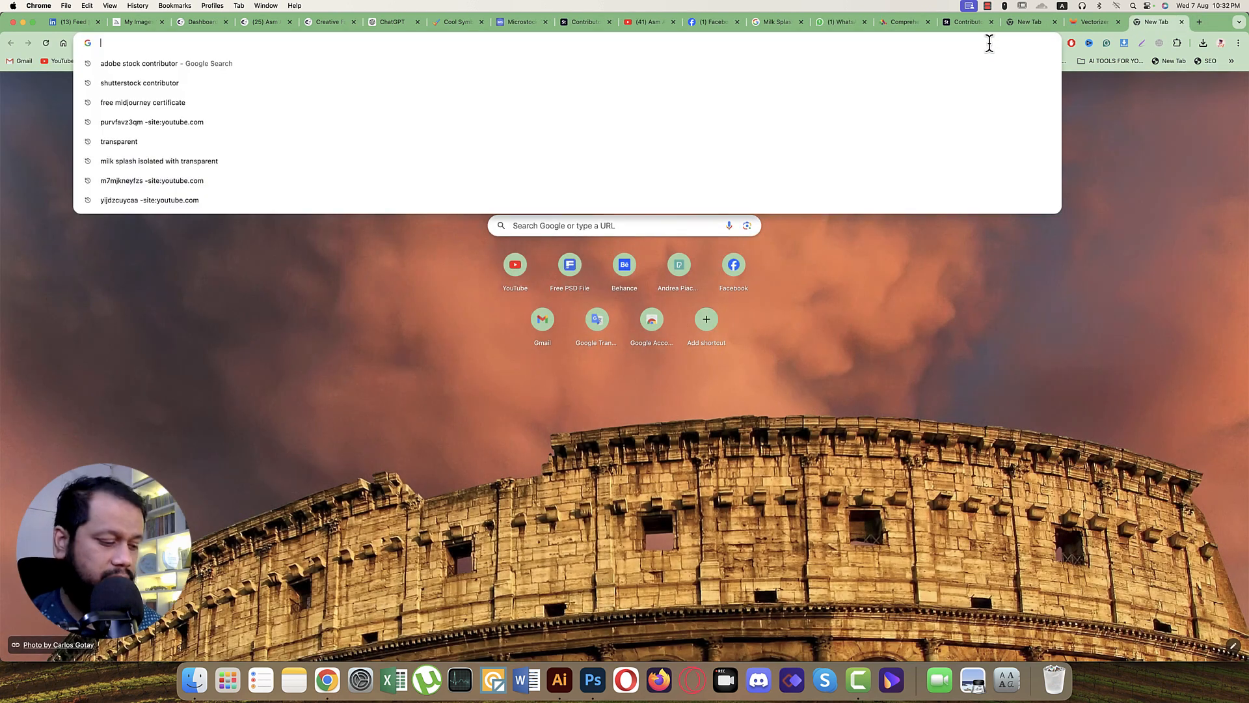
pyautogui.write('t shirt clip art')
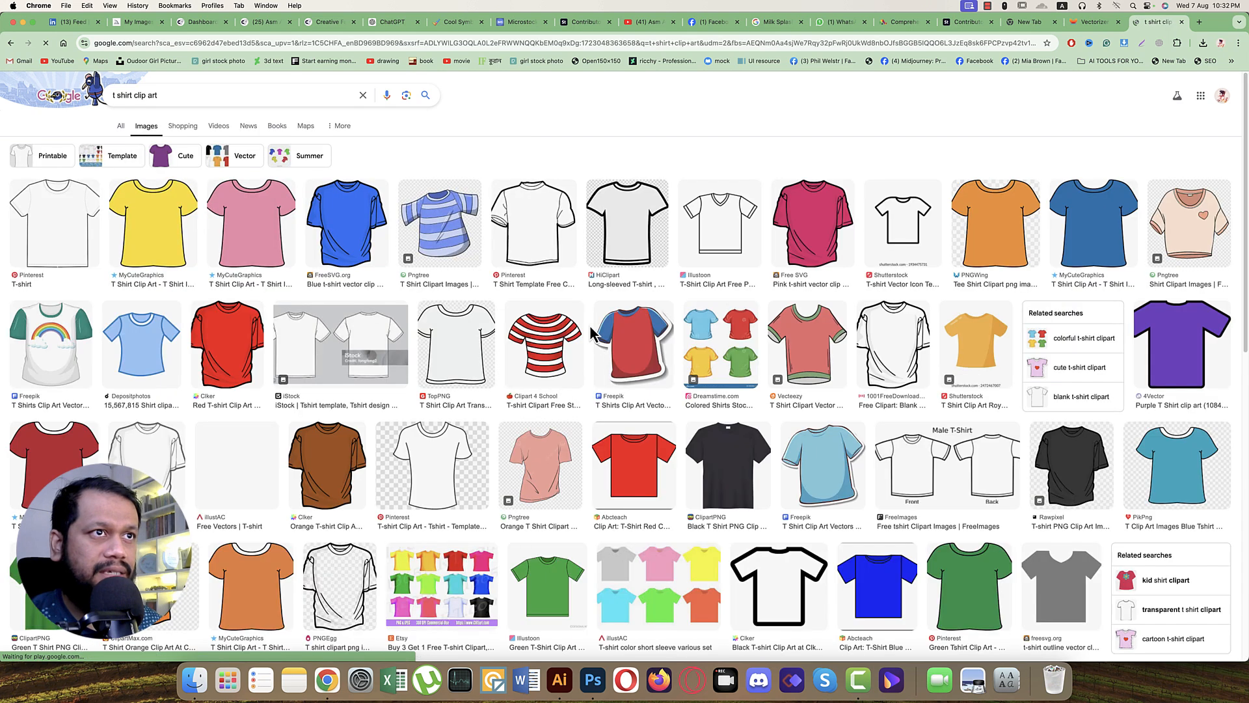
pyautogui.click(728, 464)
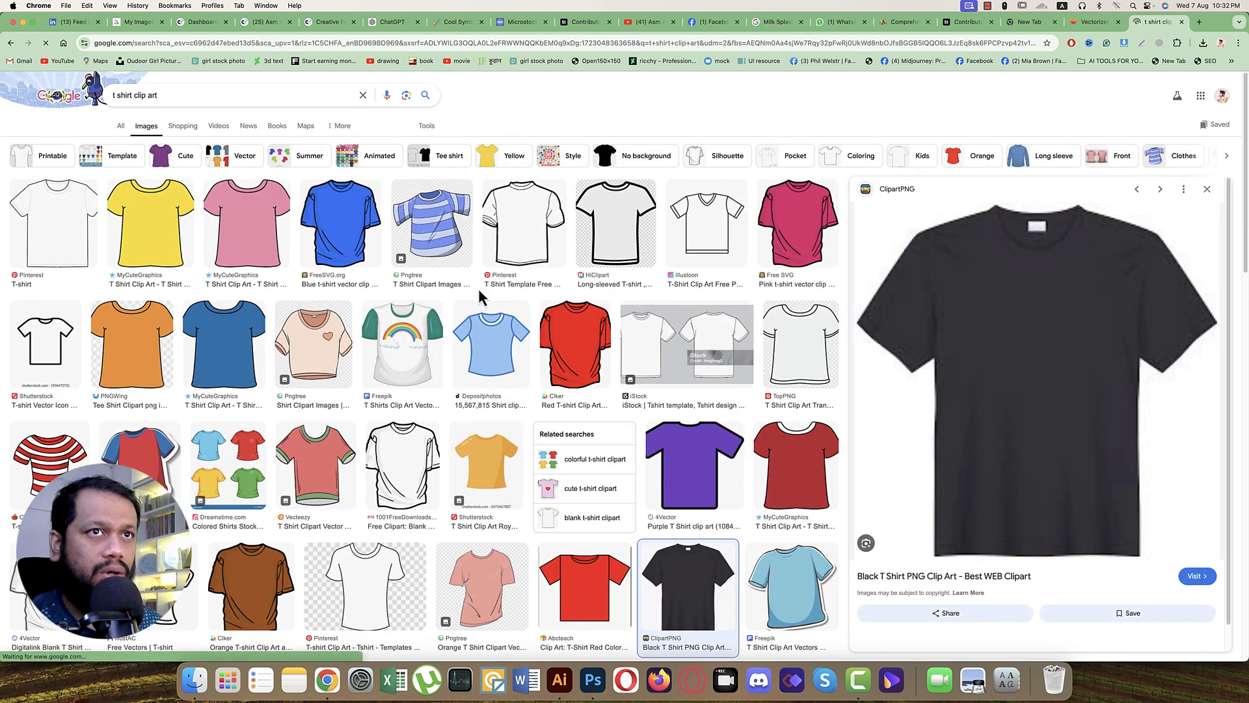
pyautogui.click(1197, 575)
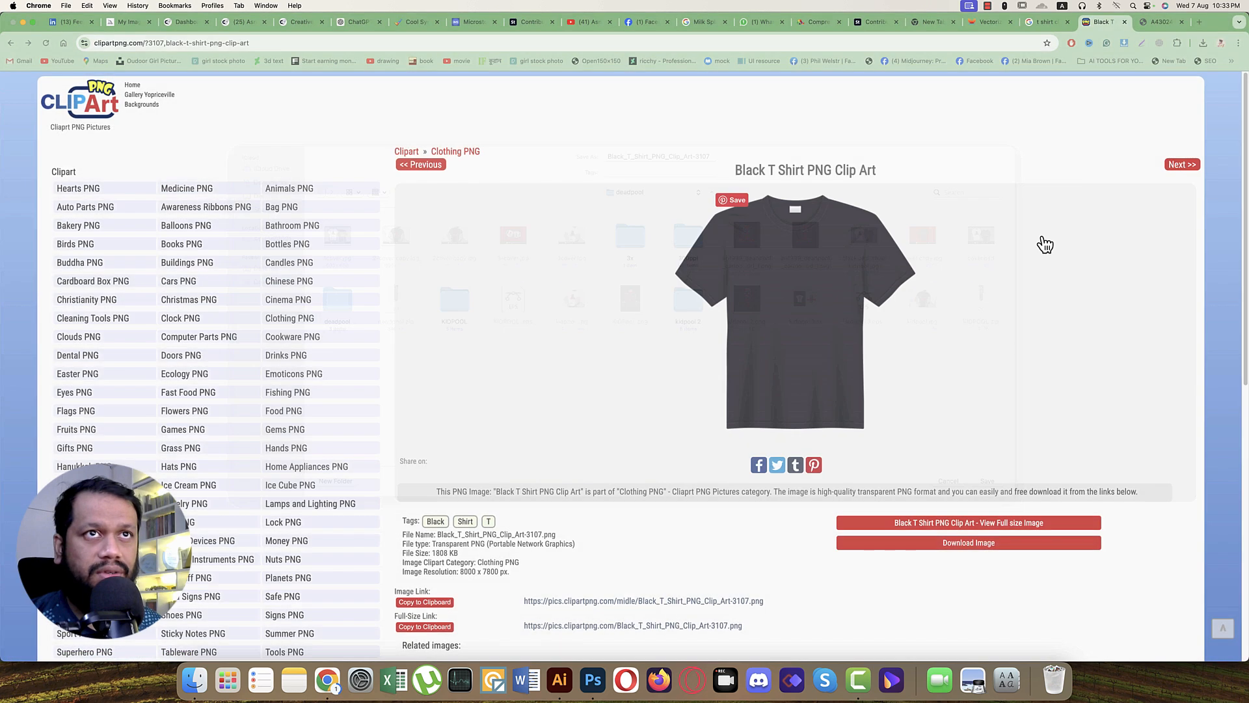
pyautogui.click(1203, 43)
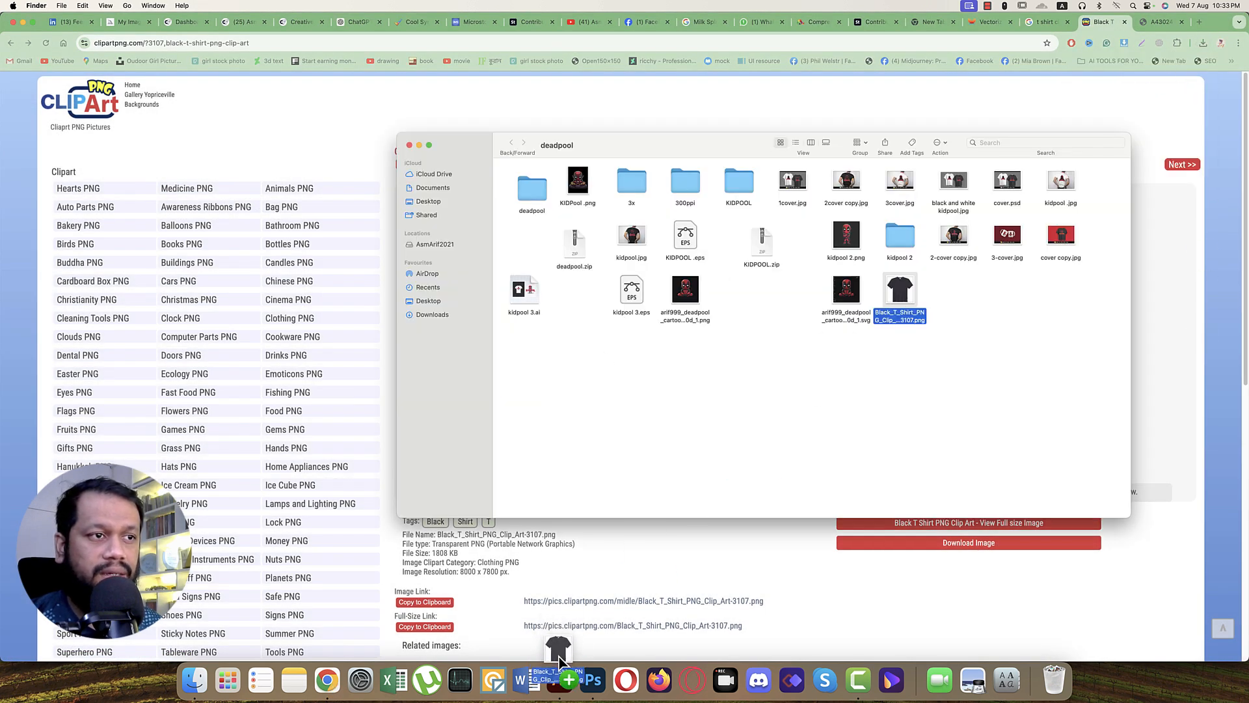
# Place the downloaded black T-shirt image on the white half and select it
pyautogui.click(559, 673)
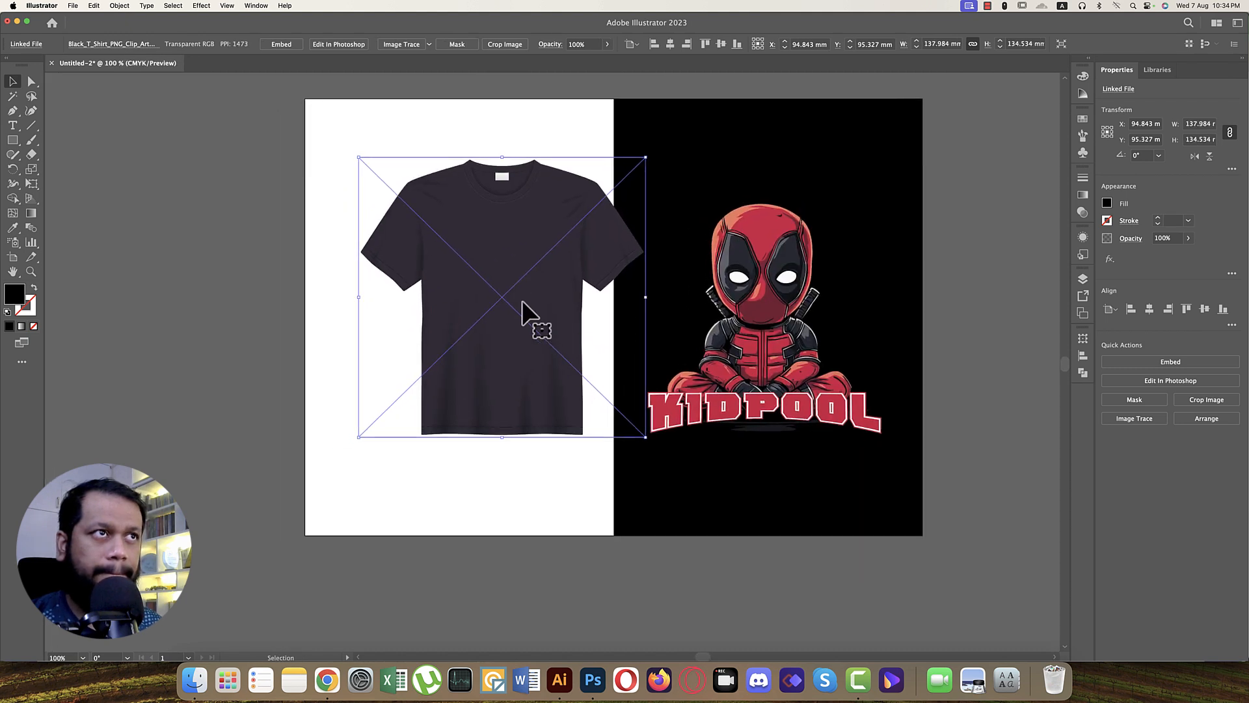
pyautogui.moveTo(526, 311); pyautogui.dragTo(493, 335)
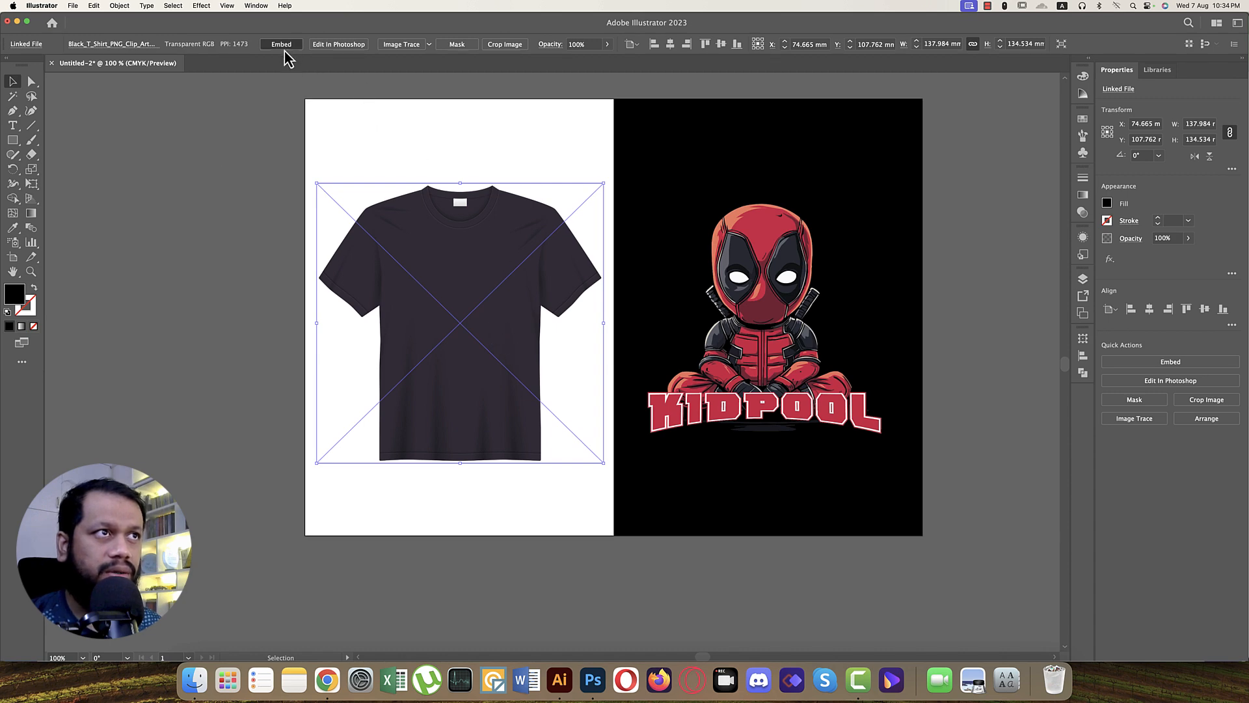
pyautogui.click(281, 45)
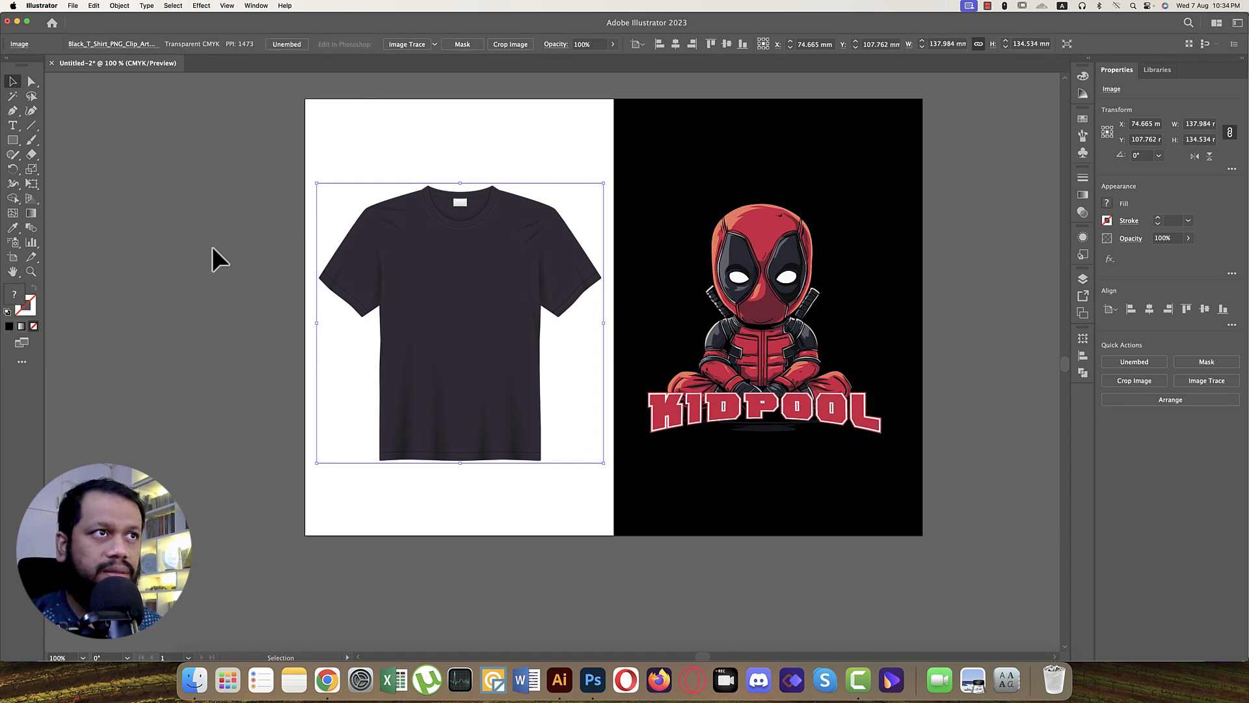
pyautogui.moveTo(452, 301)
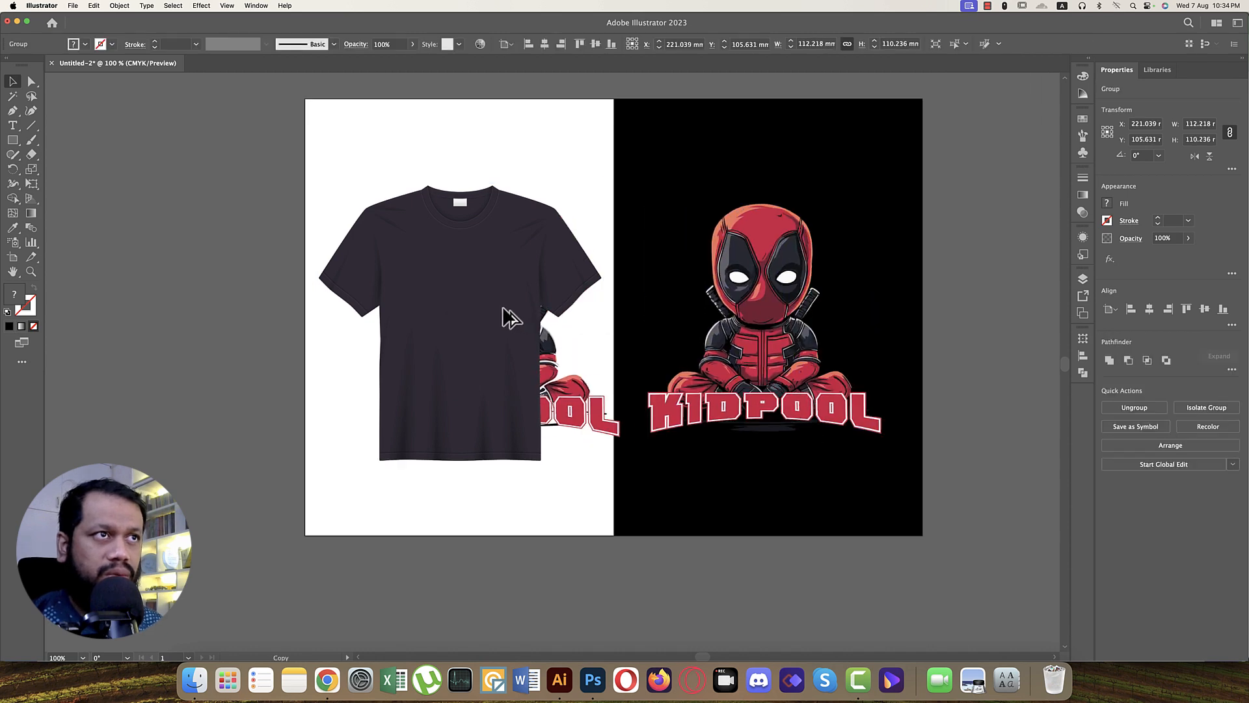
pyautogui.press('cmd+z')
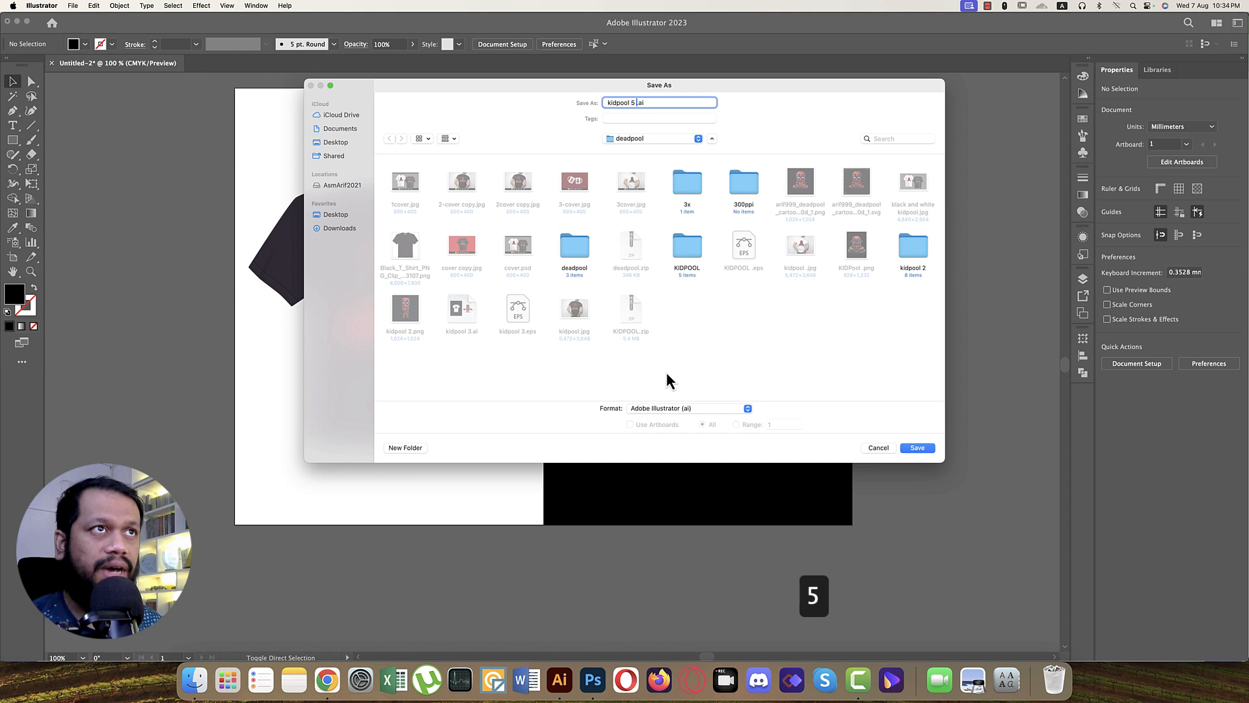
# Save as Illustrator EPS named kidpool 5, accepting the default EPS options
pyautogui.click(689, 408)
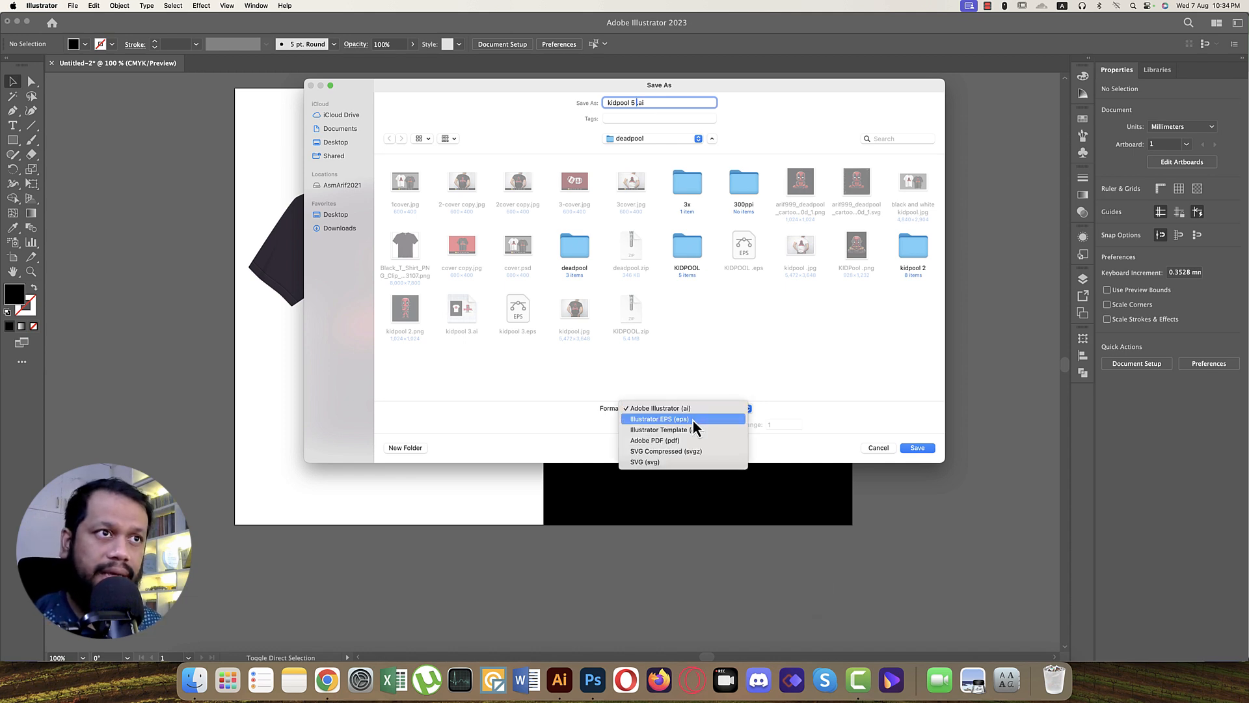
pyautogui.click(659, 419)
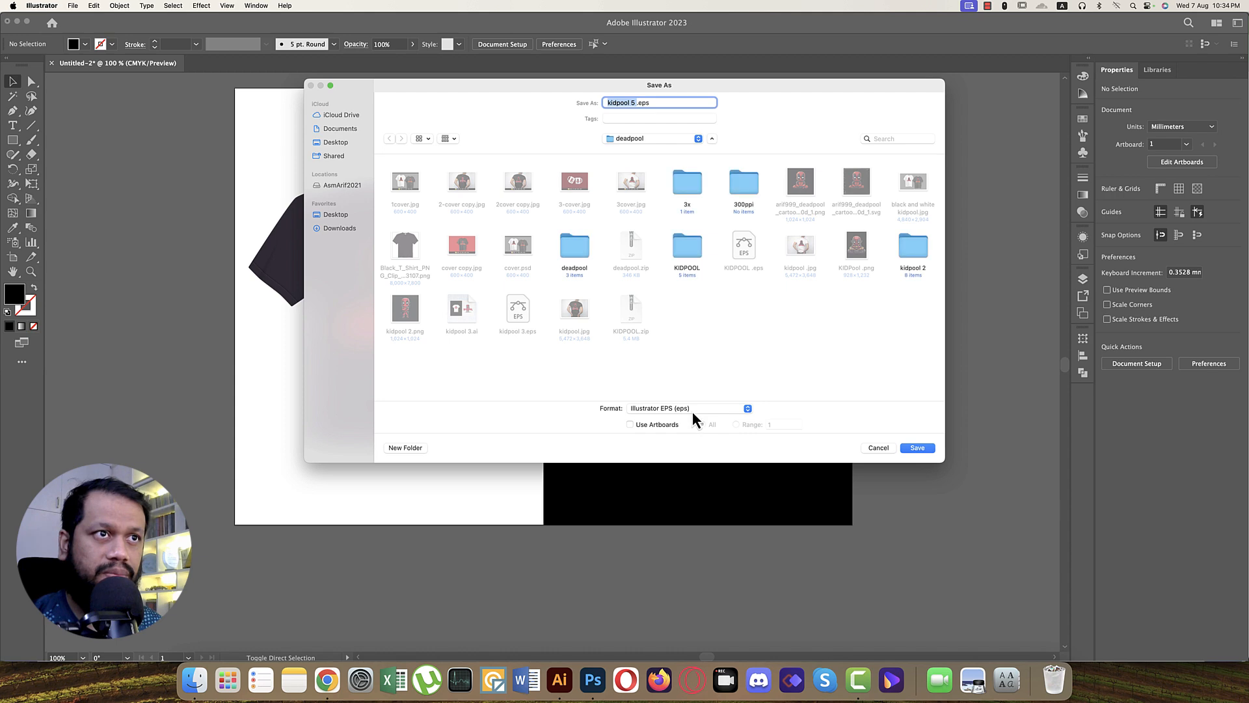
pyautogui.click(917, 448)
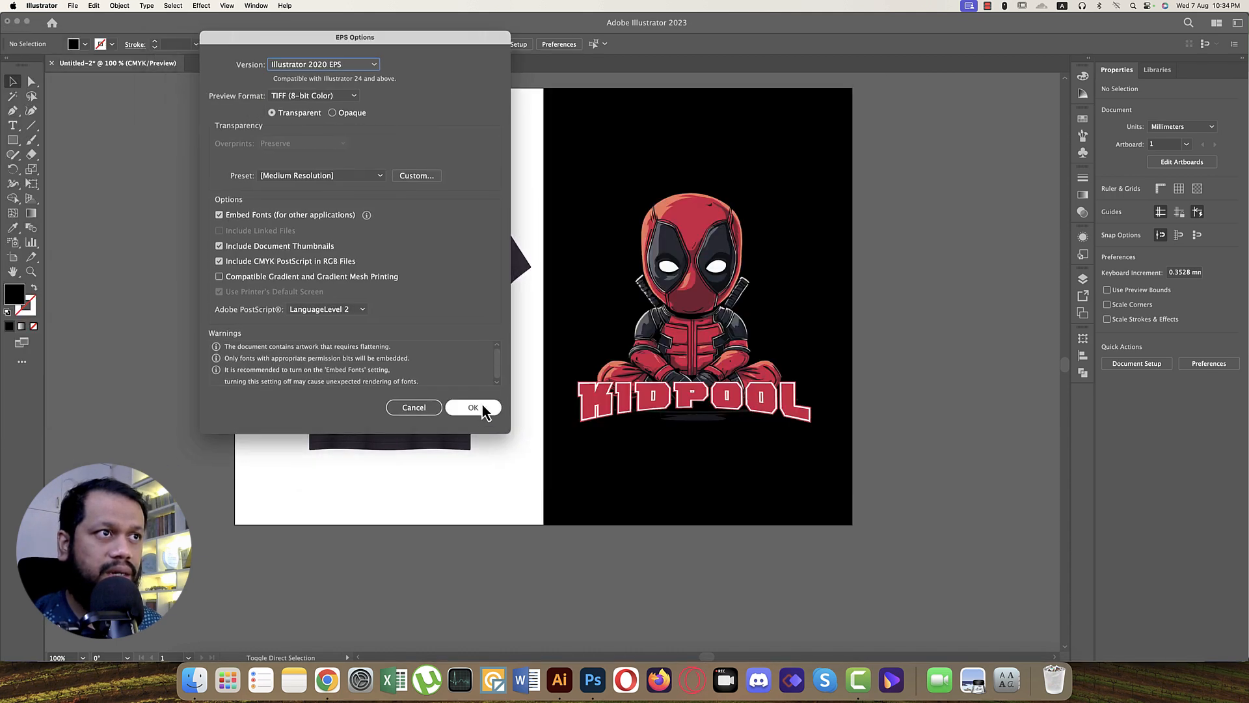
pyautogui.click(473, 407)
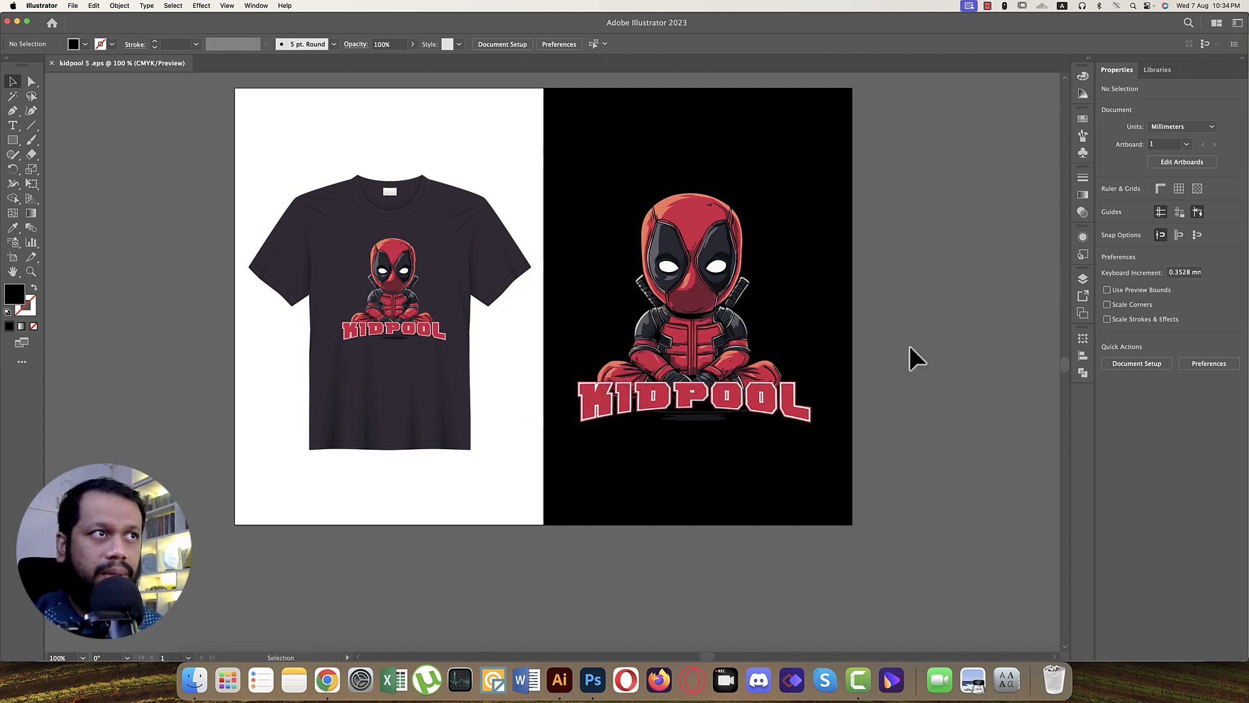
pyautogui.moveTo(604, 665)
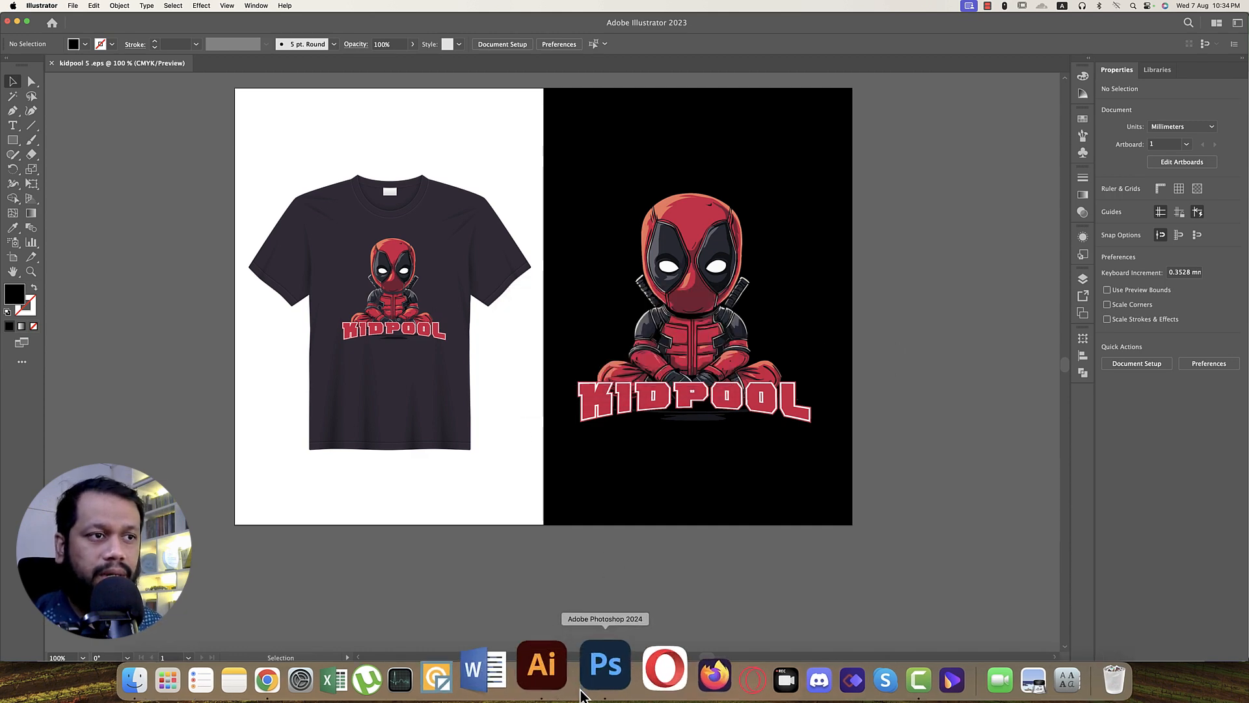
# Open the Black and White T-shirts PSD and add a light grey Solid Color fill layer
pyautogui.click(605, 665)
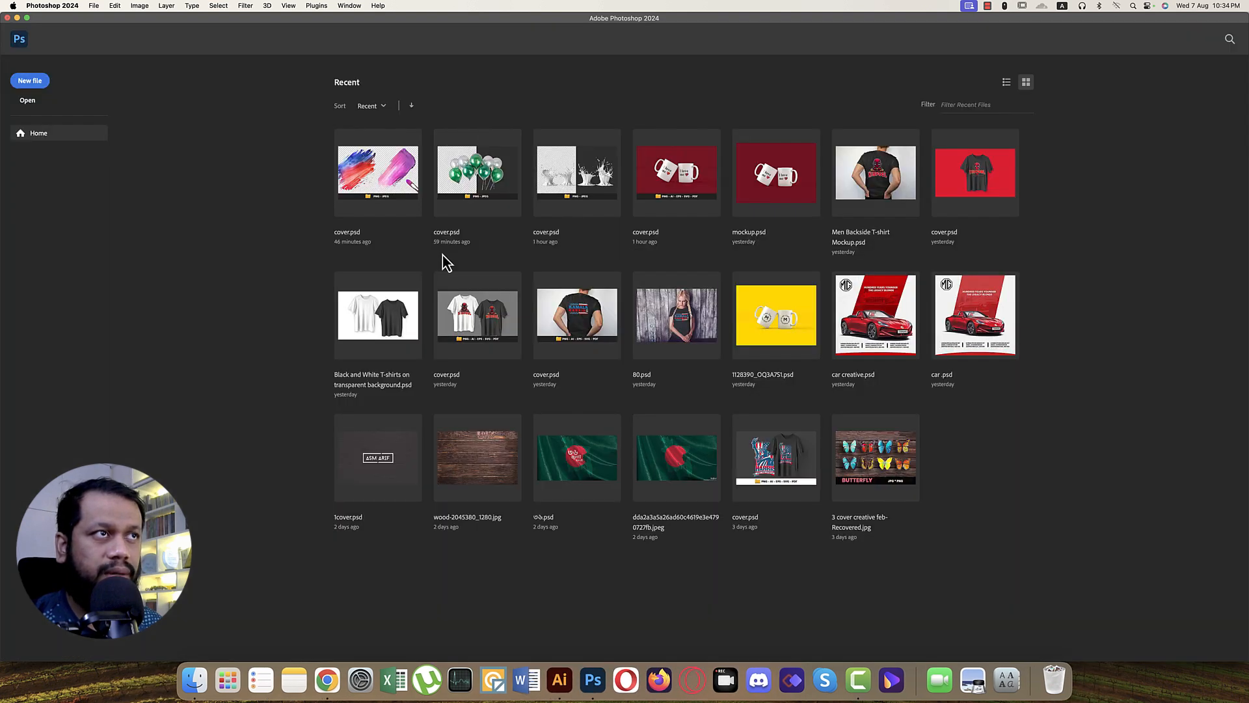
pyautogui.moveTo(404, 322)
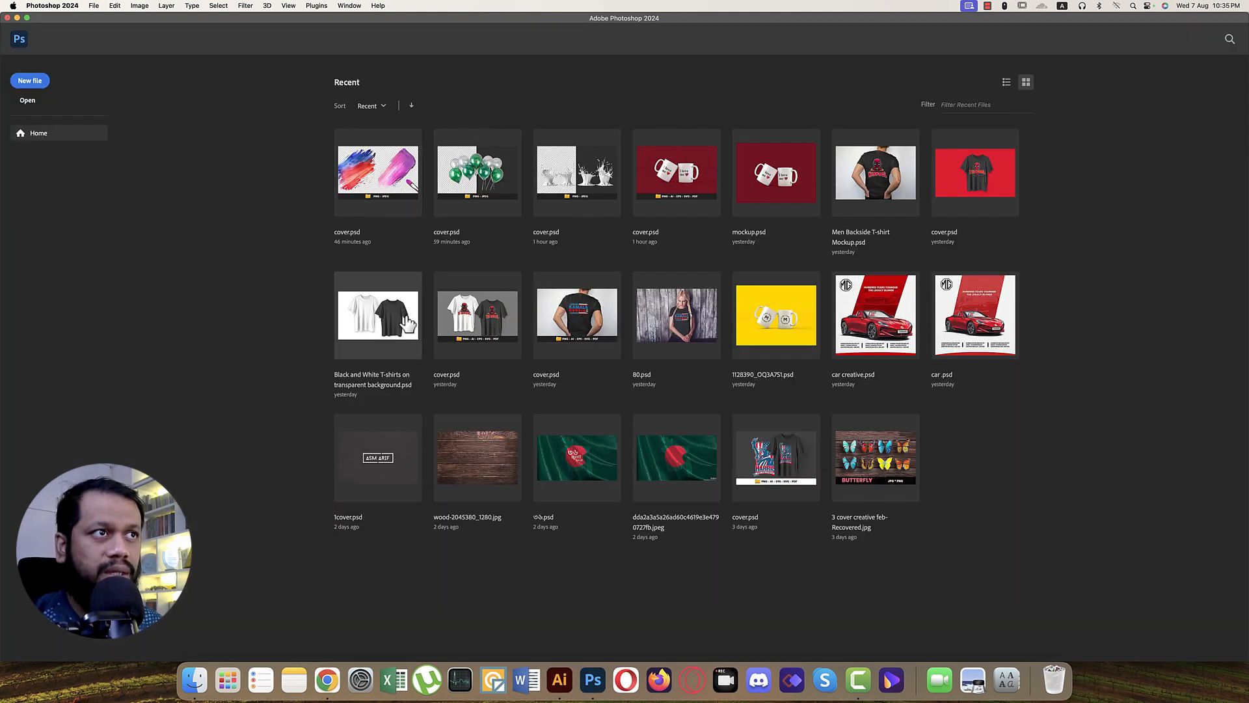
pyautogui.moveTo(367, 332)
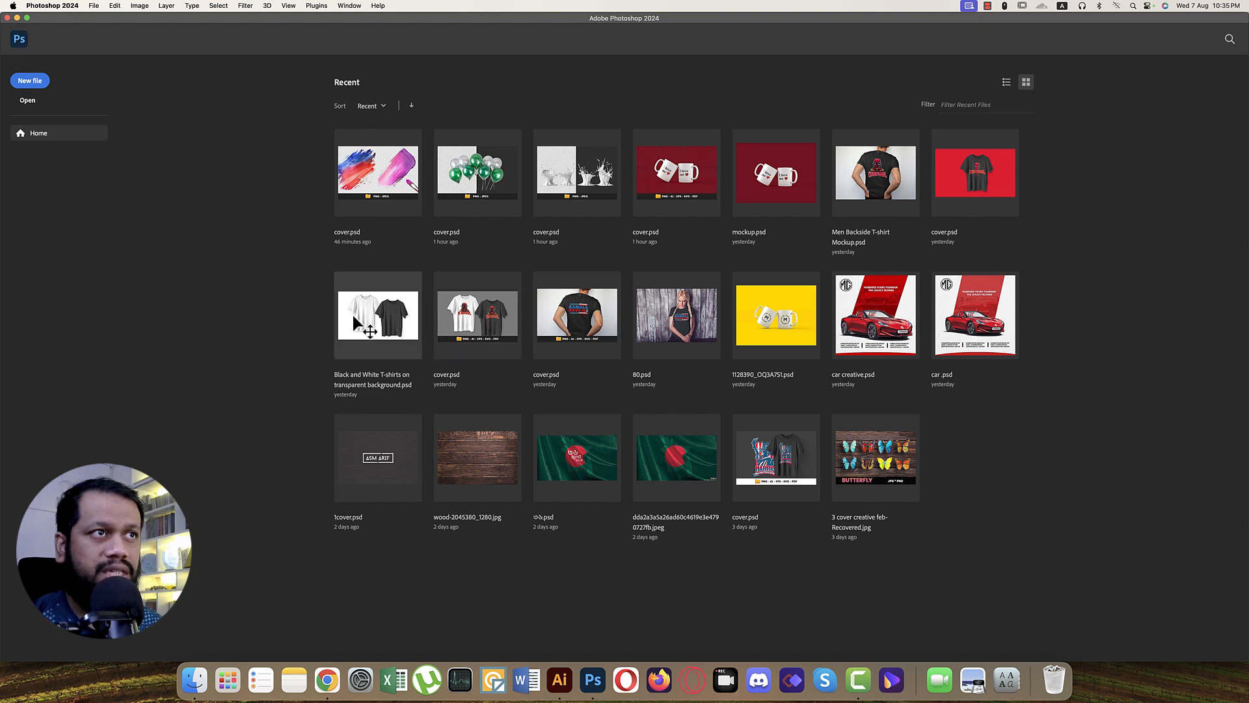
pyautogui.doubleClick(377, 315)
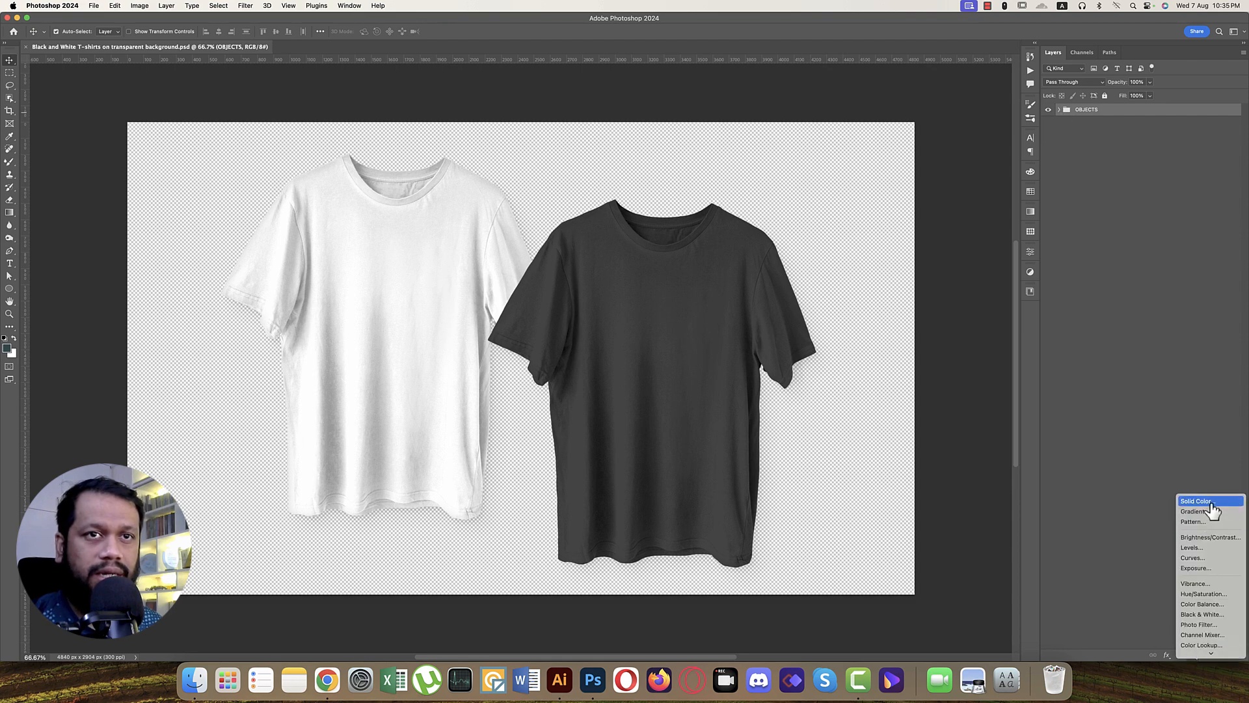
pyautogui.click(1196, 501)
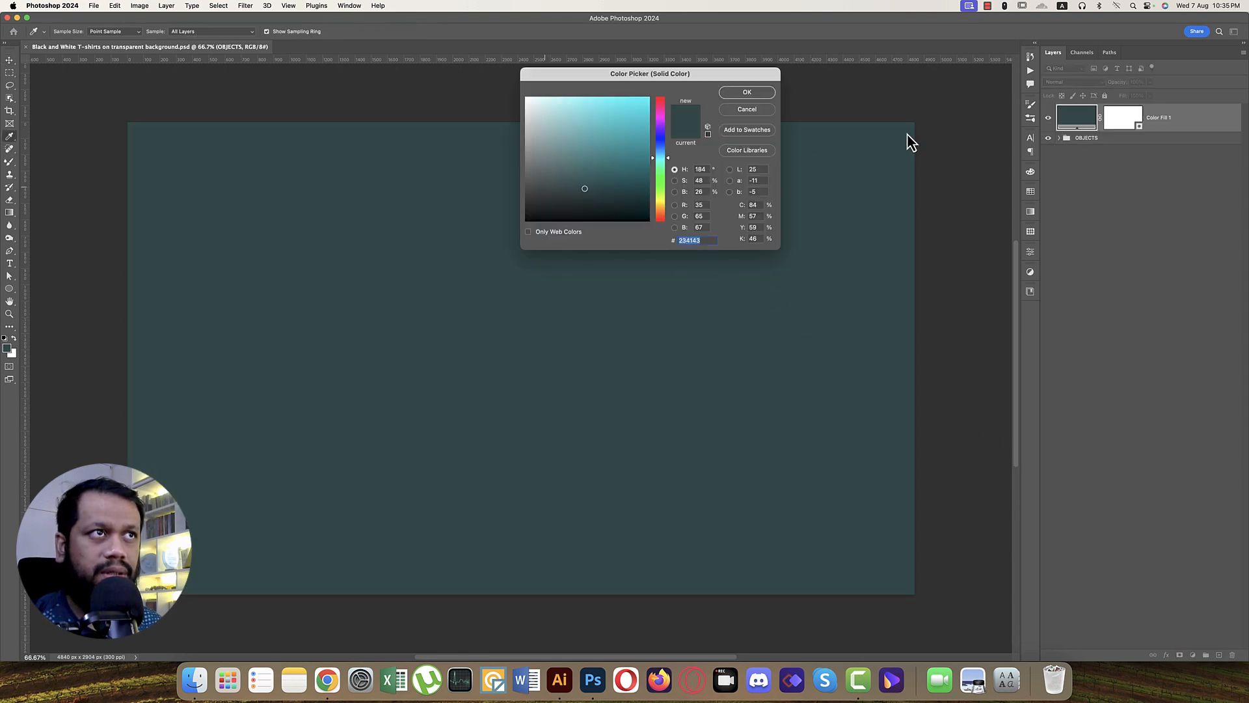
pyautogui.click(747, 109)
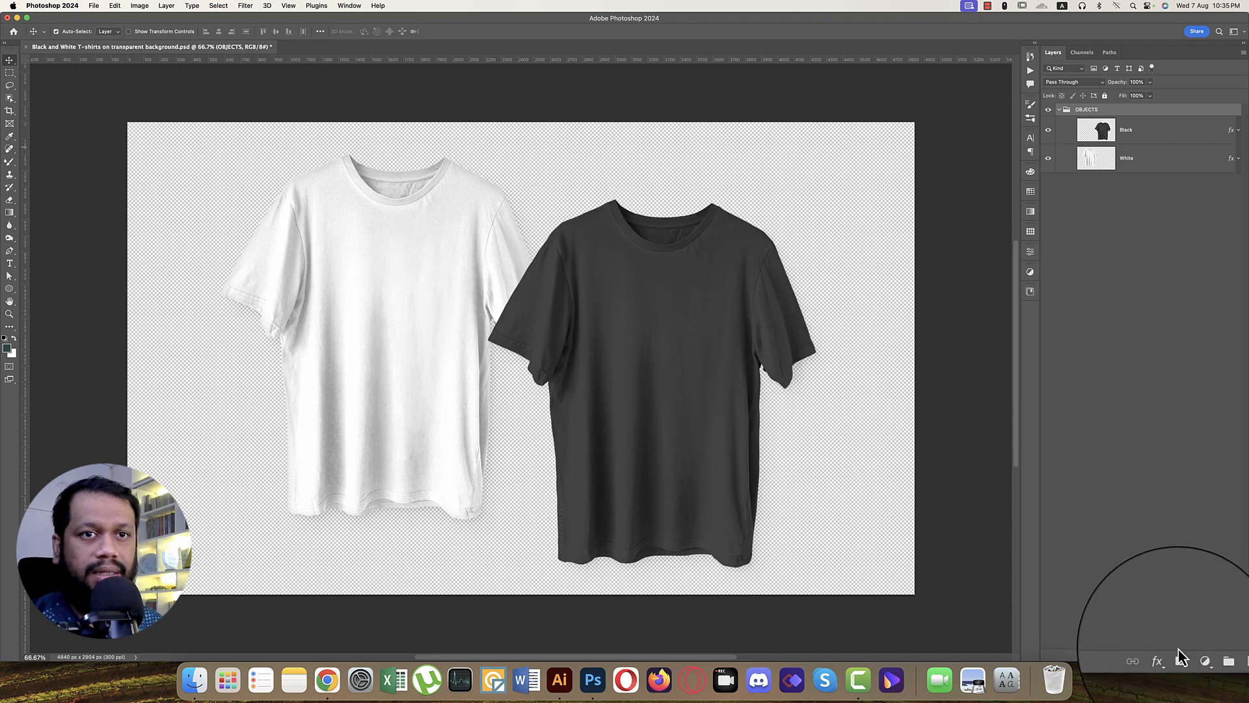
pyautogui.moveTo(785, 235)
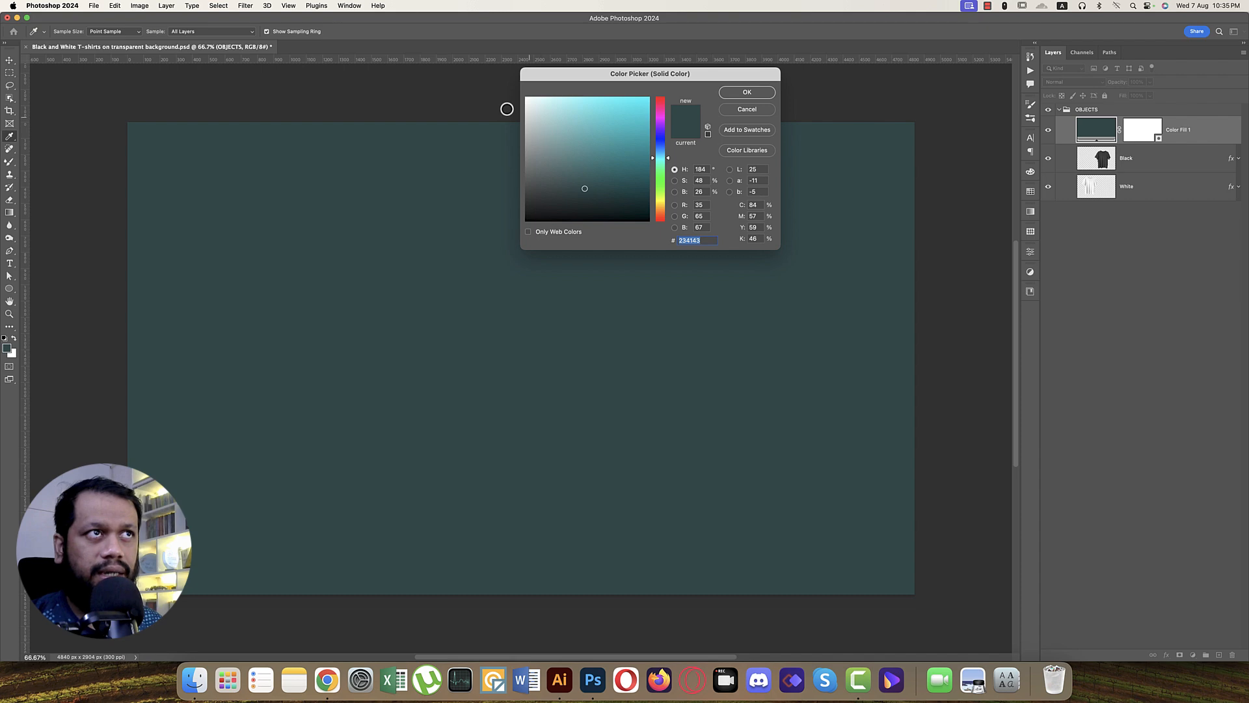
pyautogui.click(746, 92)
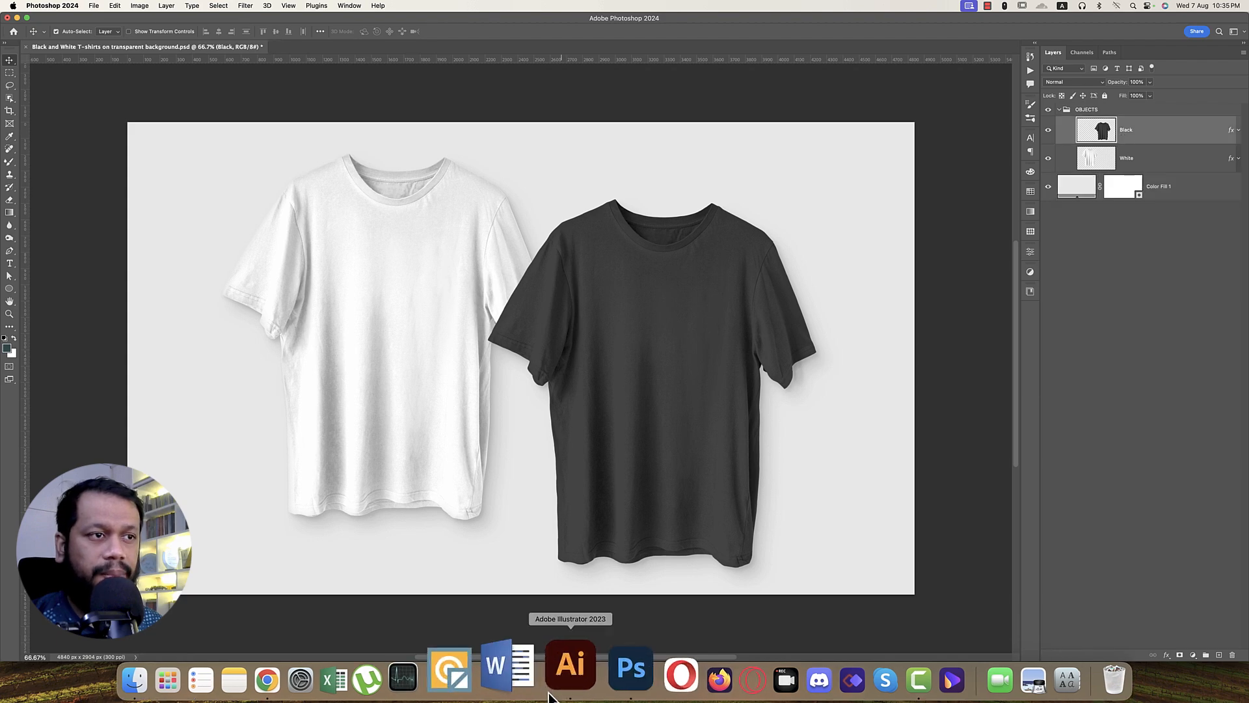
pyautogui.click(571, 664)
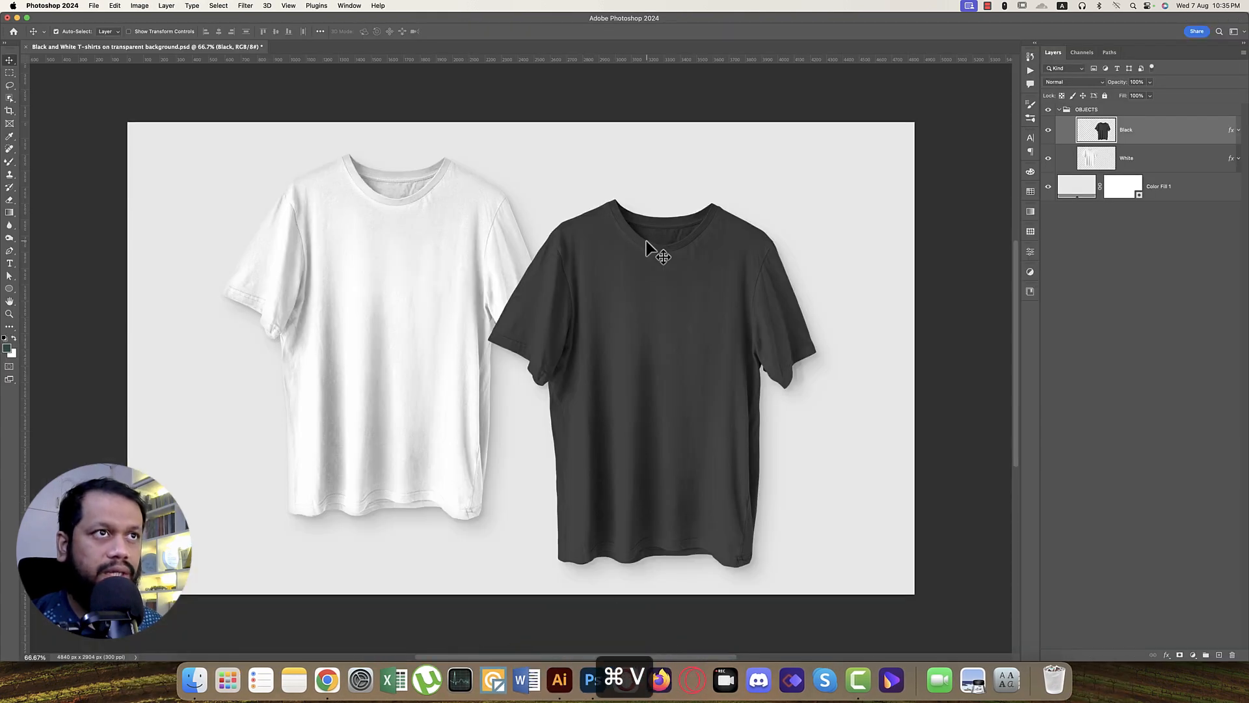
# Paste the KIDPOOL design as pixels, size it onto the black shirt's chest, and open Blending Options
pyautogui.press('cmd+v')
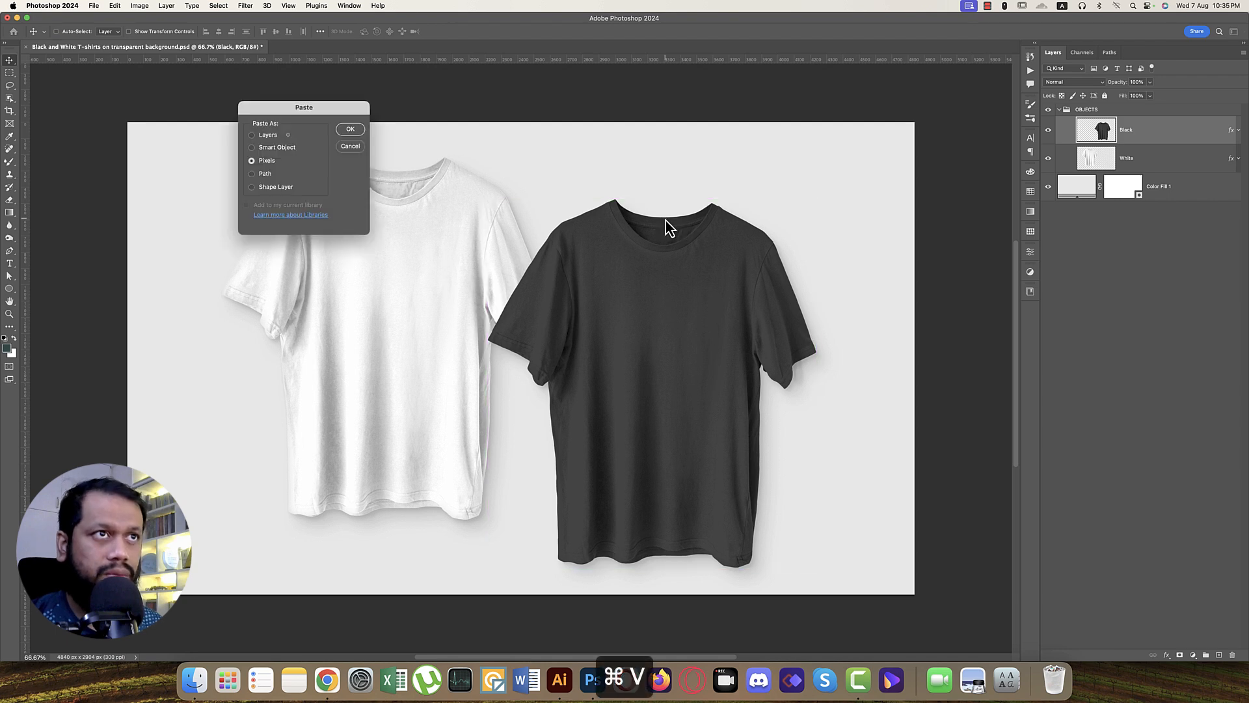
pyautogui.click(349, 129)
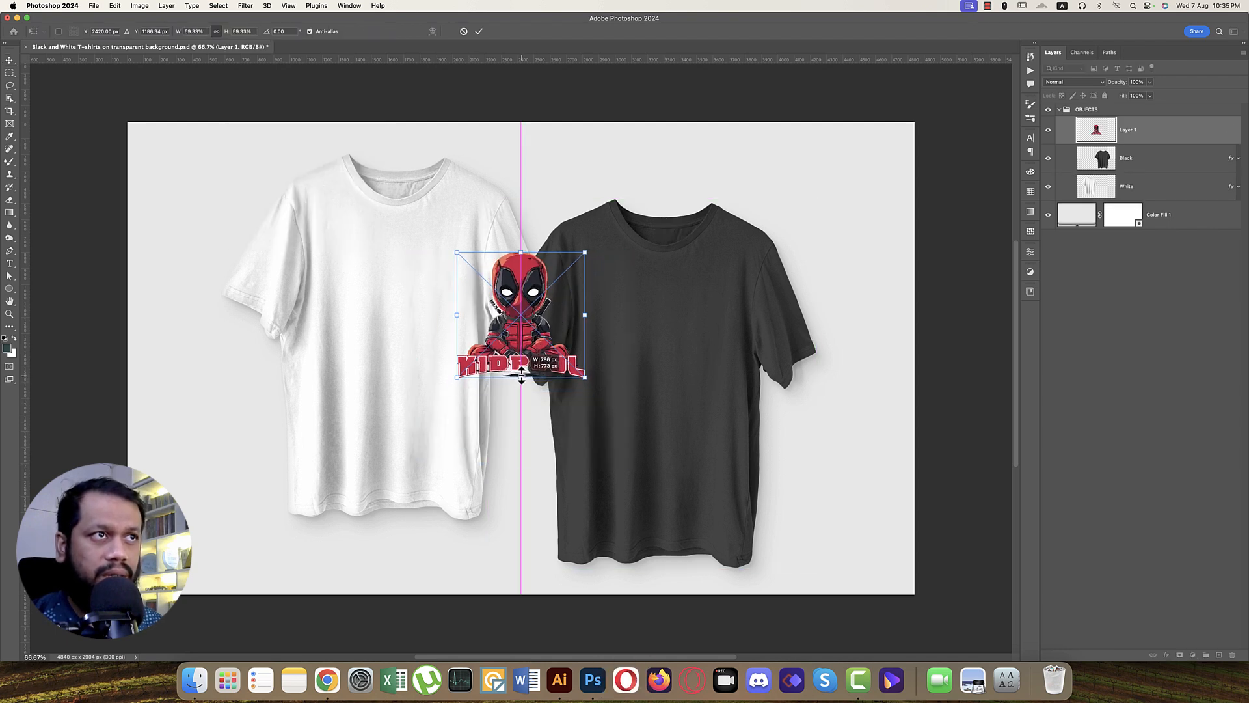
pyautogui.moveTo(519, 315); pyautogui.dragTo(661, 334)
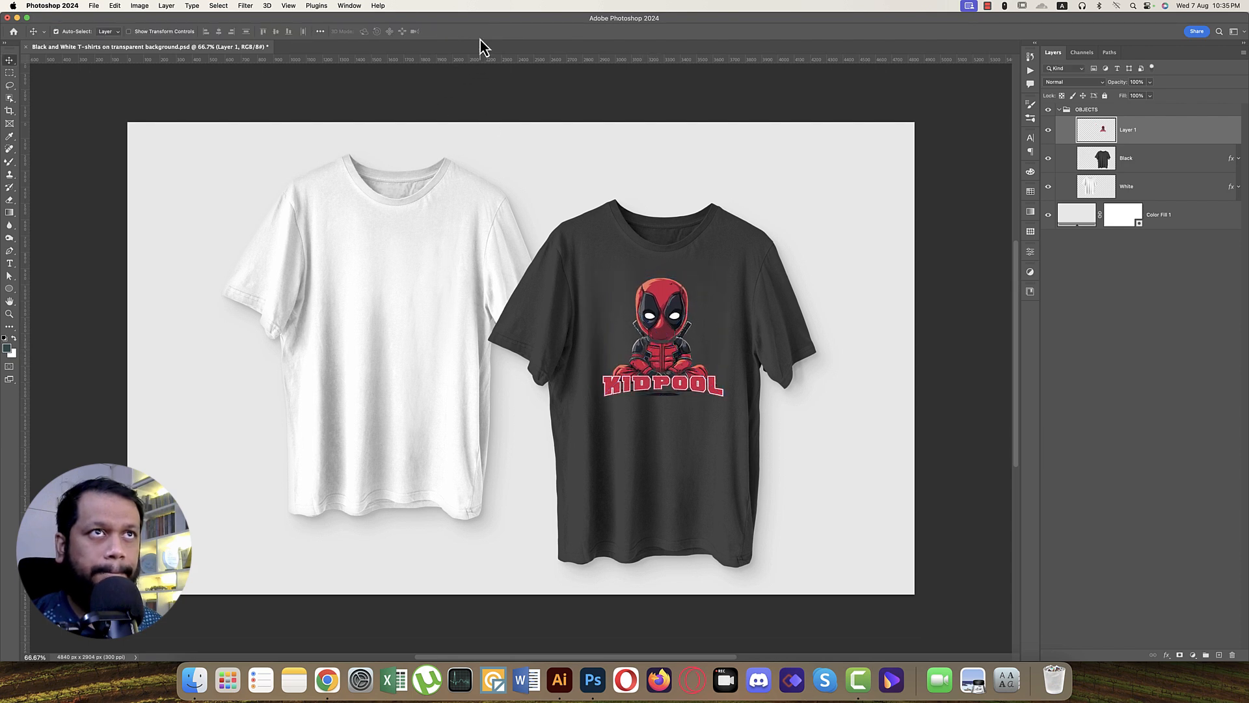
pyautogui.rightClick(1128, 130)
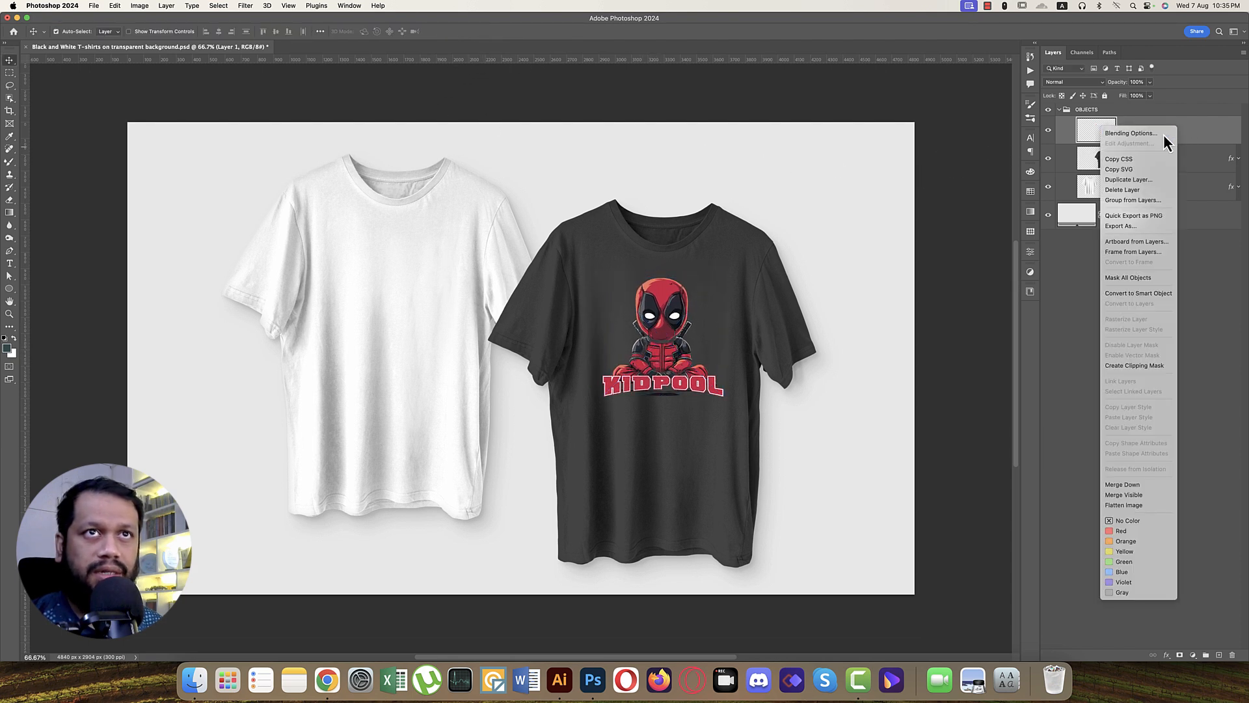
pyautogui.click(1130, 133)
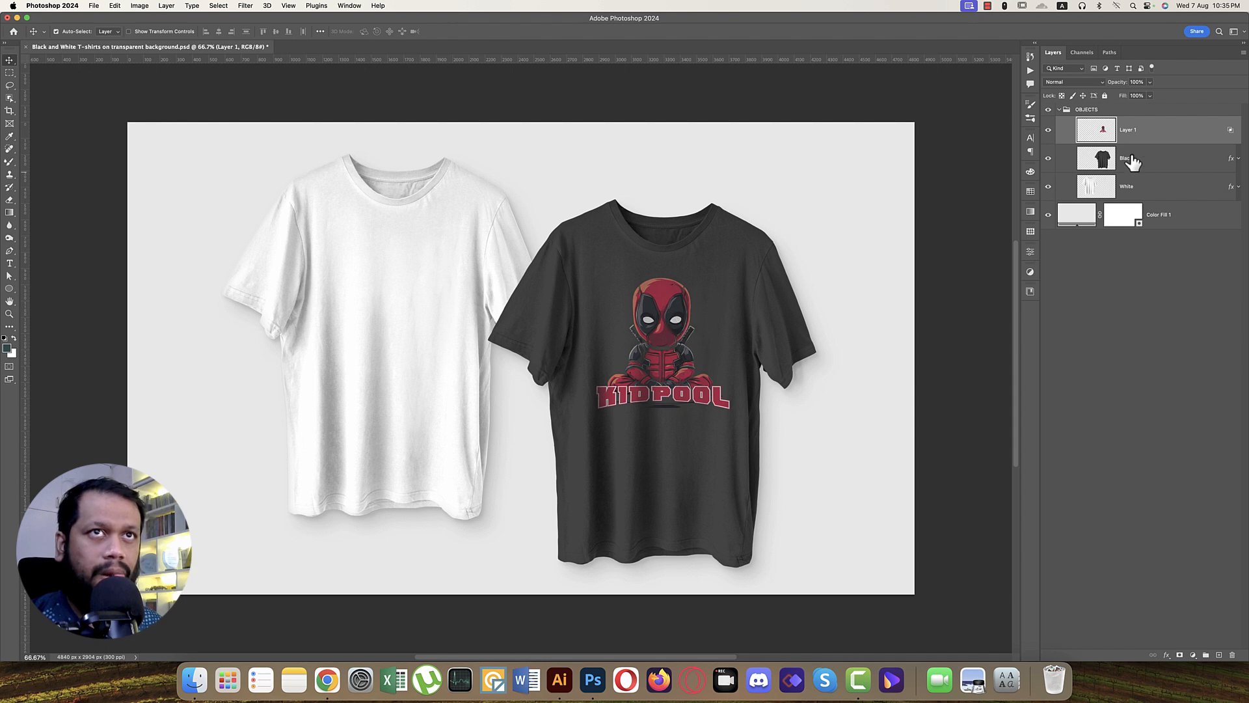
# Duplicate the design onto the white shirt and tune its Underlying Layer Blend If slider
pyautogui.press('cmd+j')
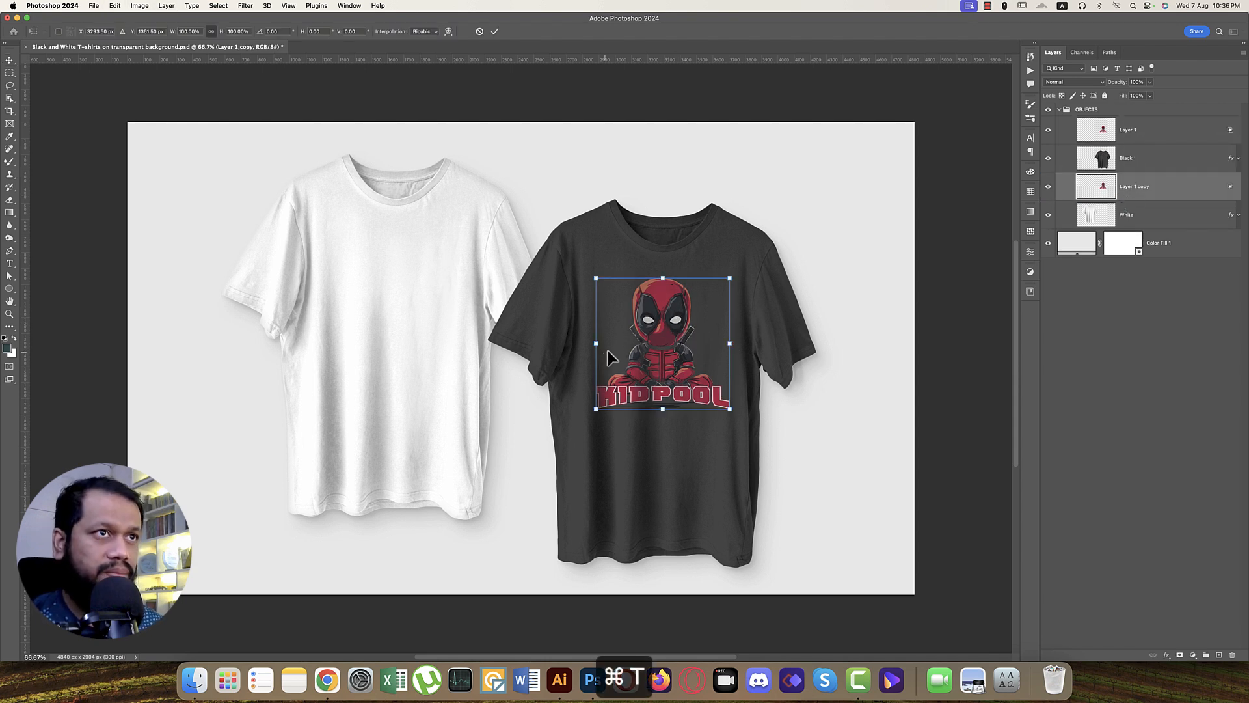
pyautogui.moveTo(661, 342); pyautogui.dragTo(398, 291)
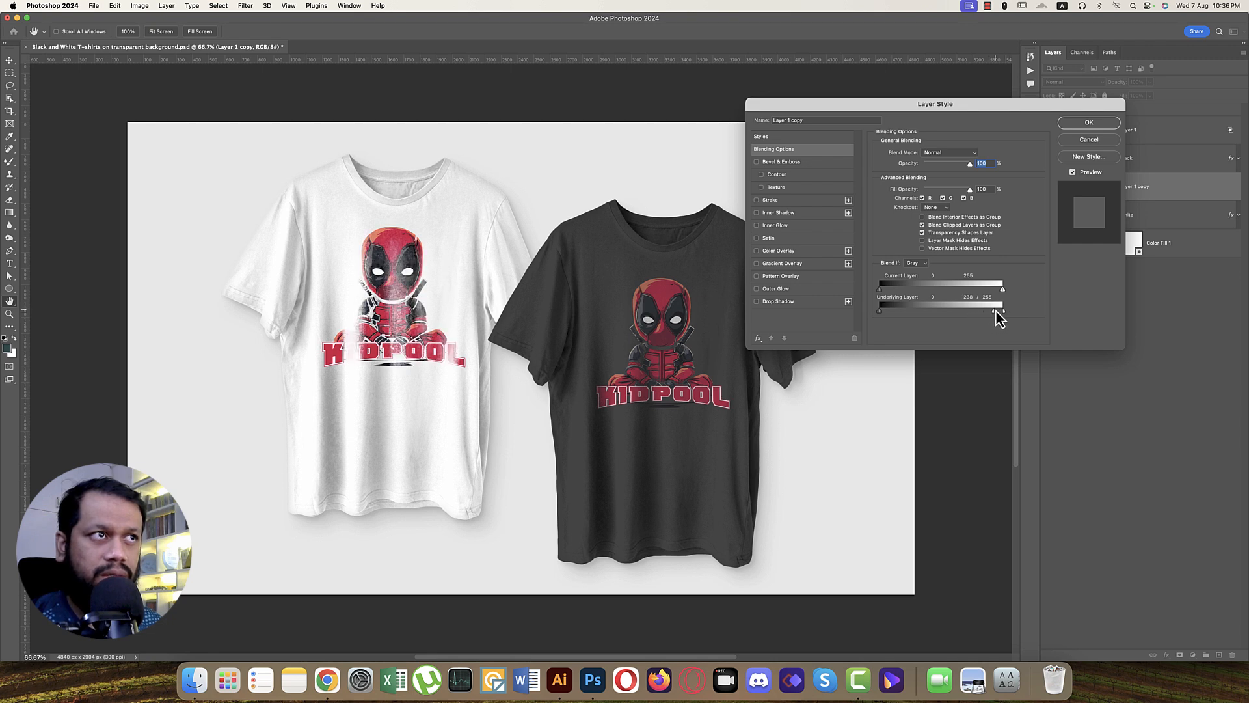
pyautogui.moveTo(1001, 310); pyautogui.dragTo(1005, 311)
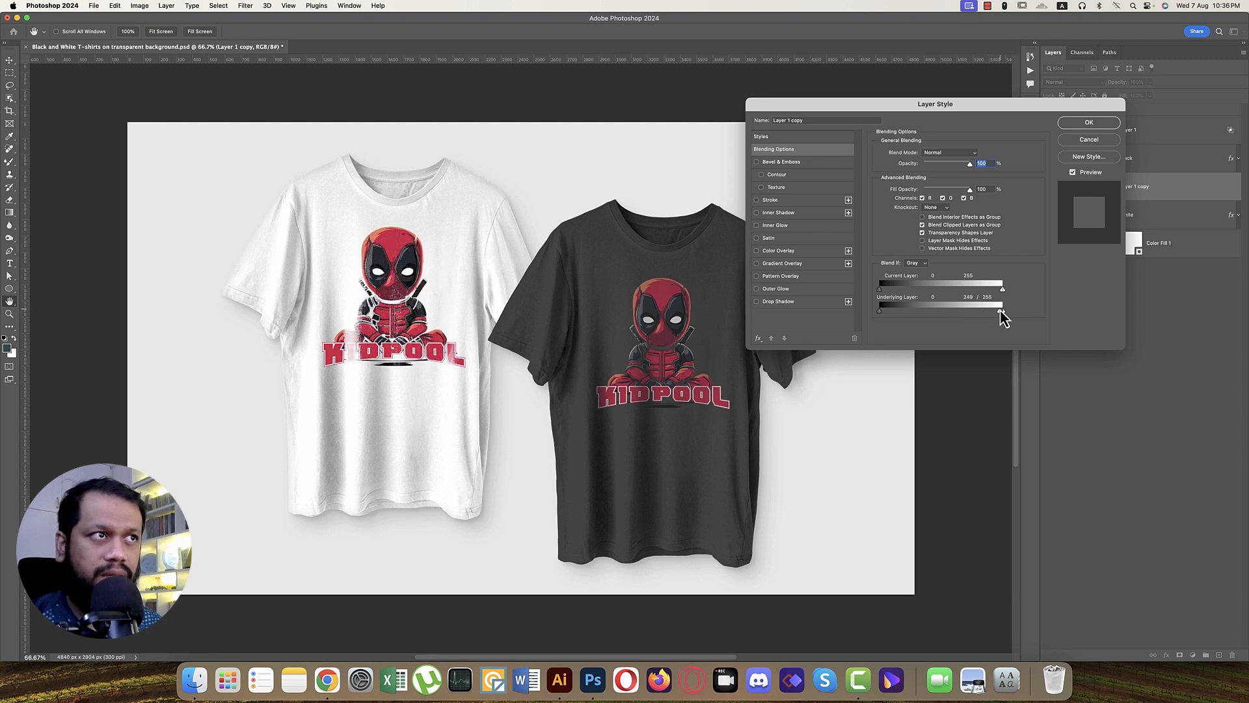
pyautogui.moveTo(1001, 311); pyautogui.dragTo(1000, 309)
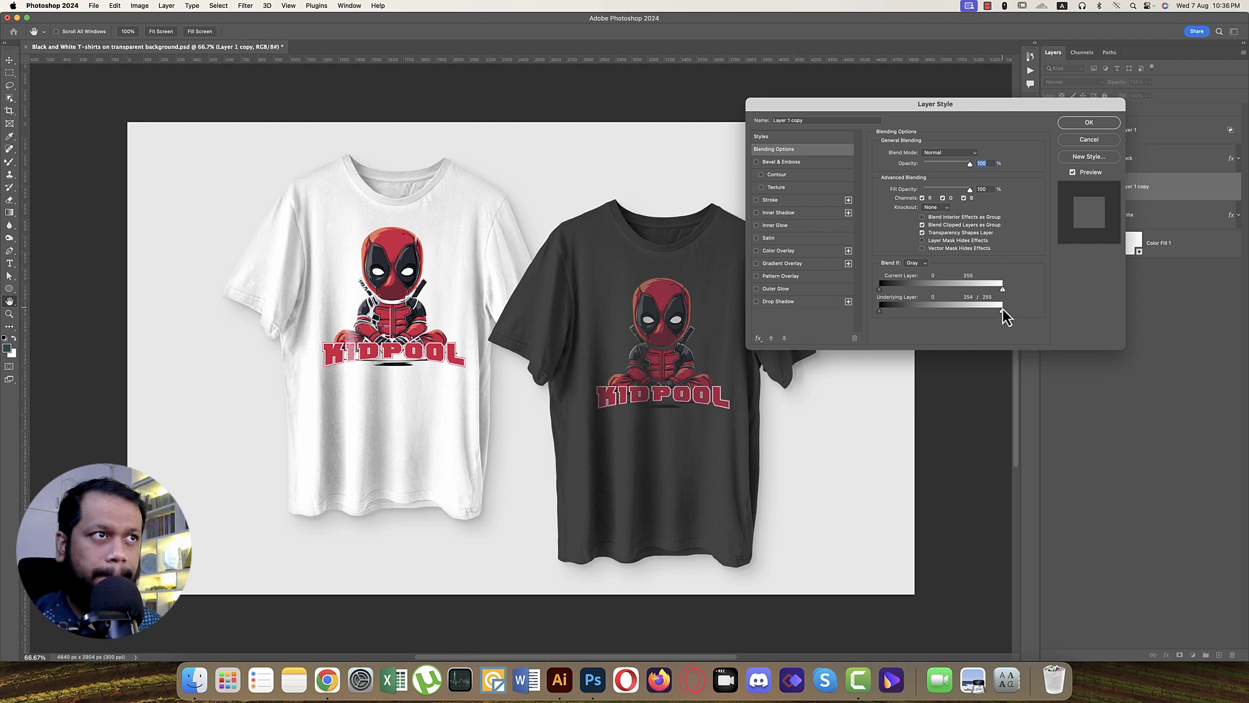
pyautogui.click(1088, 122)
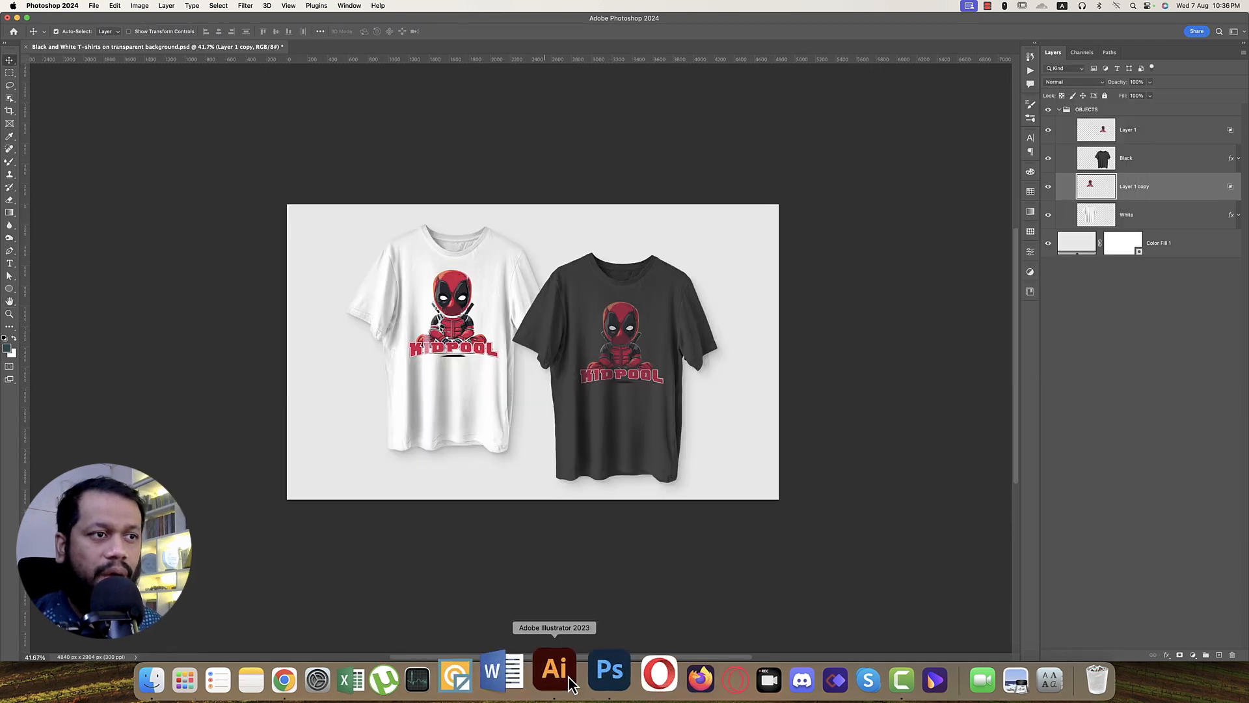
pyautogui.click(554, 670)
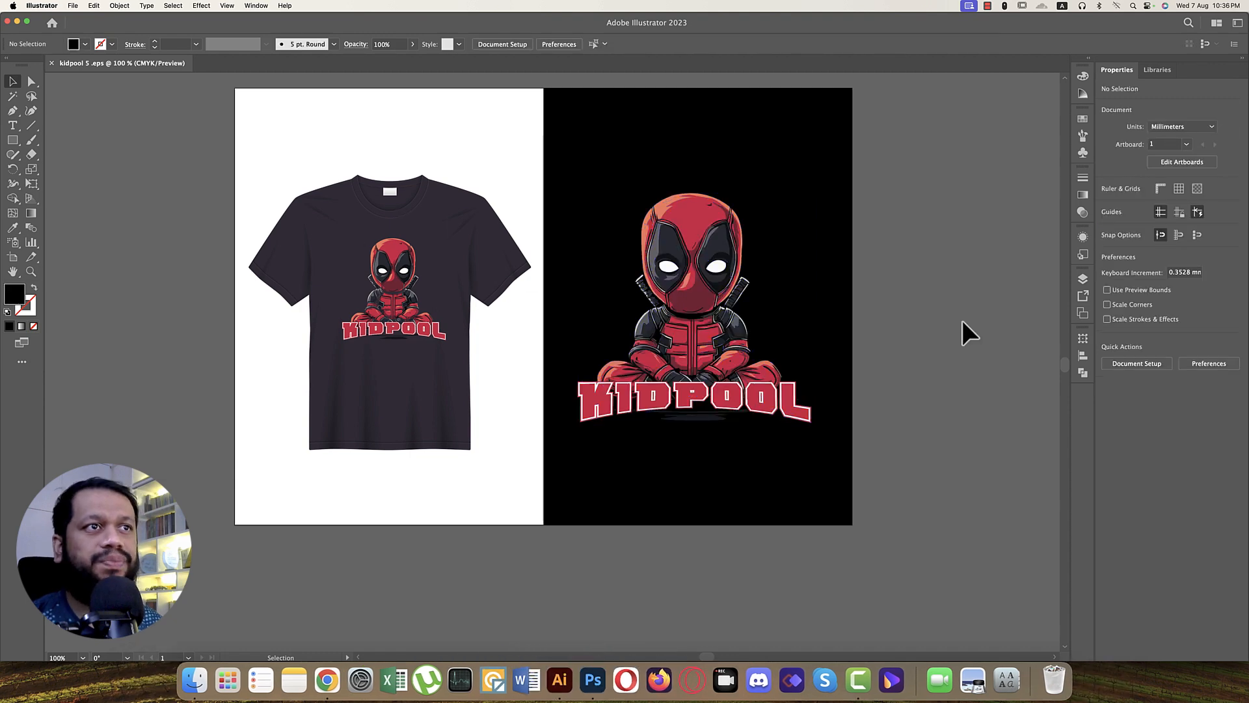